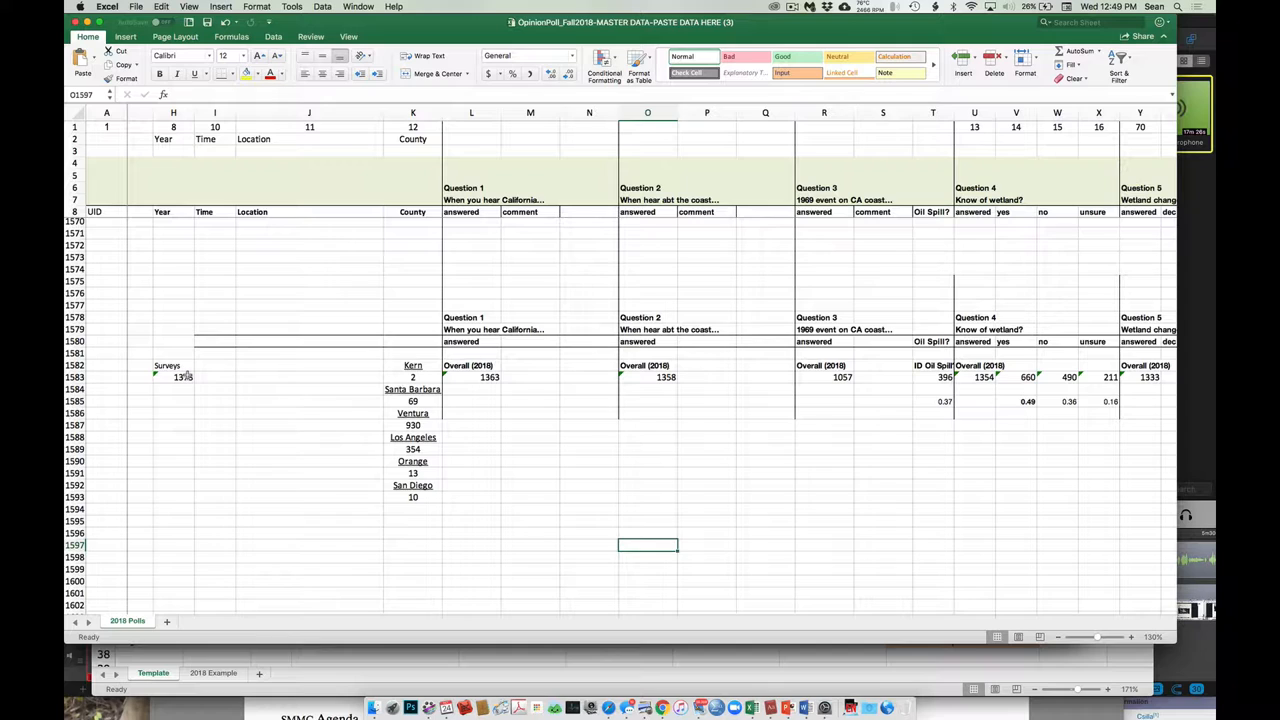
- Inspect the survey-count formula in H1583, the oil spill proportion formula and the Question 3 total formulas
left_click(173, 377)
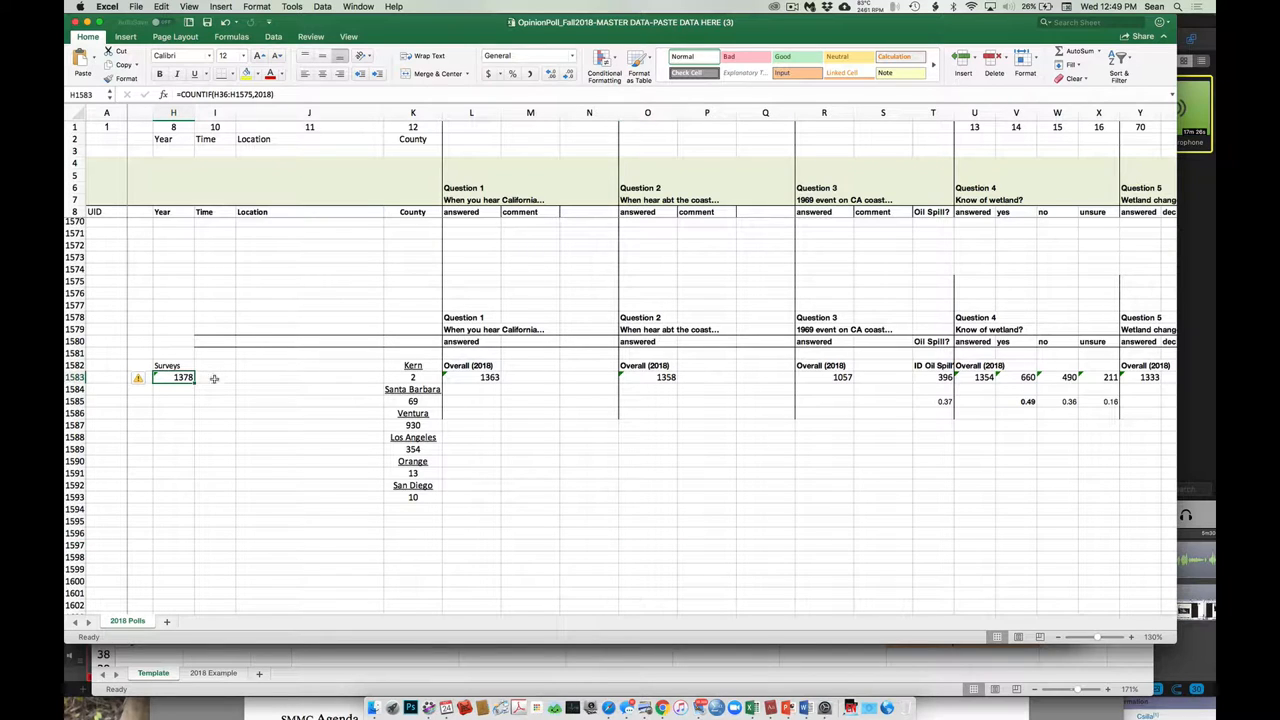
left_click(214, 377)
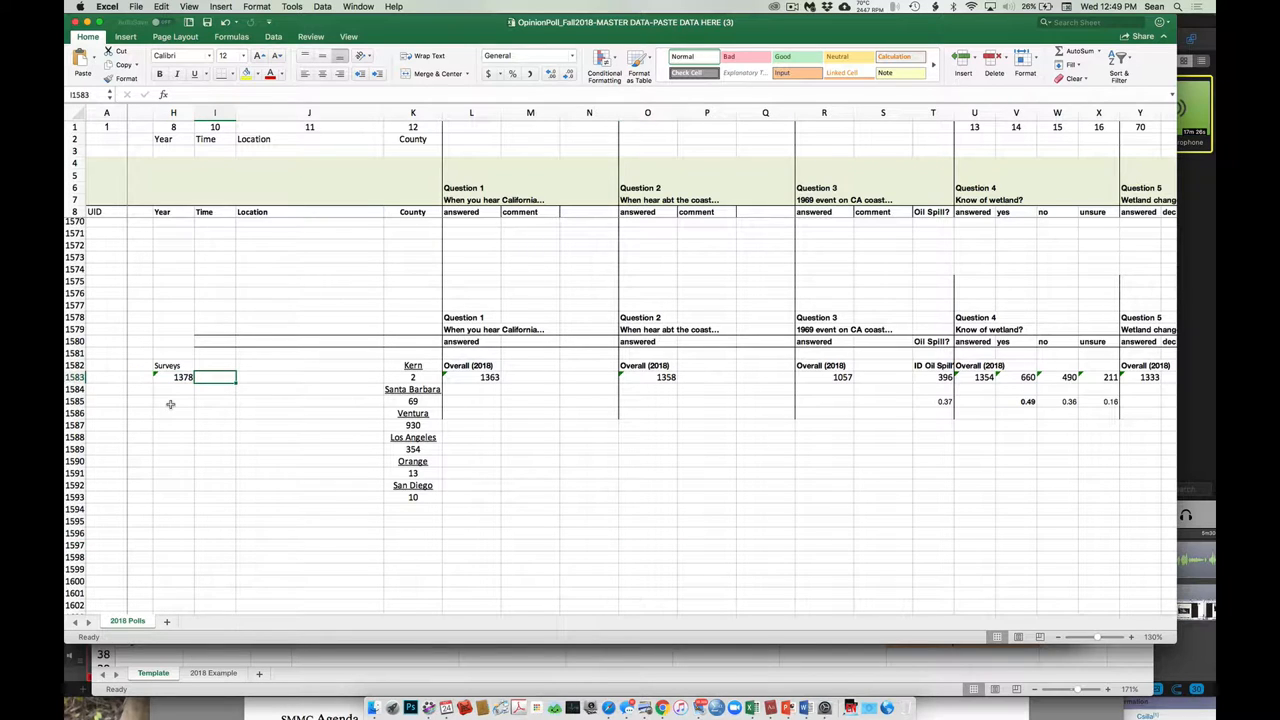
left_click(173, 377)
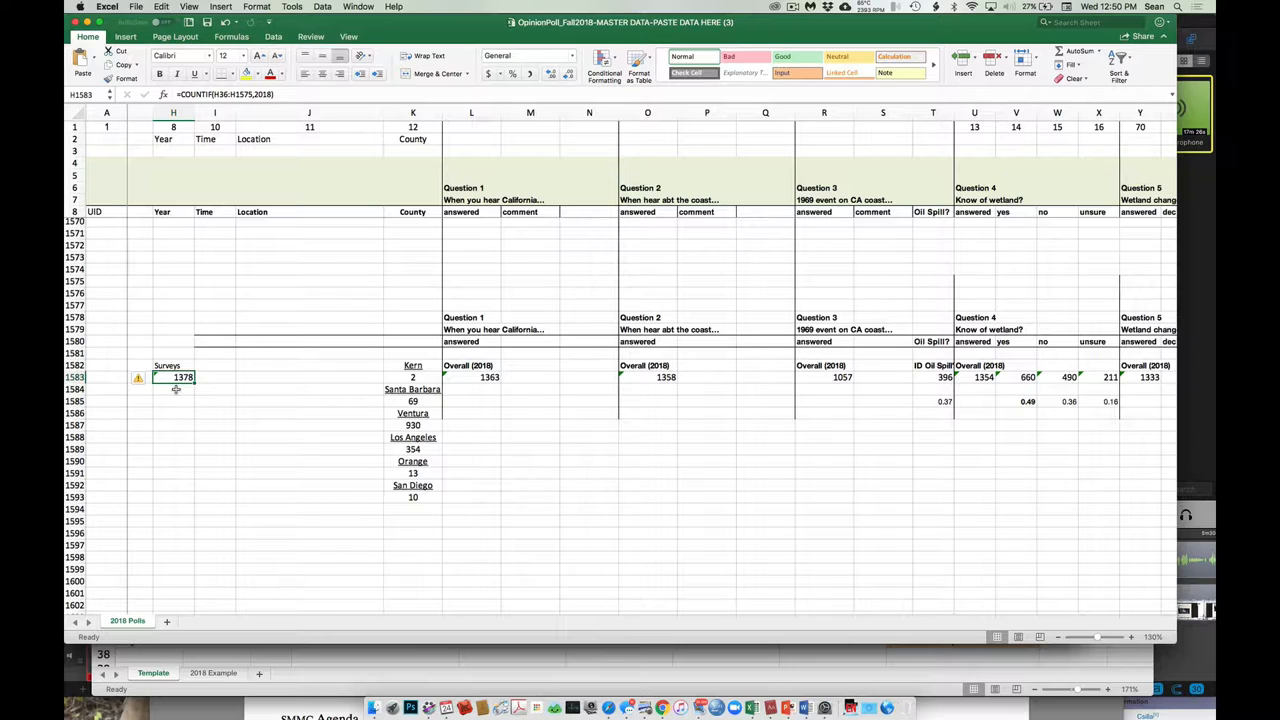
mouse_move(422, 375)
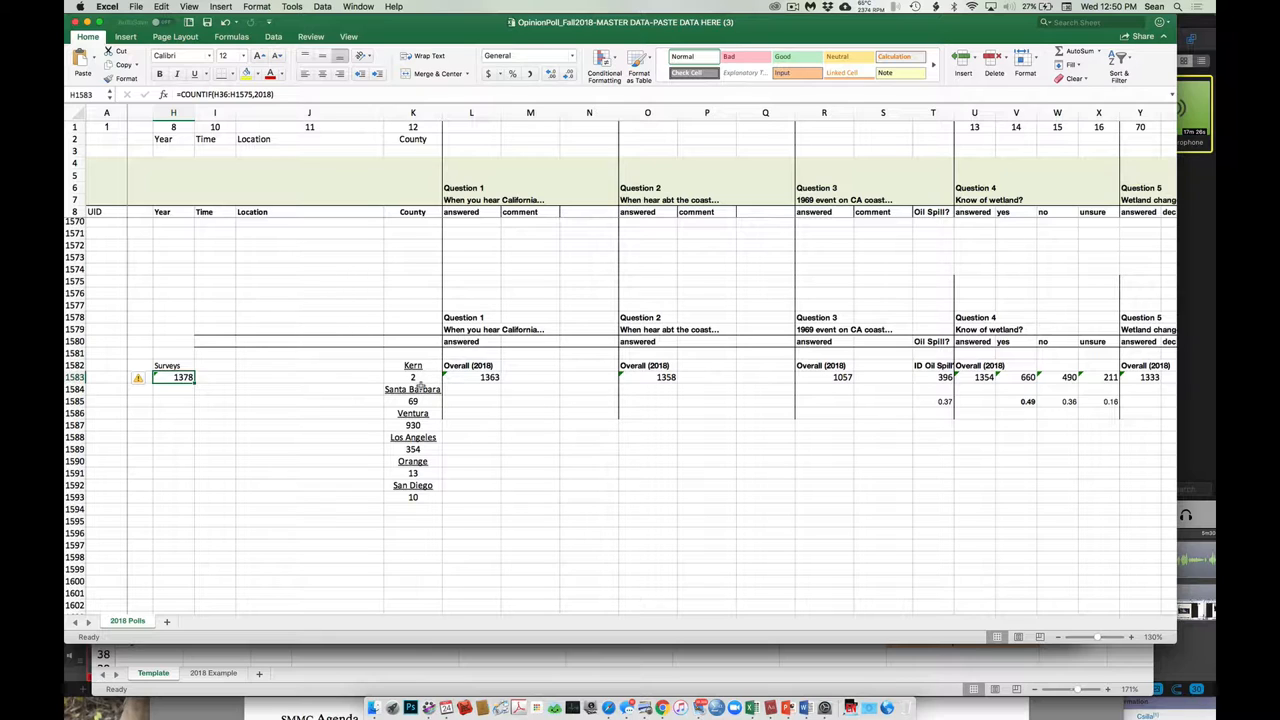
mouse_move(420, 472)
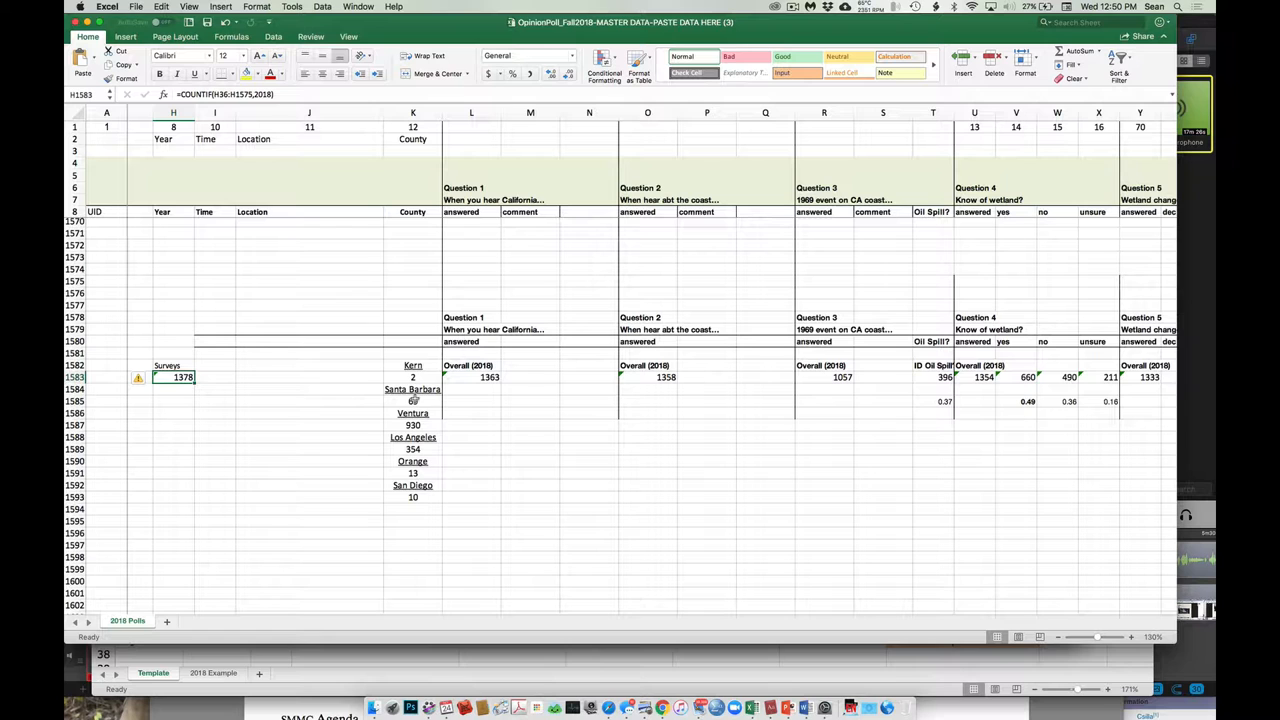
mouse_move(461, 463)
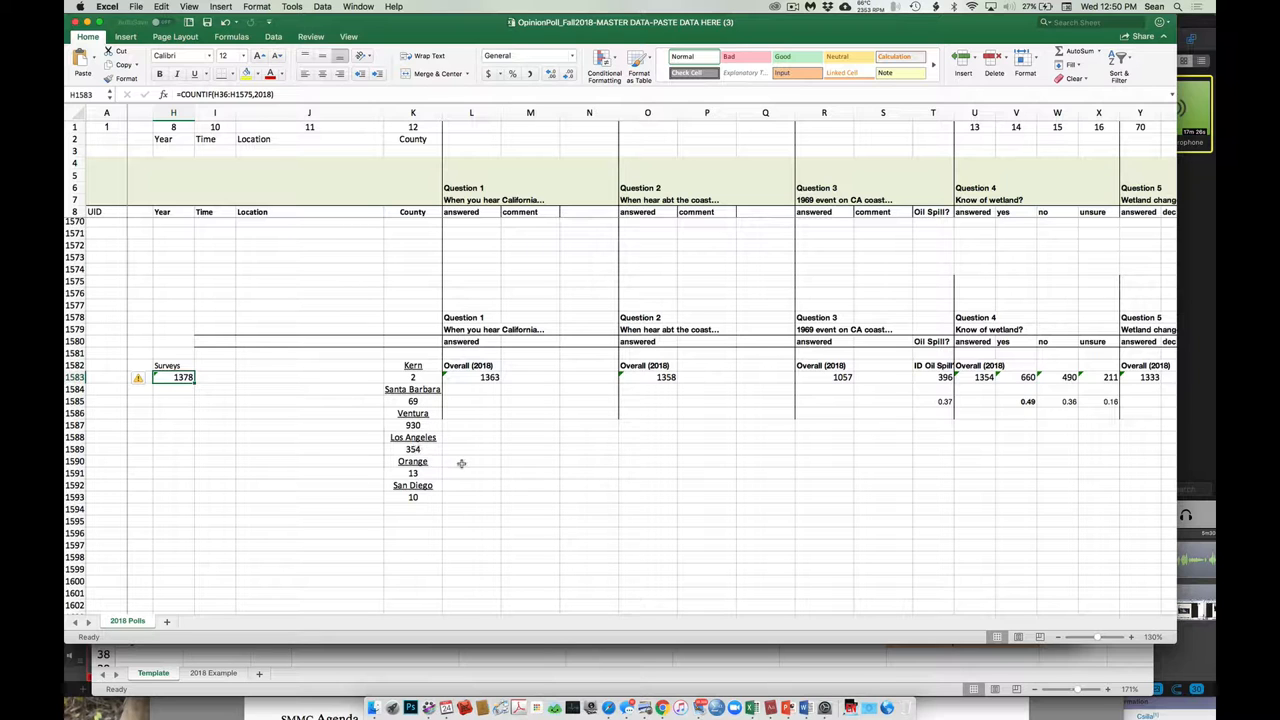
scroll("right", 3)
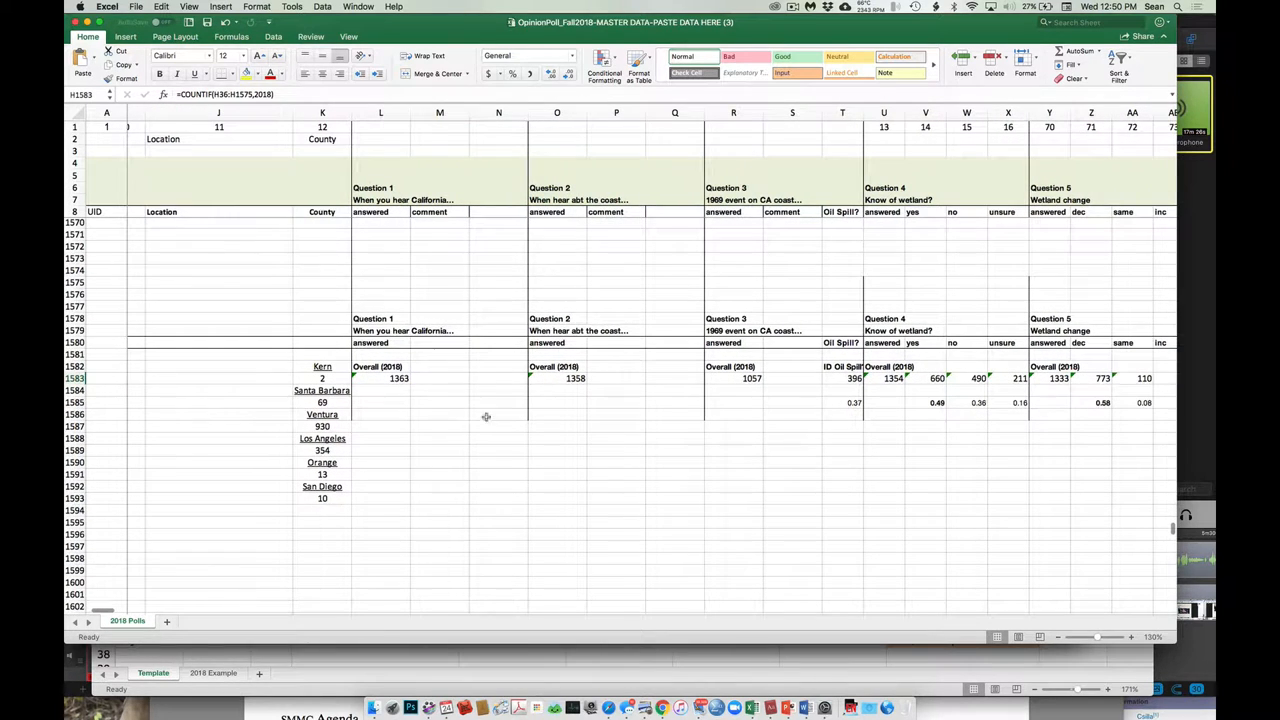
mouse_move(467, 358)
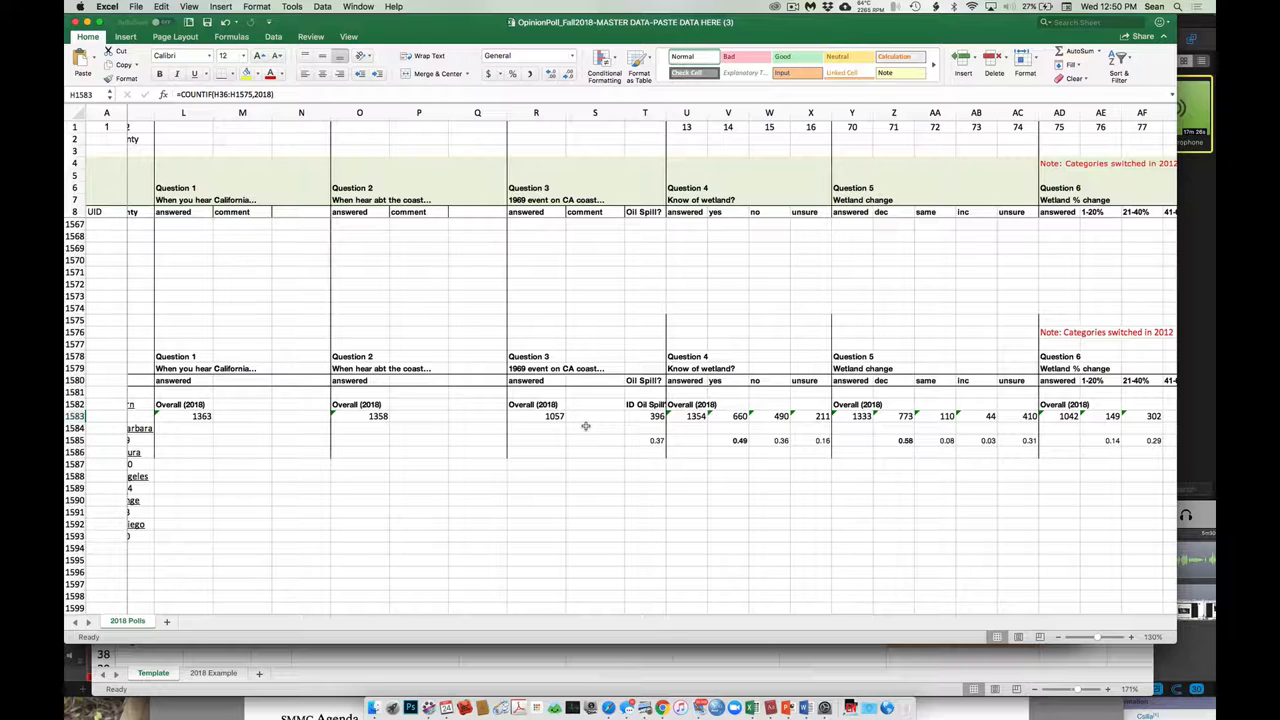
mouse_move(651, 447)
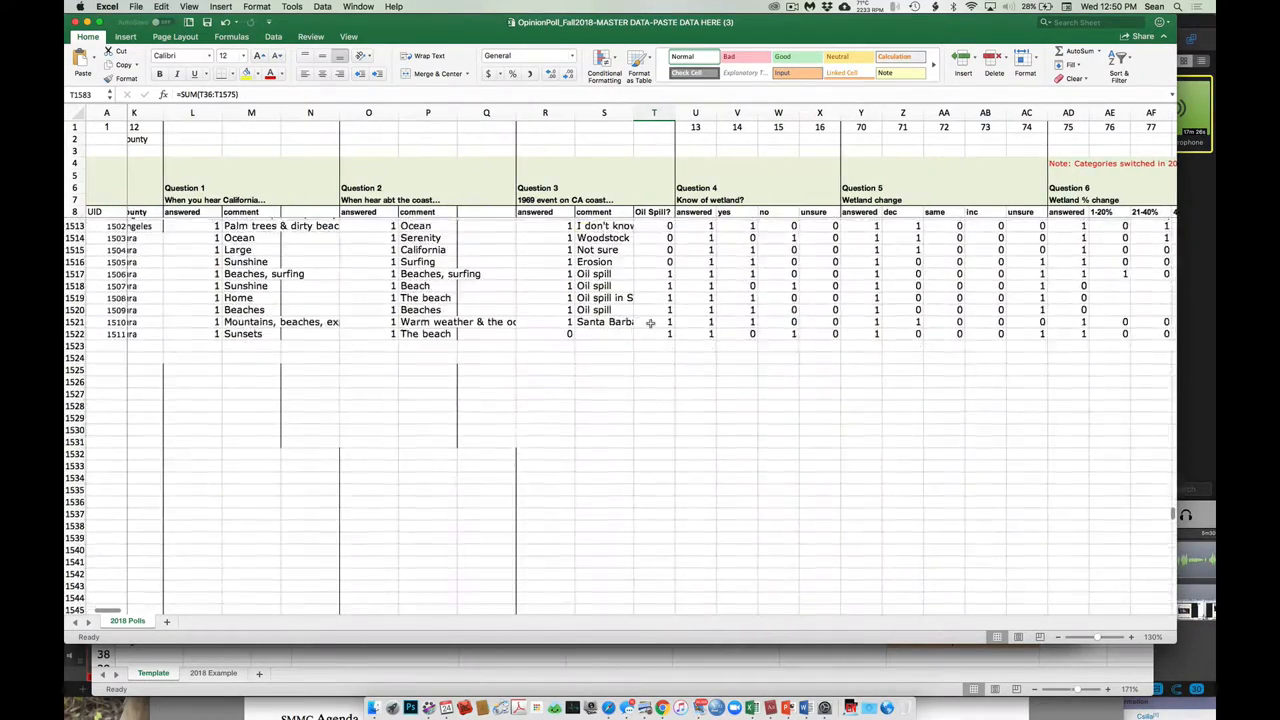
scroll("down", 3)
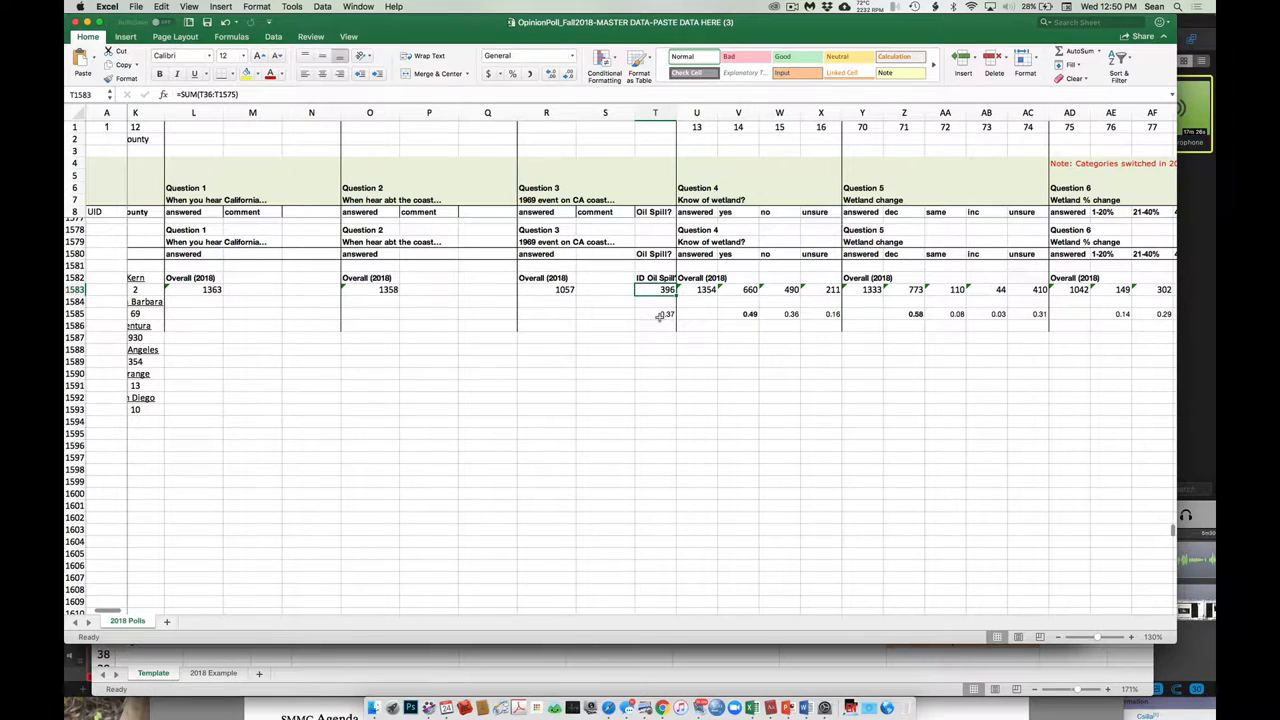
left_click(666, 314)
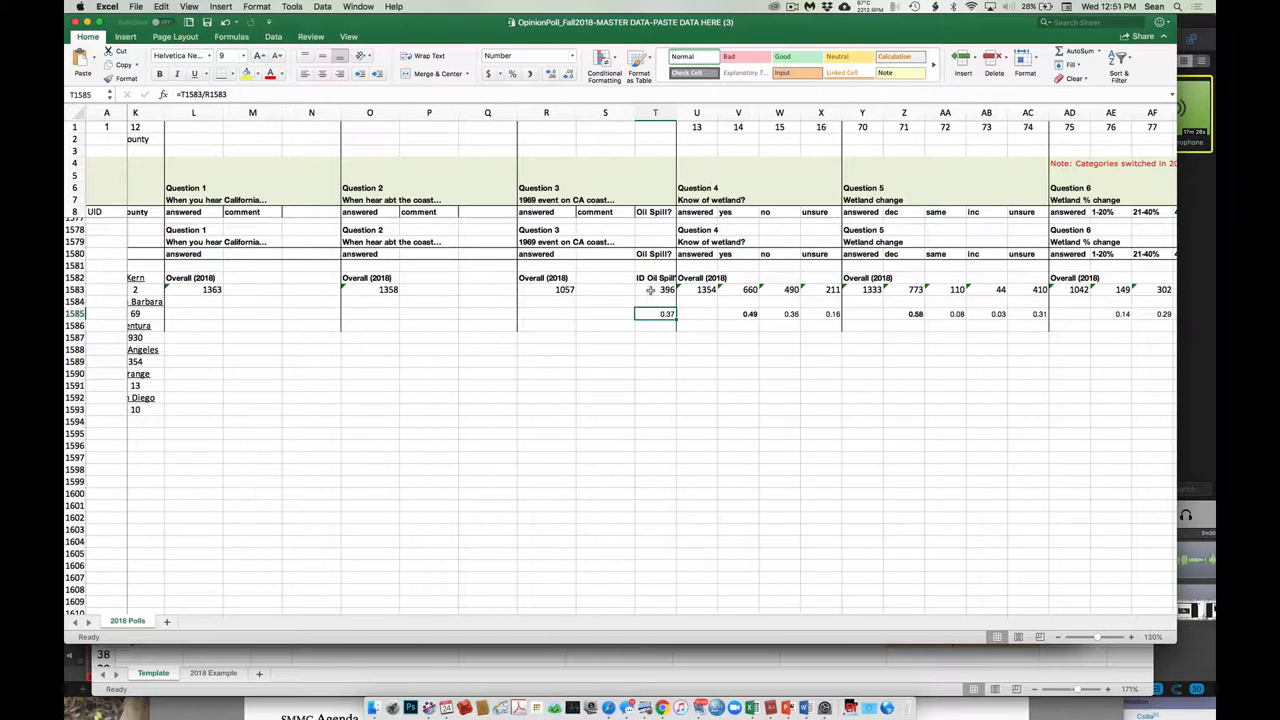
left_click(566, 290)
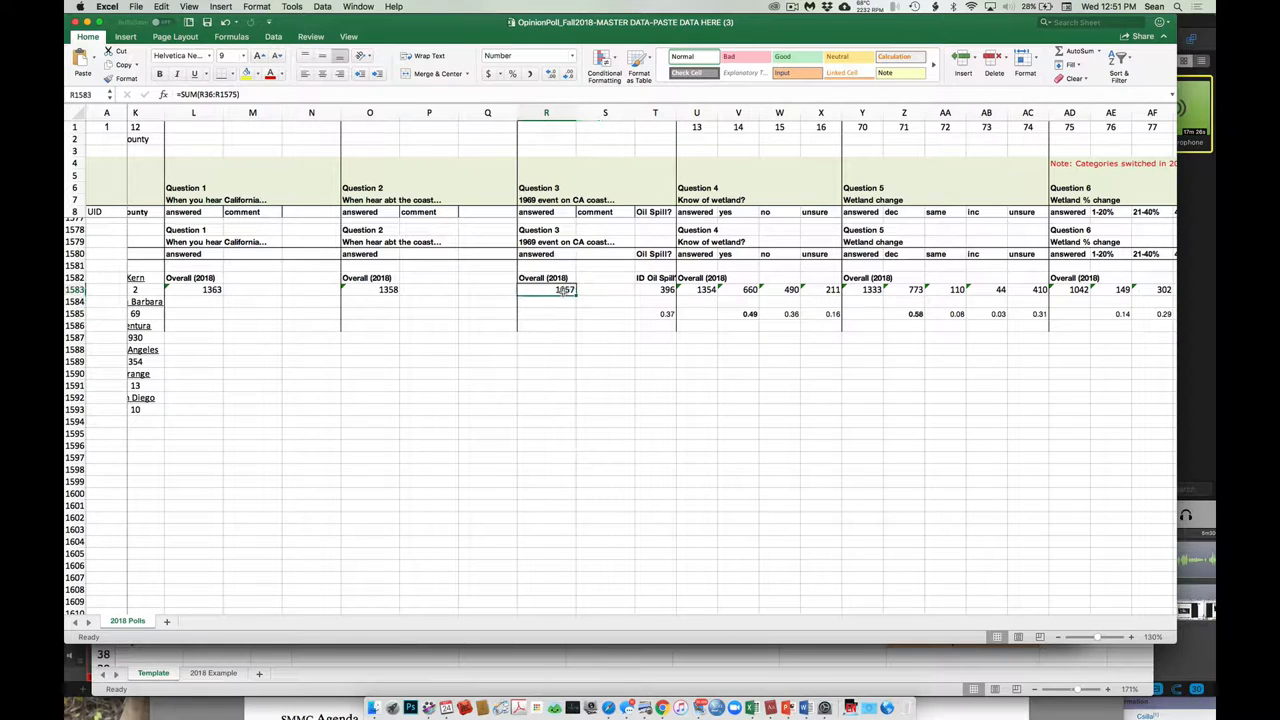
left_click(565, 289)
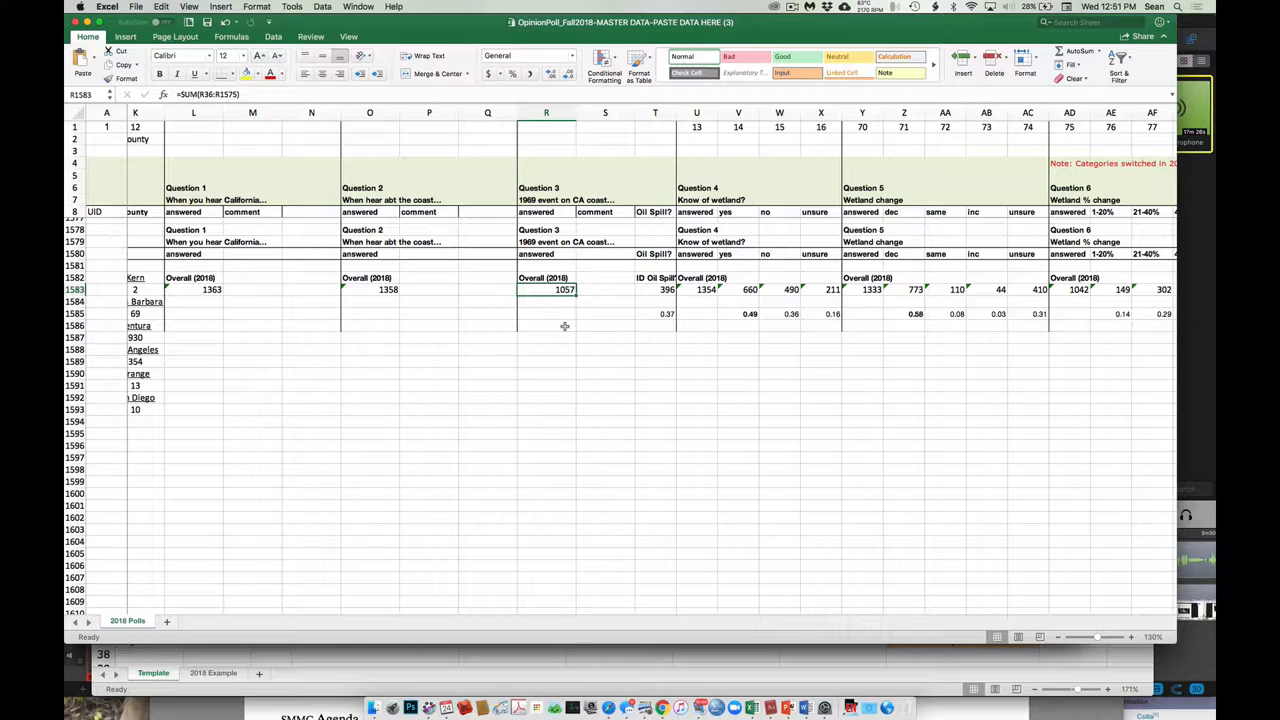
mouse_move(565, 325)
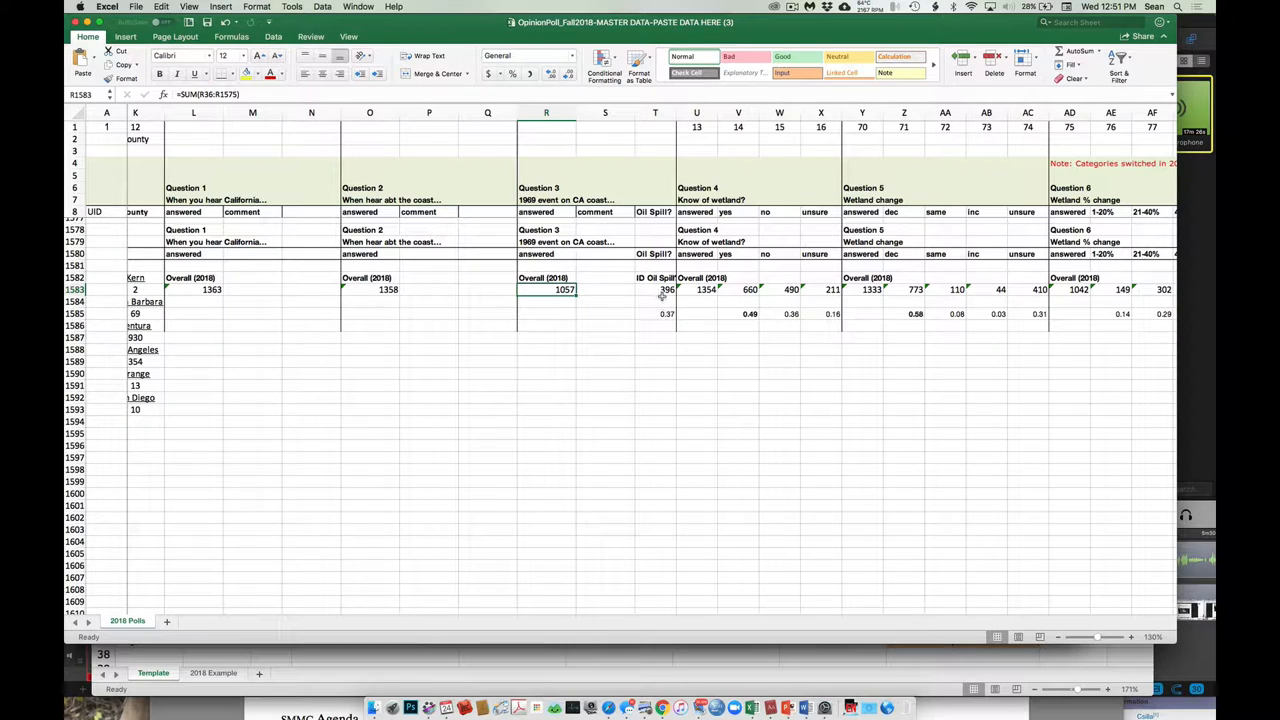
left_click(655, 289)
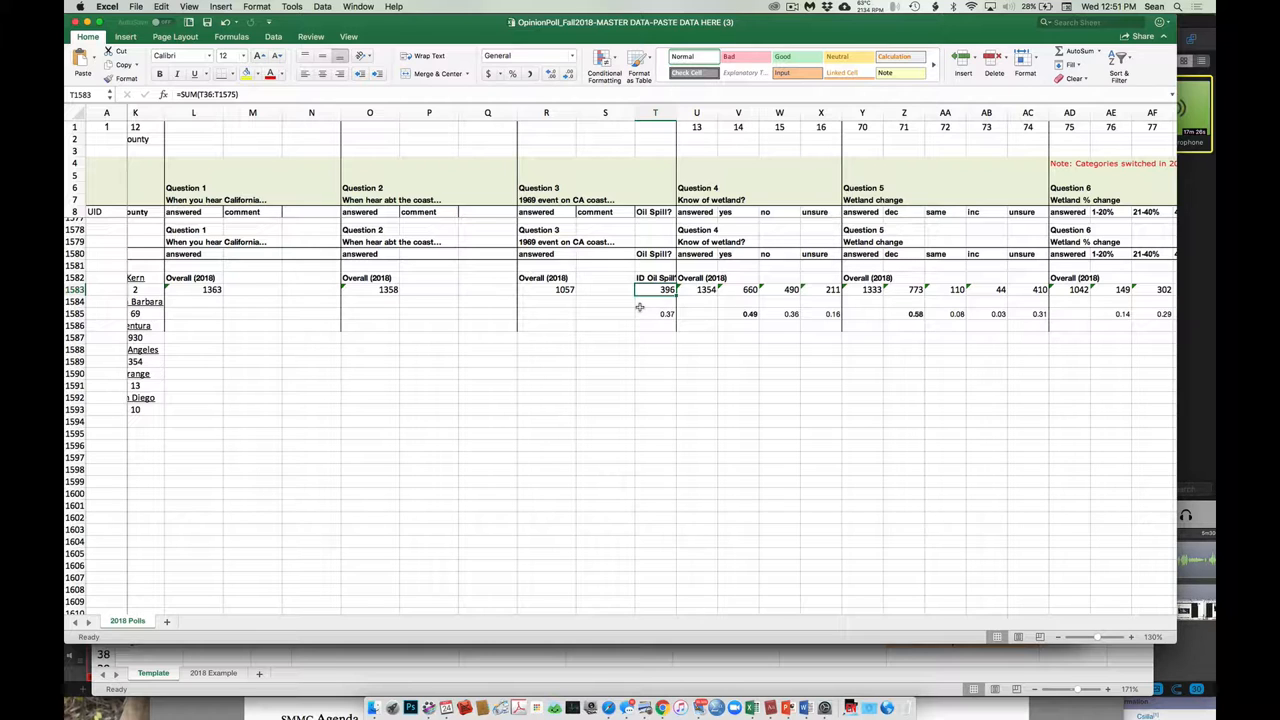
left_click(655, 314)
type("=AG1583/AD1583")
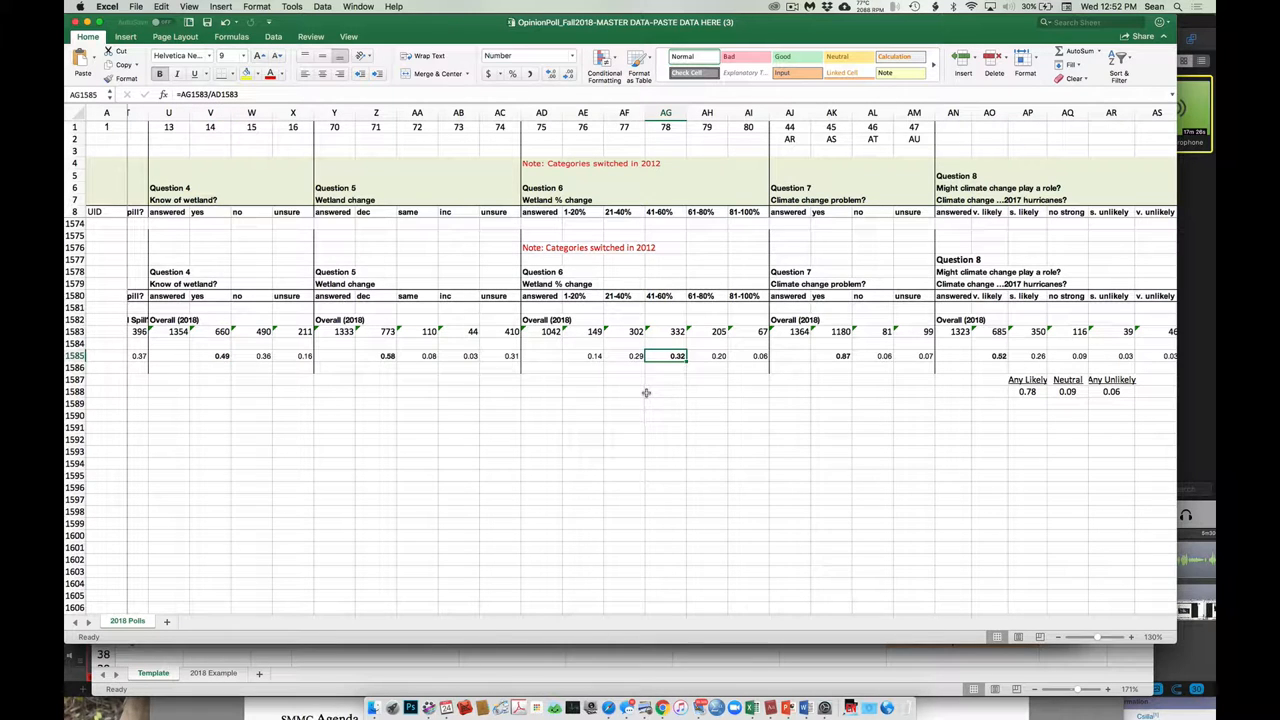
mouse_move(409, 333)
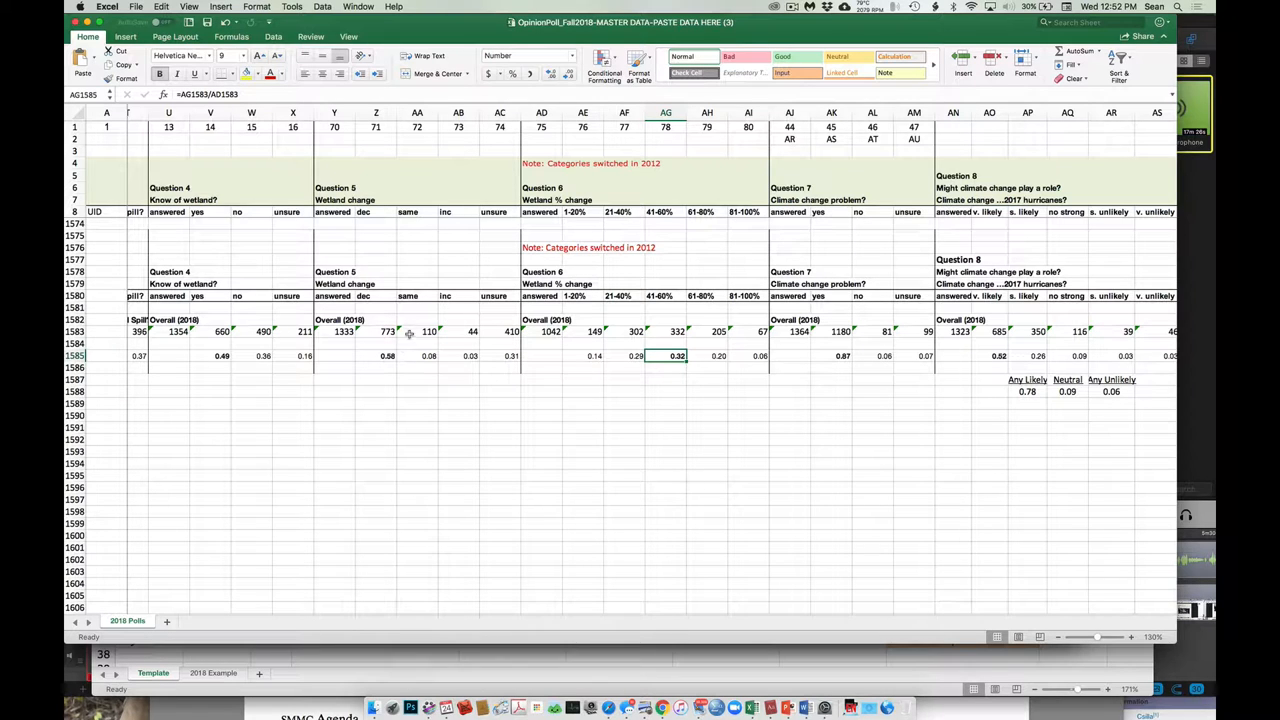
mouse_move(472, 367)
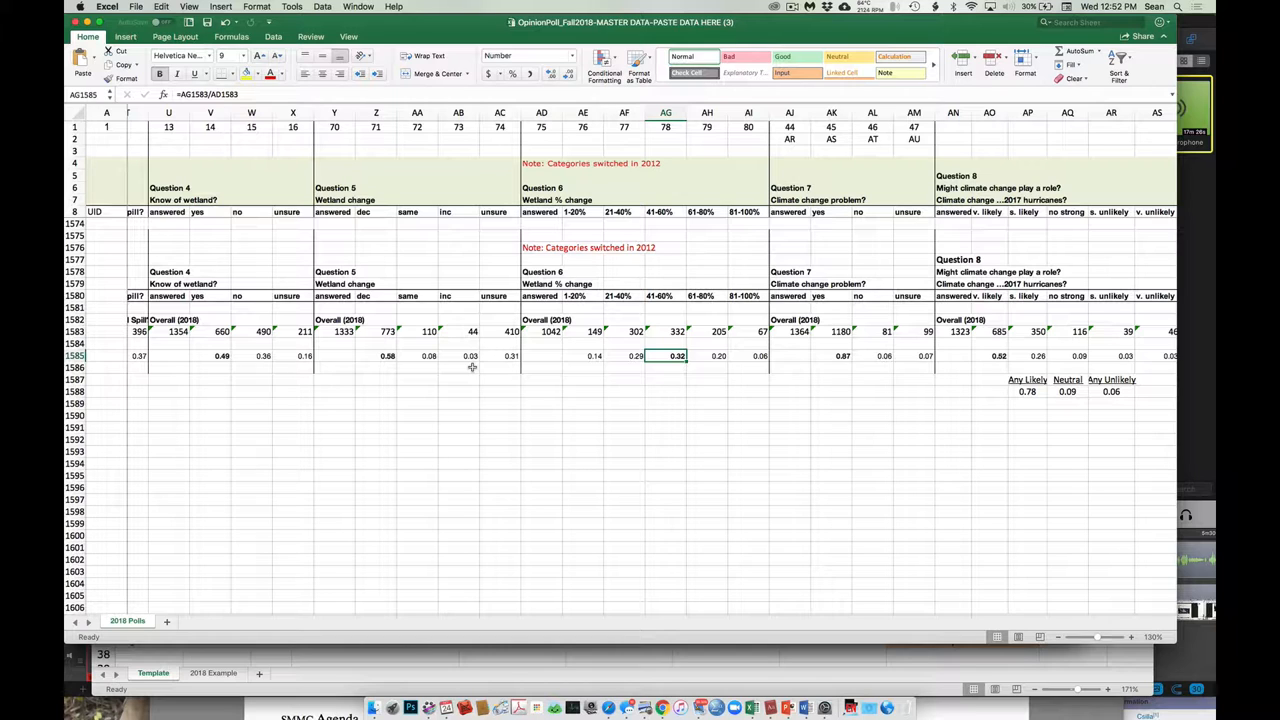
mouse_move(518, 387)
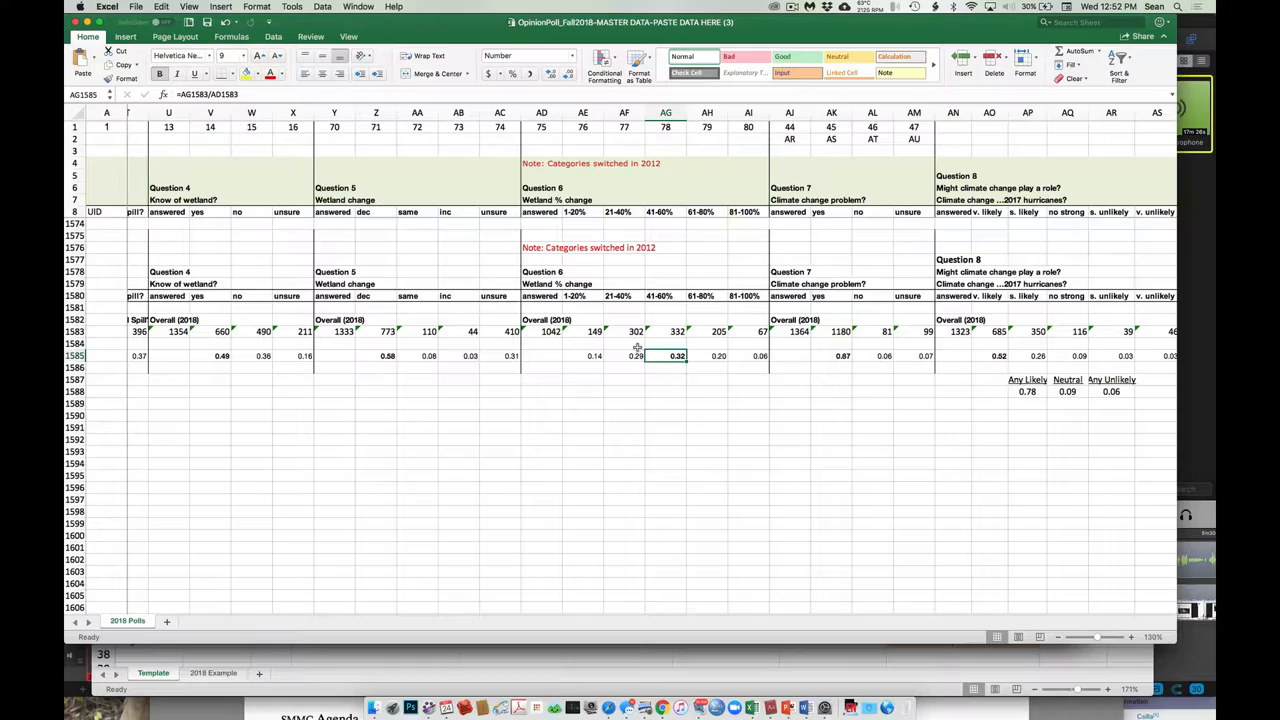
- Check the WOOA category heading and the Rotation and Restitution proportion formulas
scroll("right", 3)
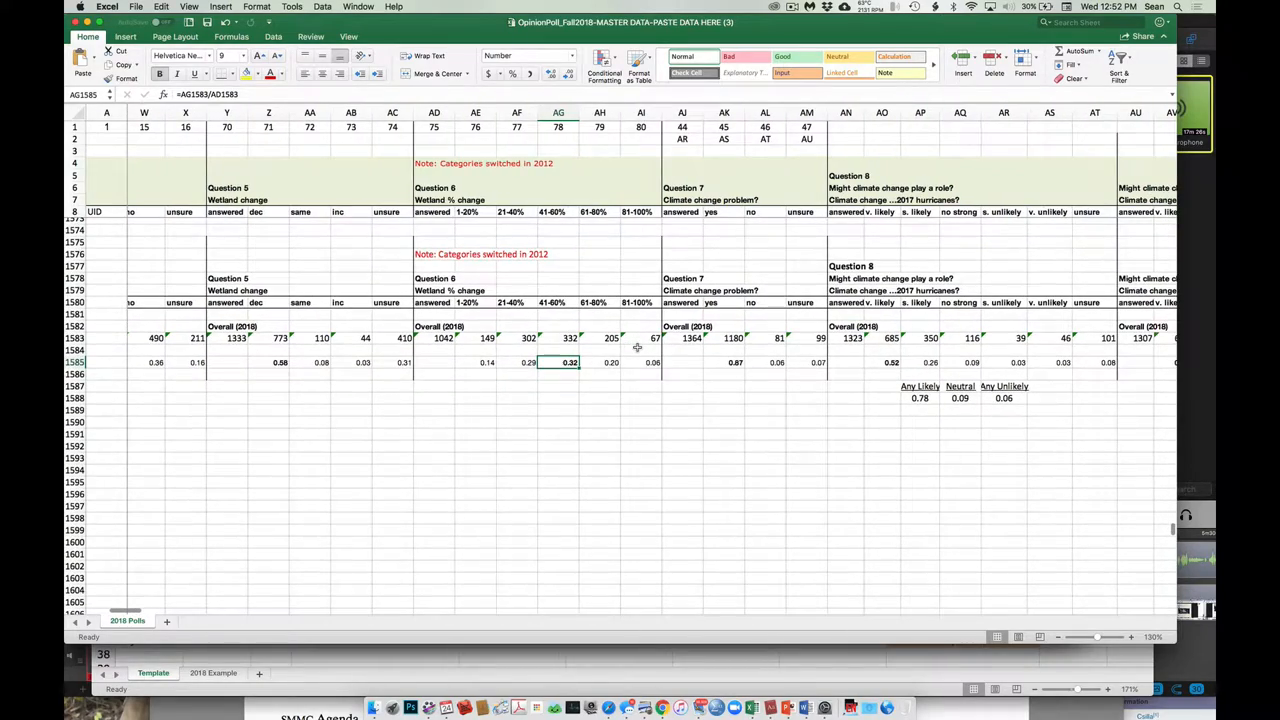
scroll("right", 3)
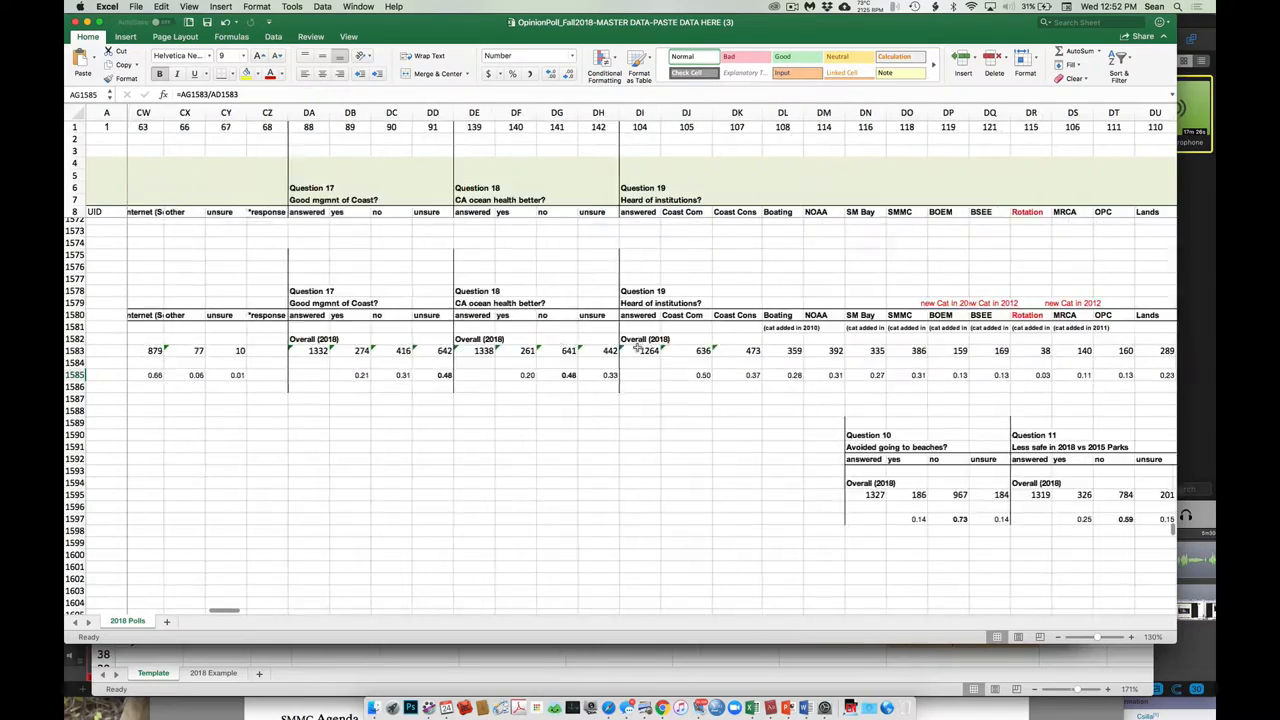
scroll("right", 3)
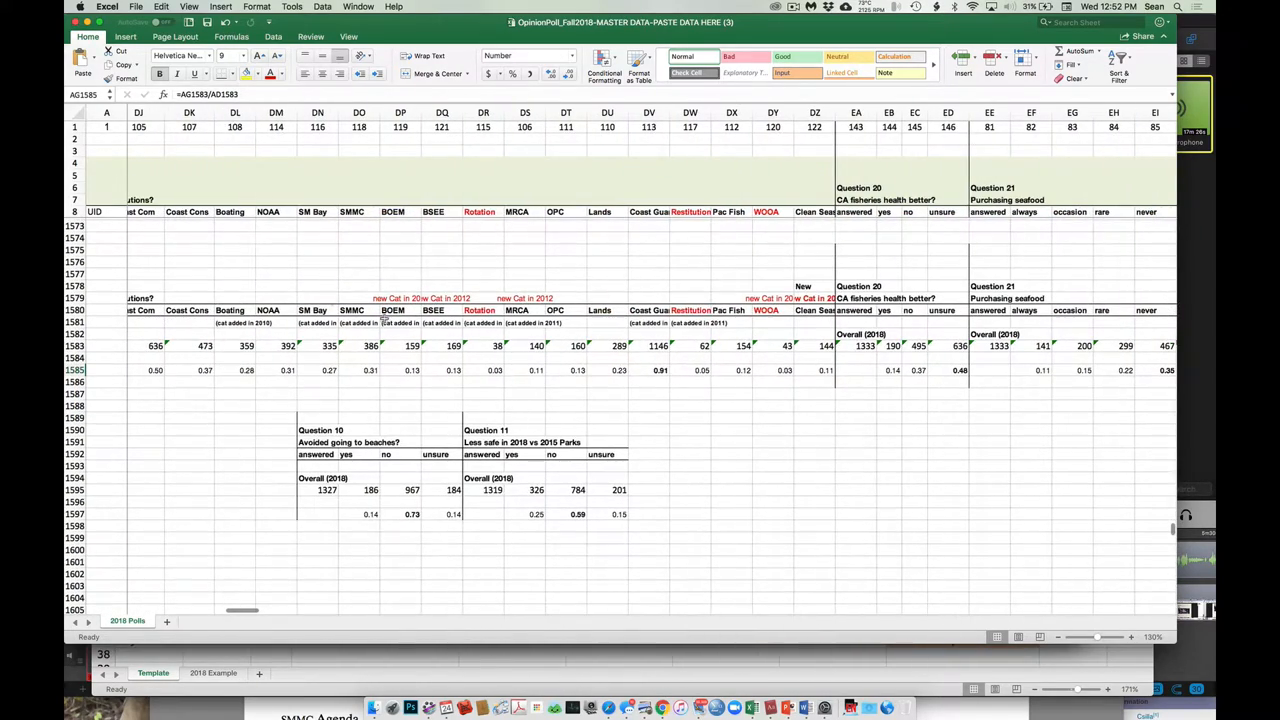
scroll("right", 3)
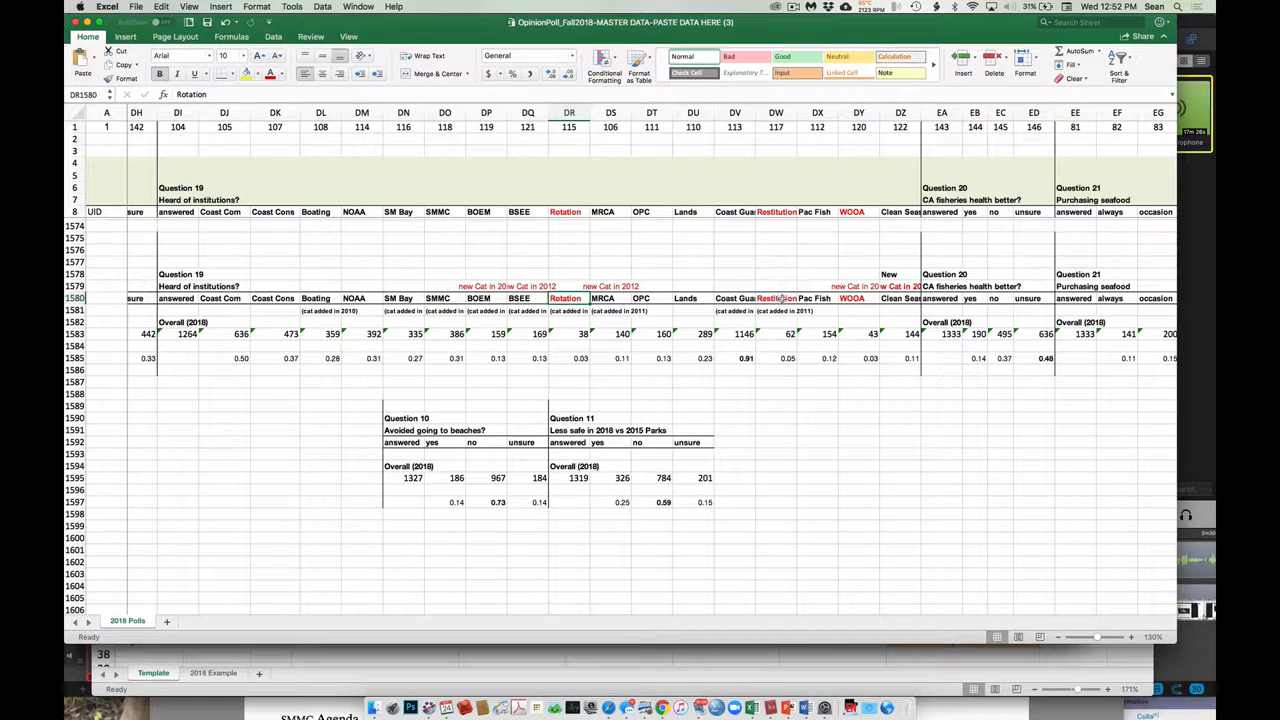
left_click(852, 298)
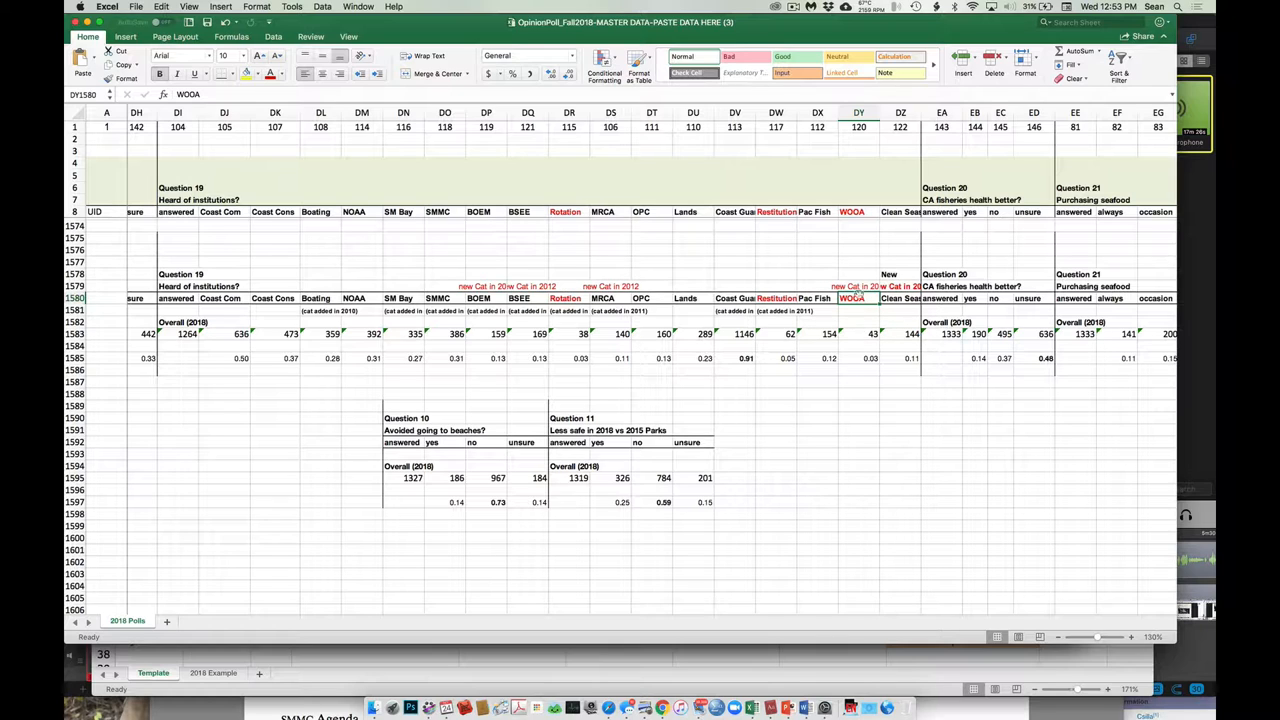
mouse_move(855, 311)
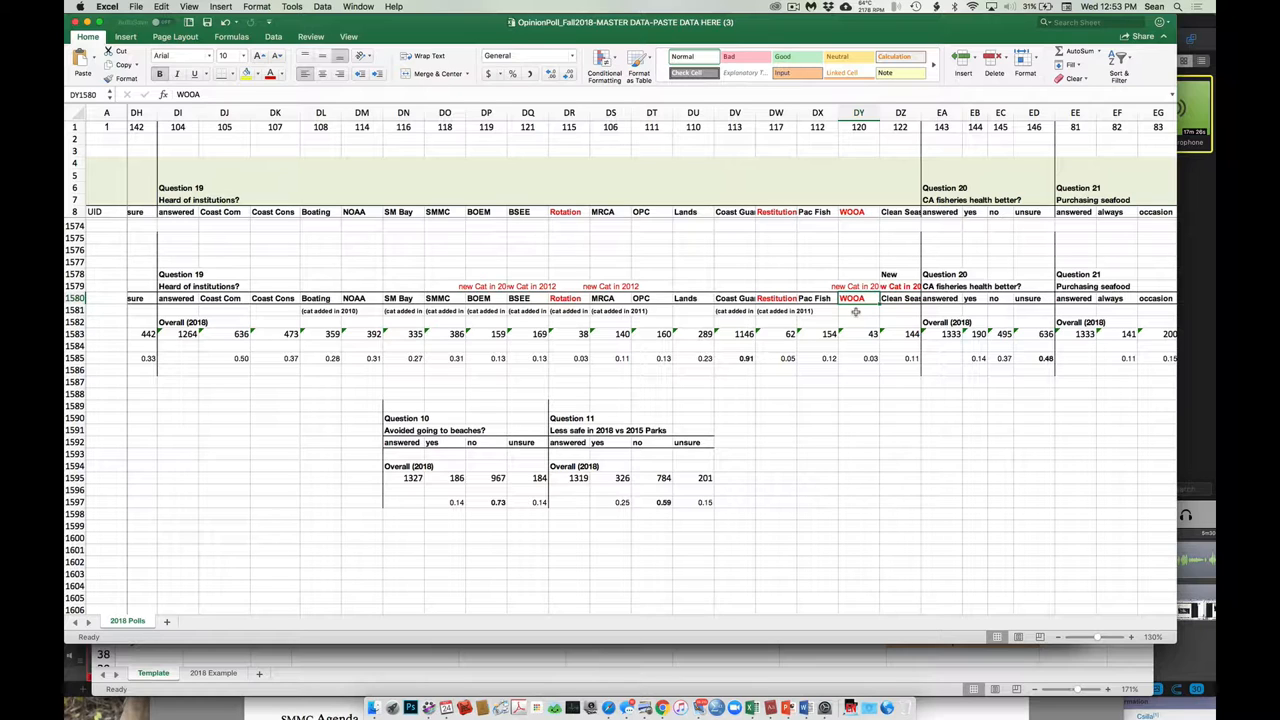
left_click(569, 358)
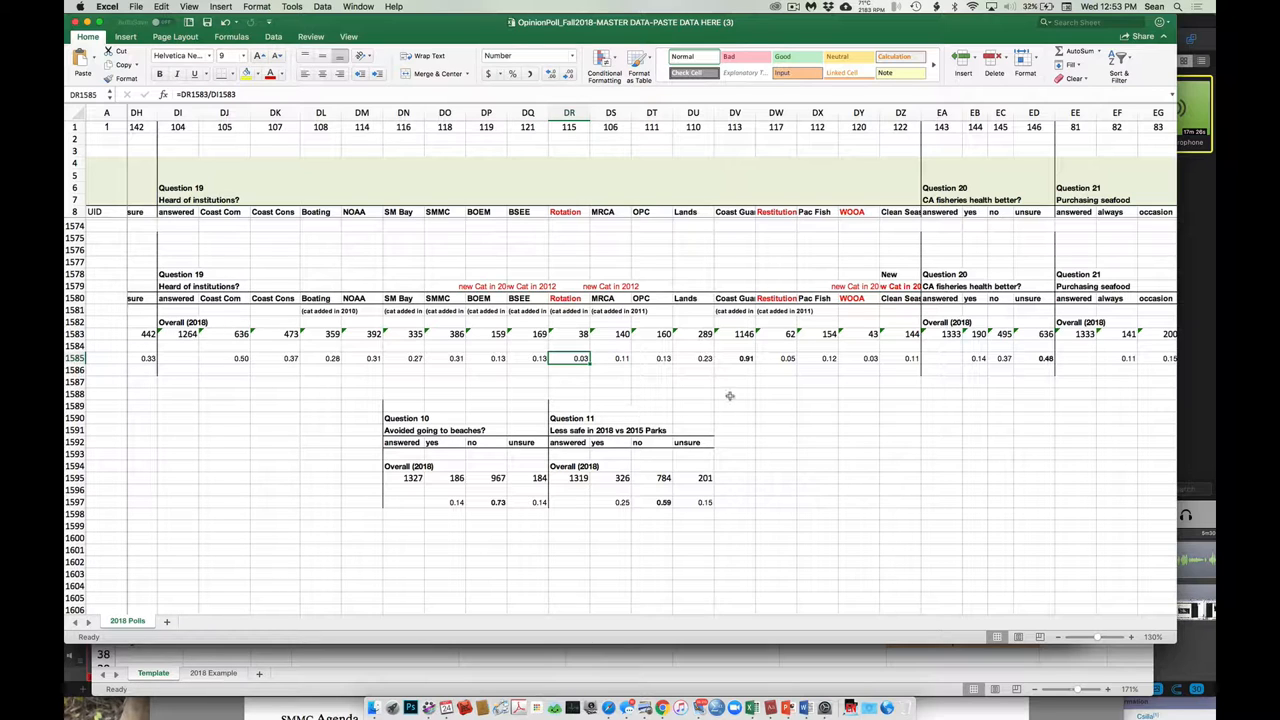
left_click(776, 358)
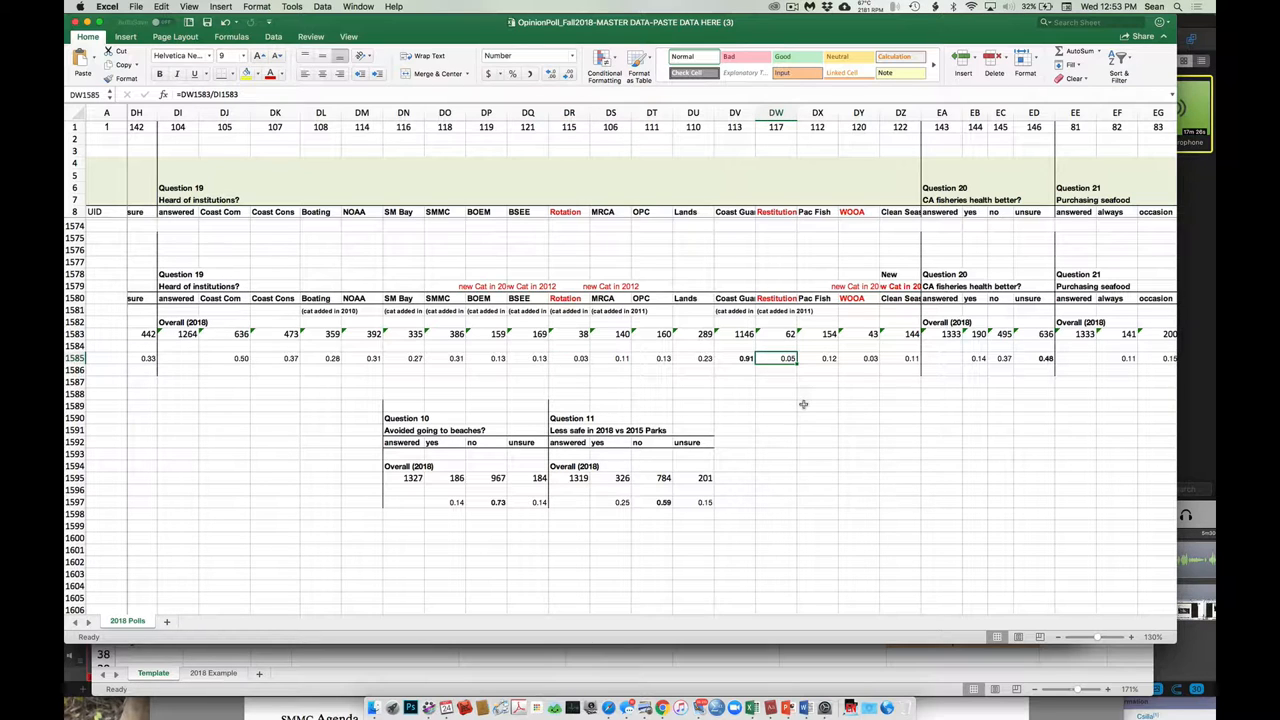
left_click(858, 358)
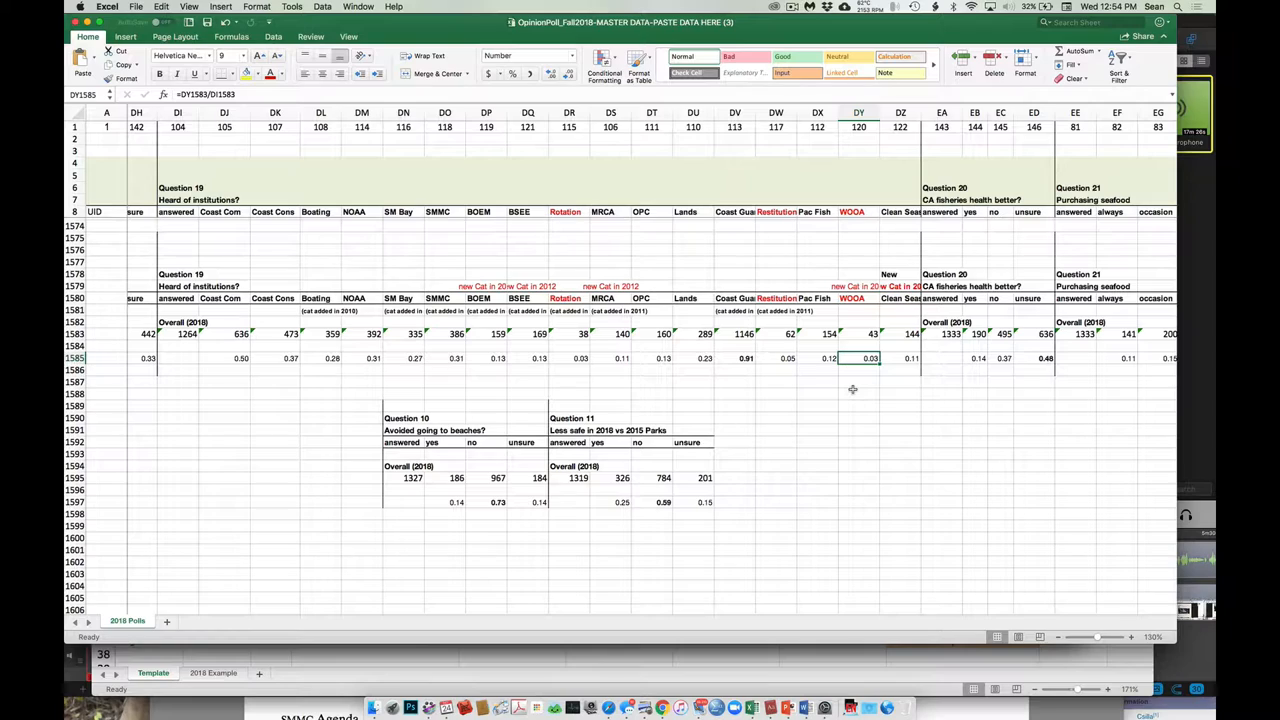
- Select the pollution, excessive and habitat results and empty cells below the Question 14 results
scroll("left", 3)
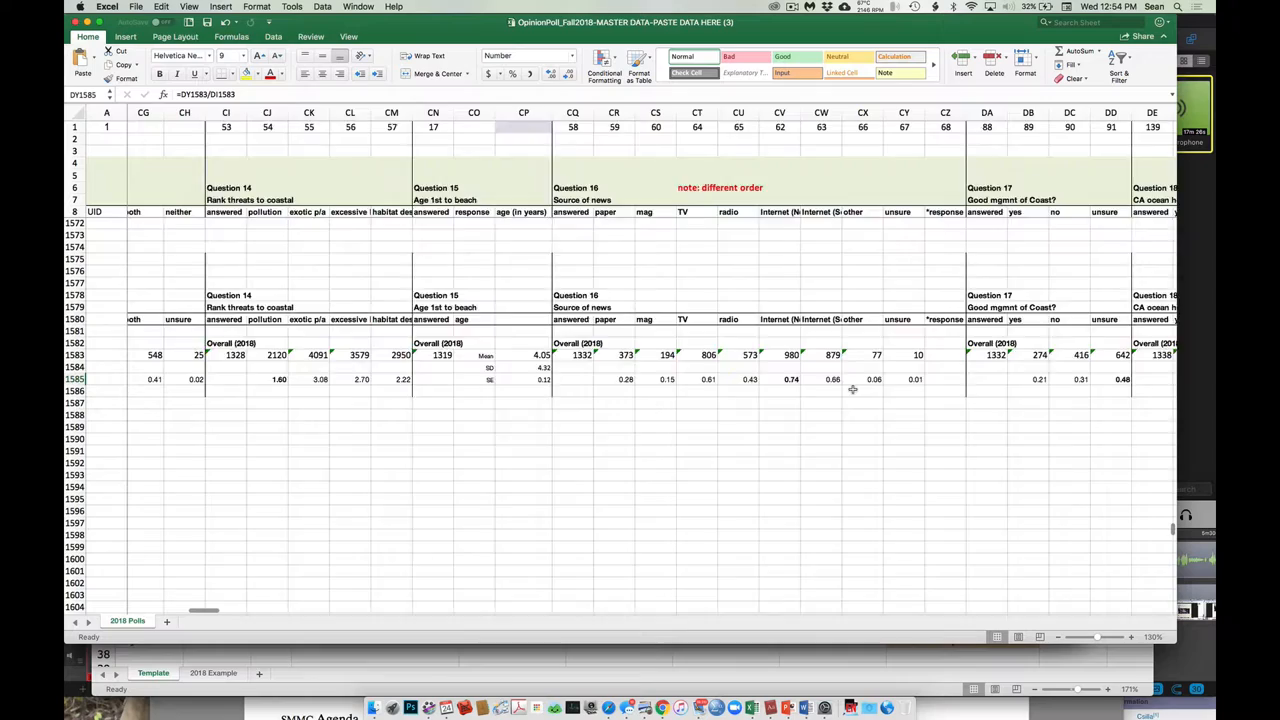
scroll("left", 3)
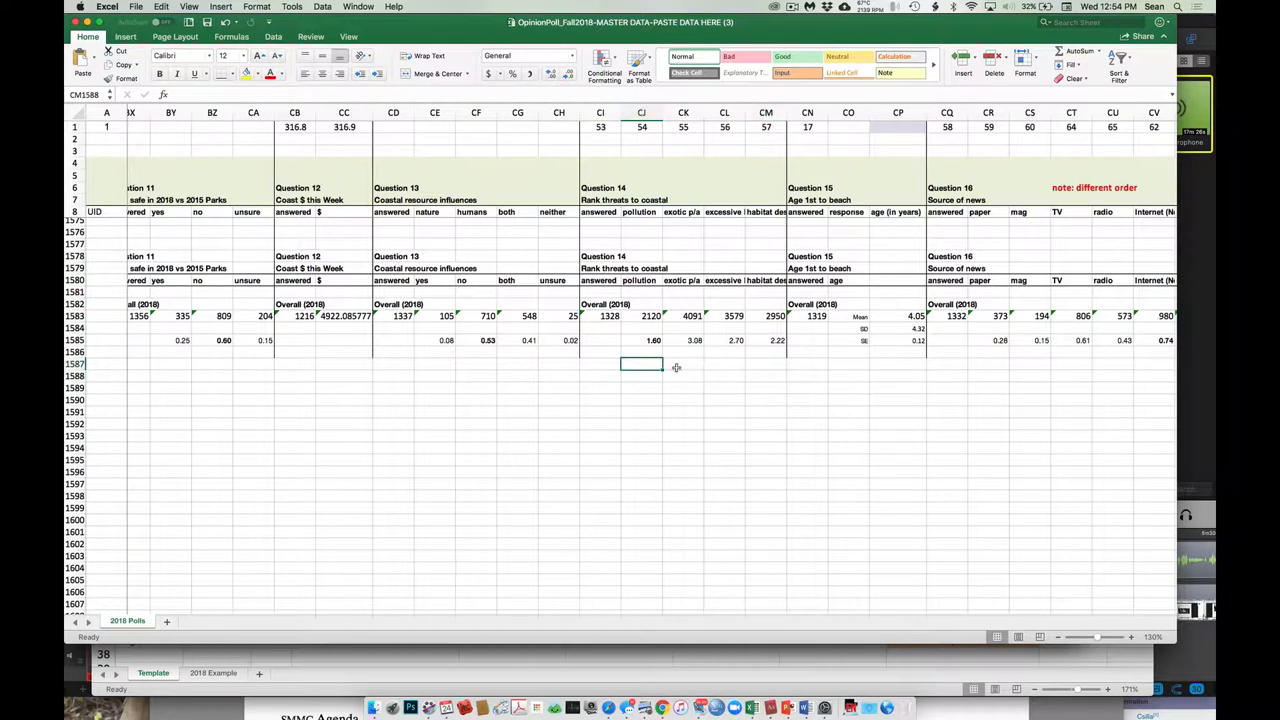
left_click_drag(641, 363, 783, 405)
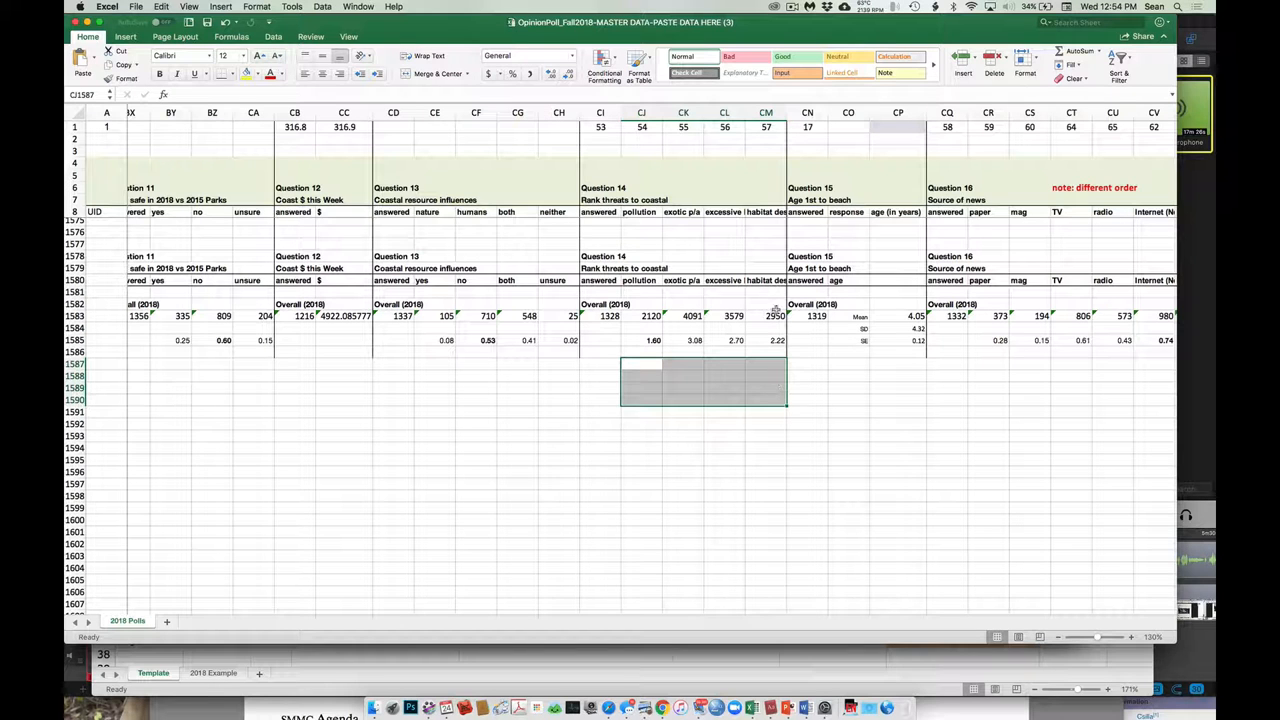
left_click(641, 316)
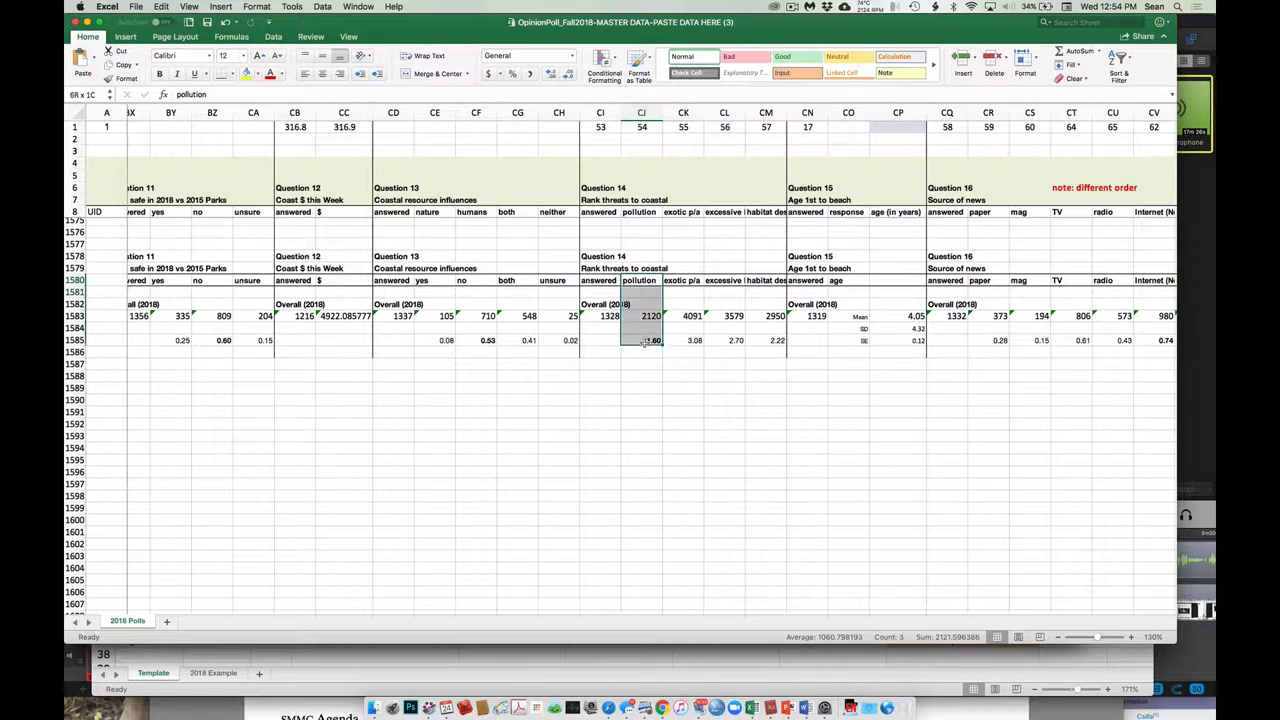
left_click(641, 362)
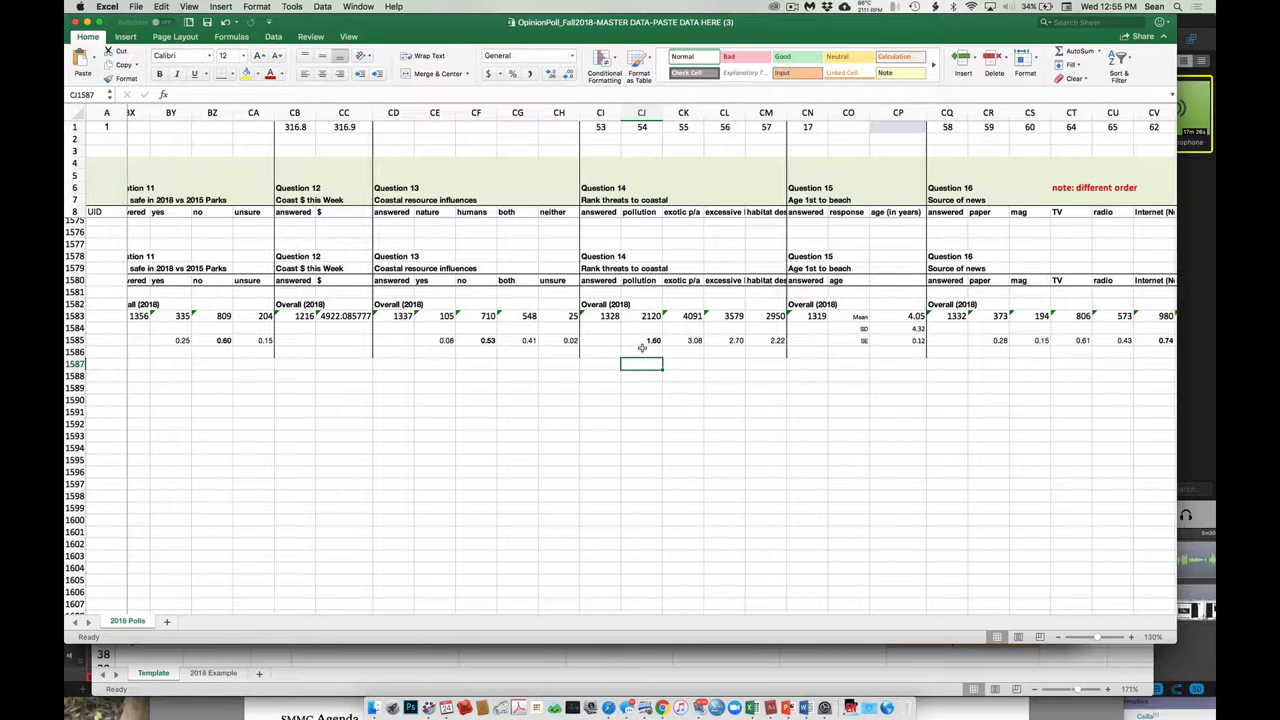
left_click(653, 340)
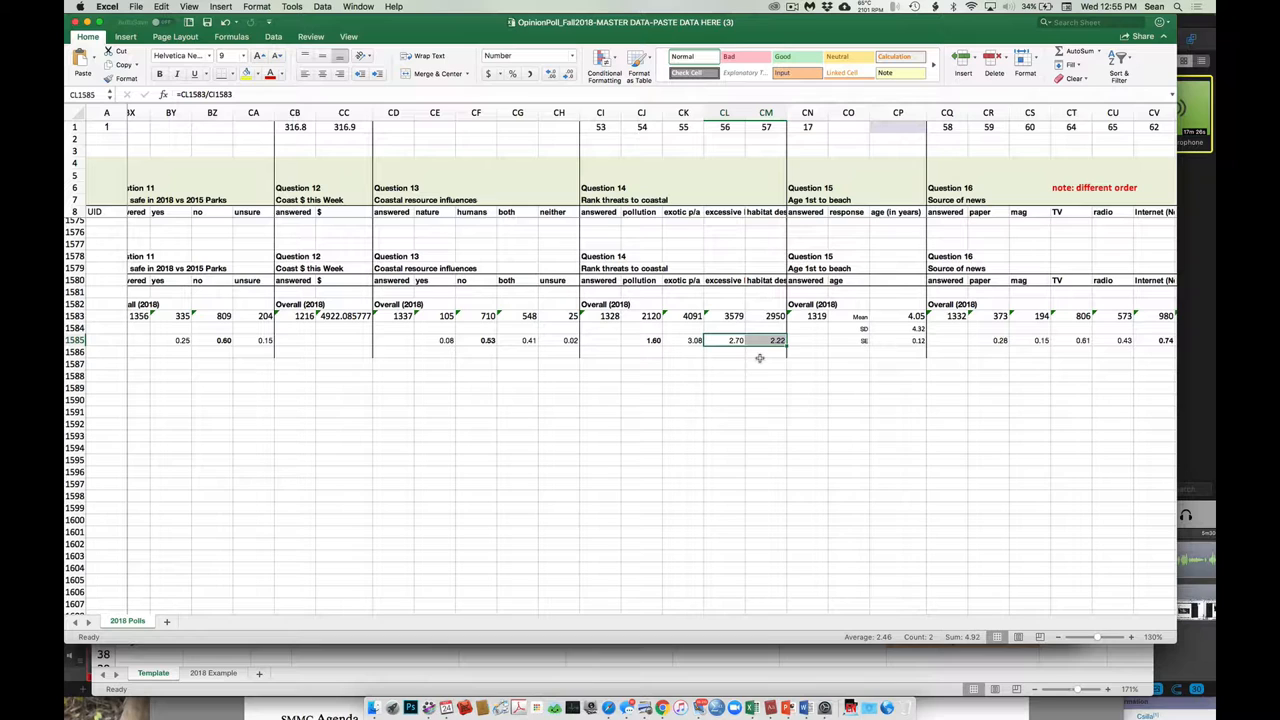
mouse_move(733, 361)
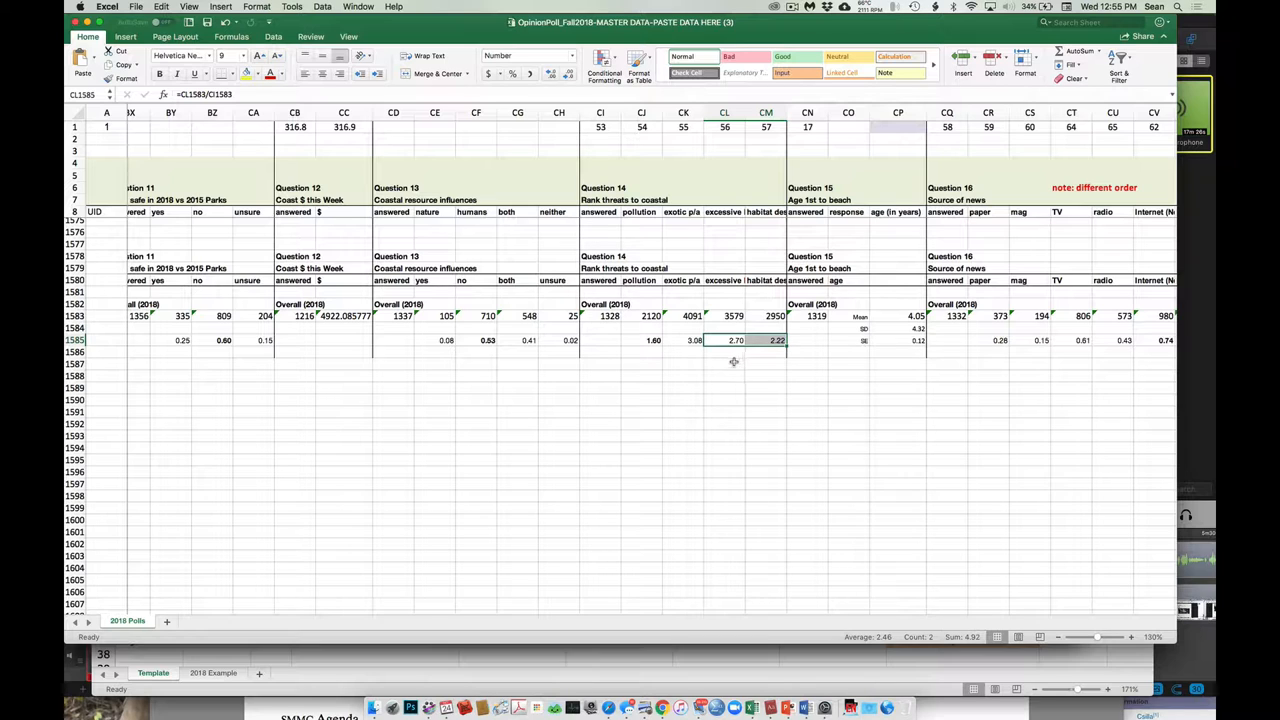
left_click(724, 363)
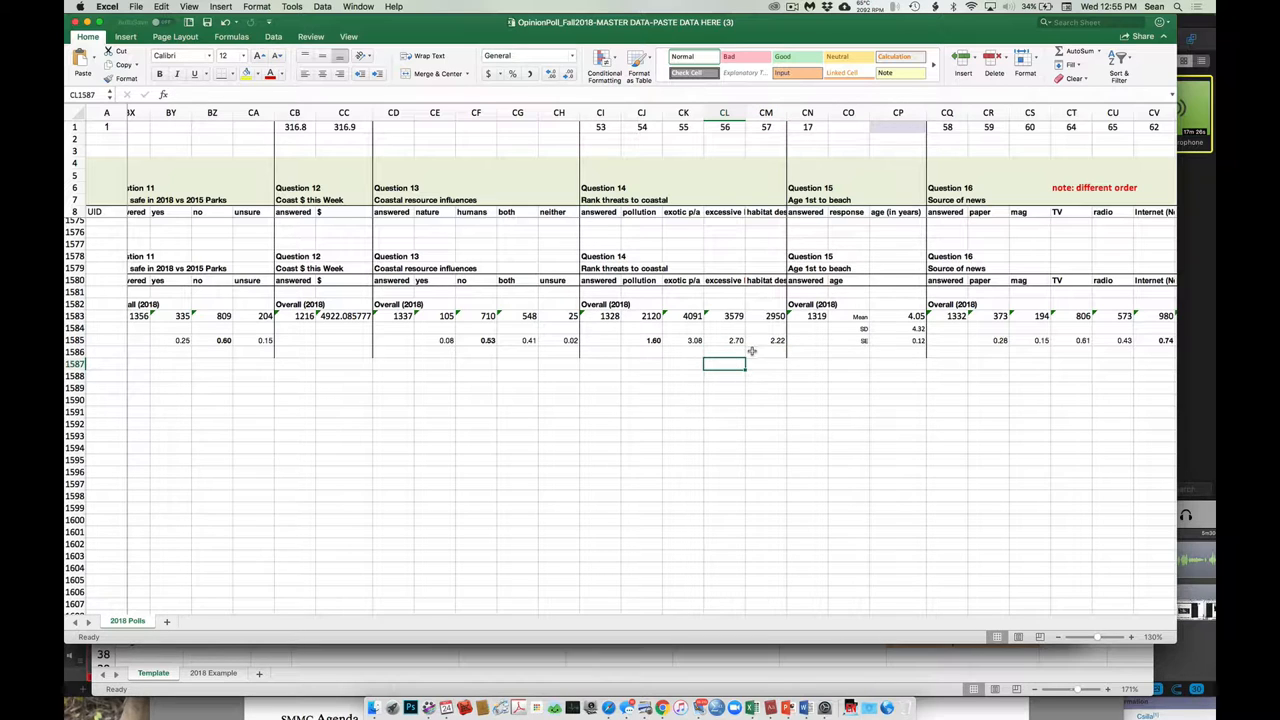
mouse_move(692, 350)
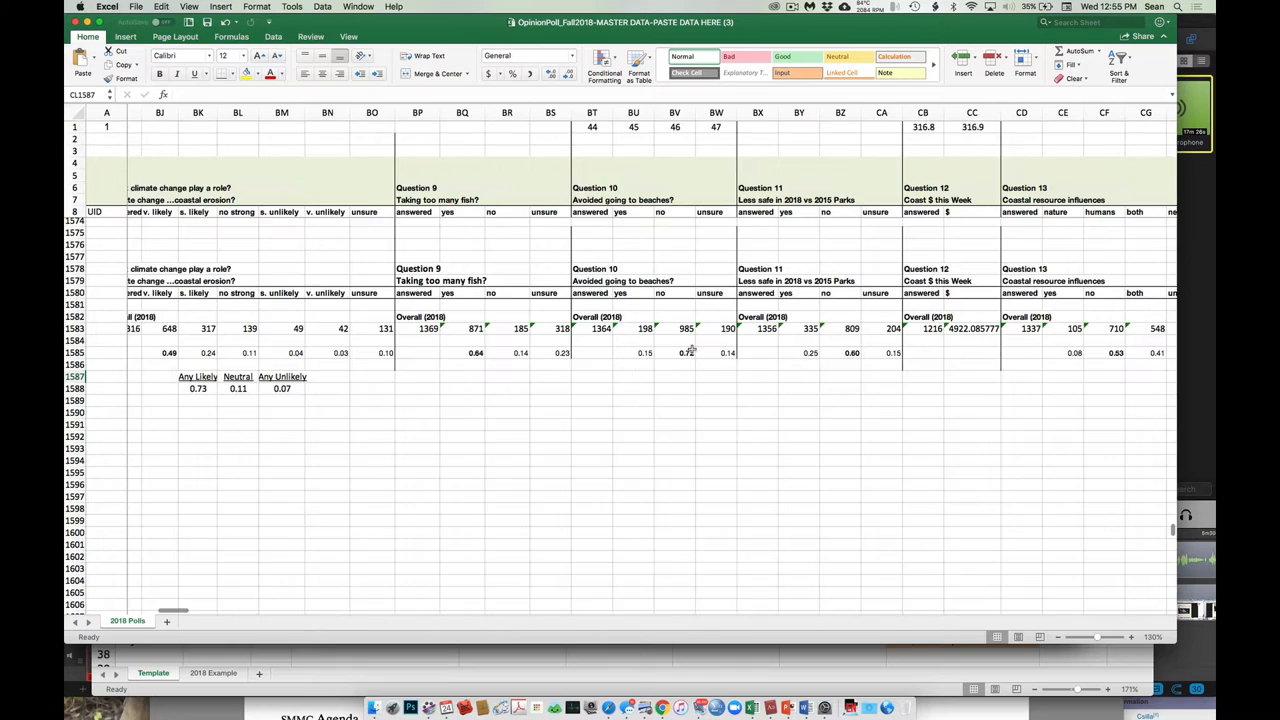
scroll("right", 3)
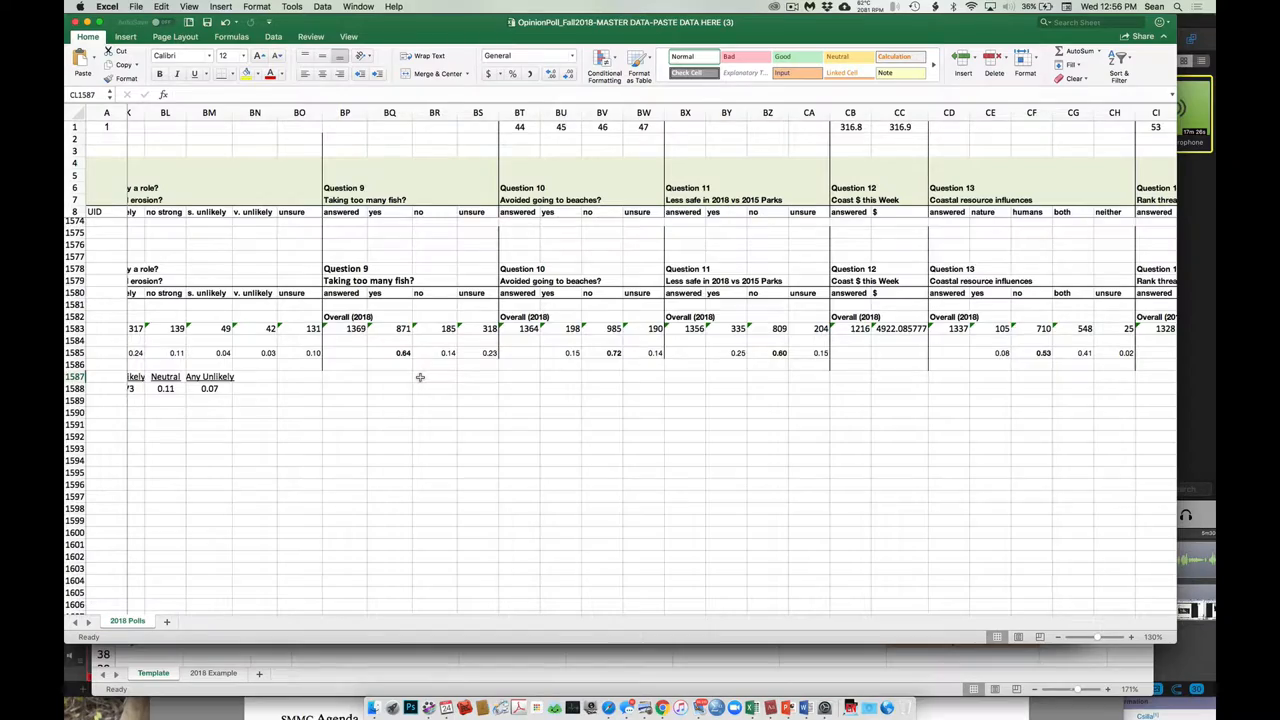
scroll("left", 3)
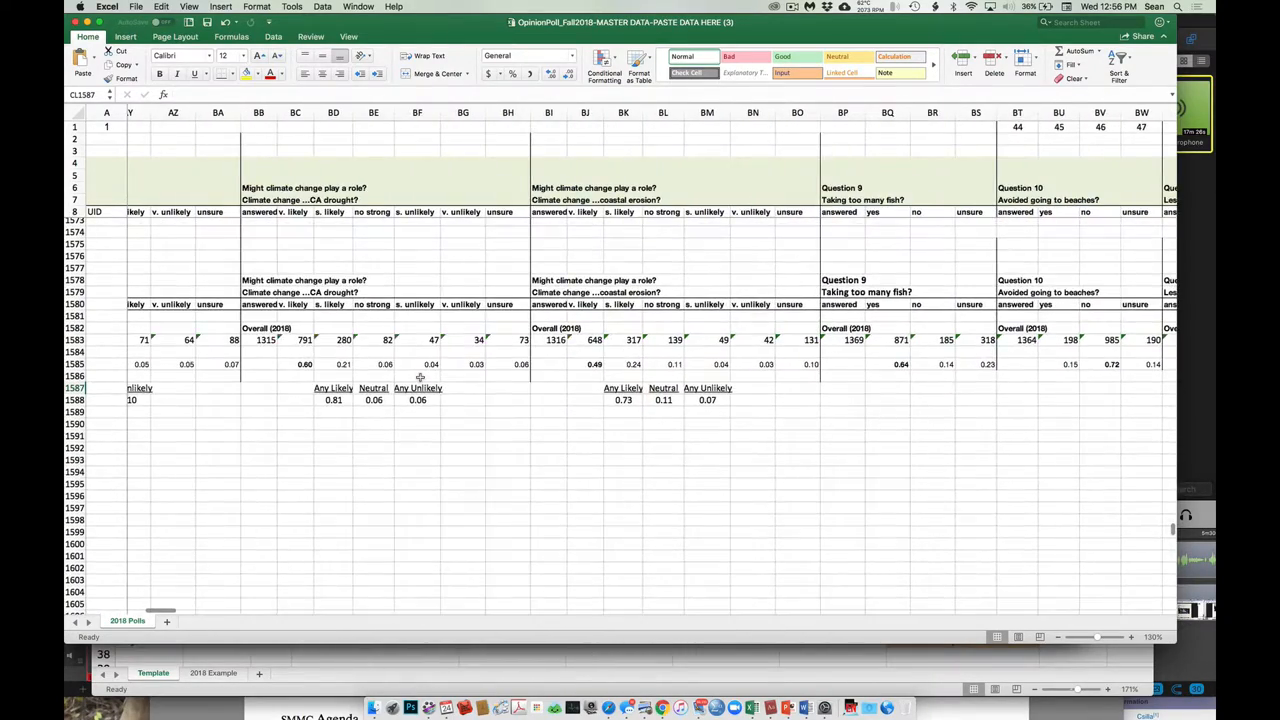
scroll("left", 3)
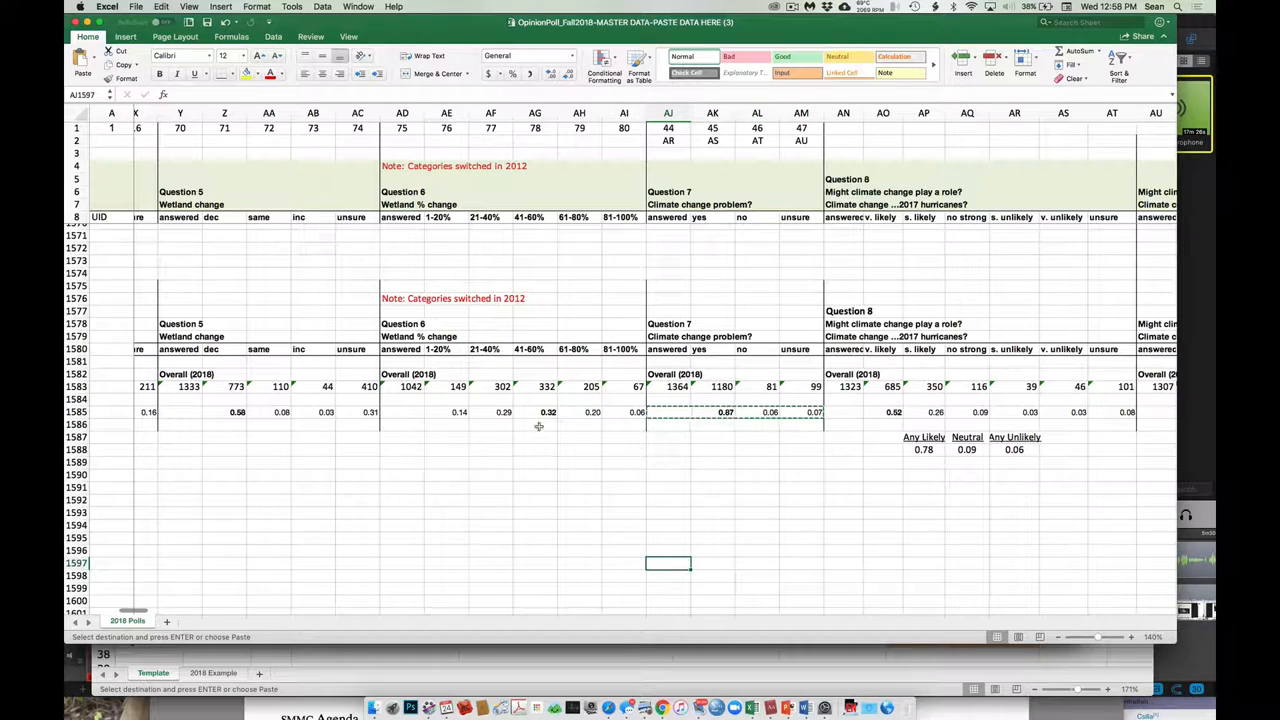
- Paste Question 7's shares as values into row 1597 and label the row 'overall'
left_click(161, 7)
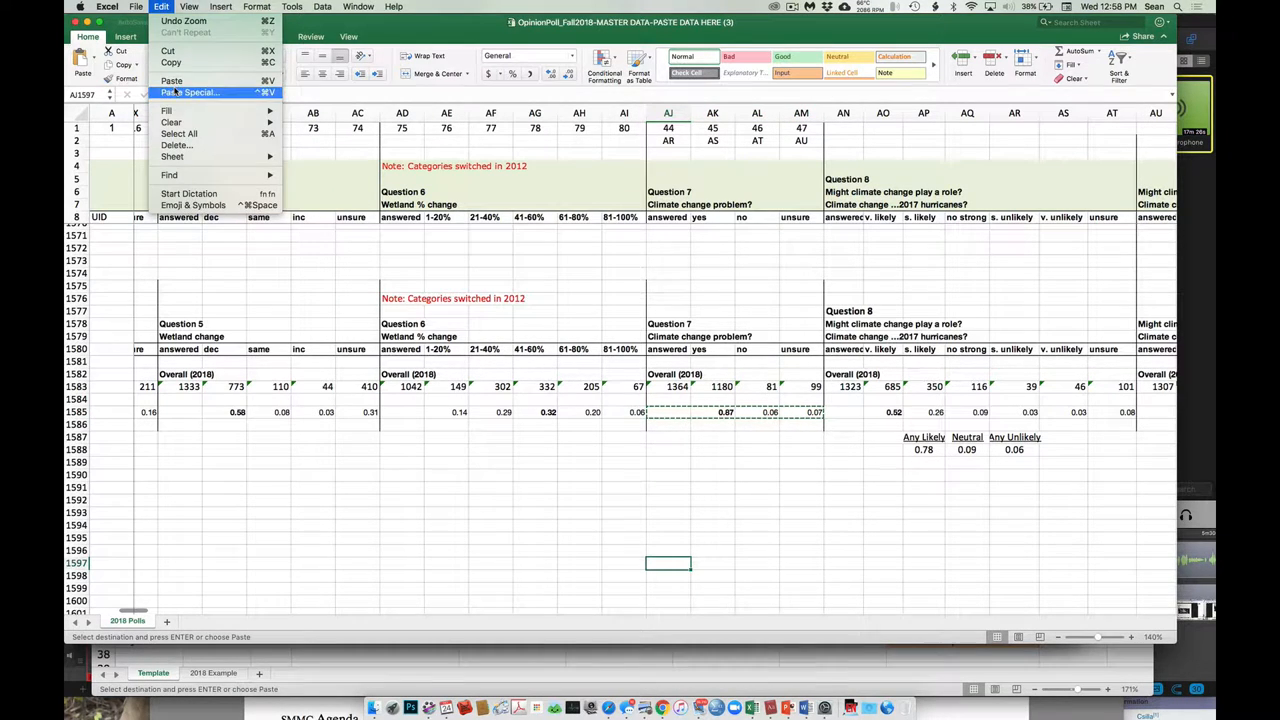
left_click(190, 92)
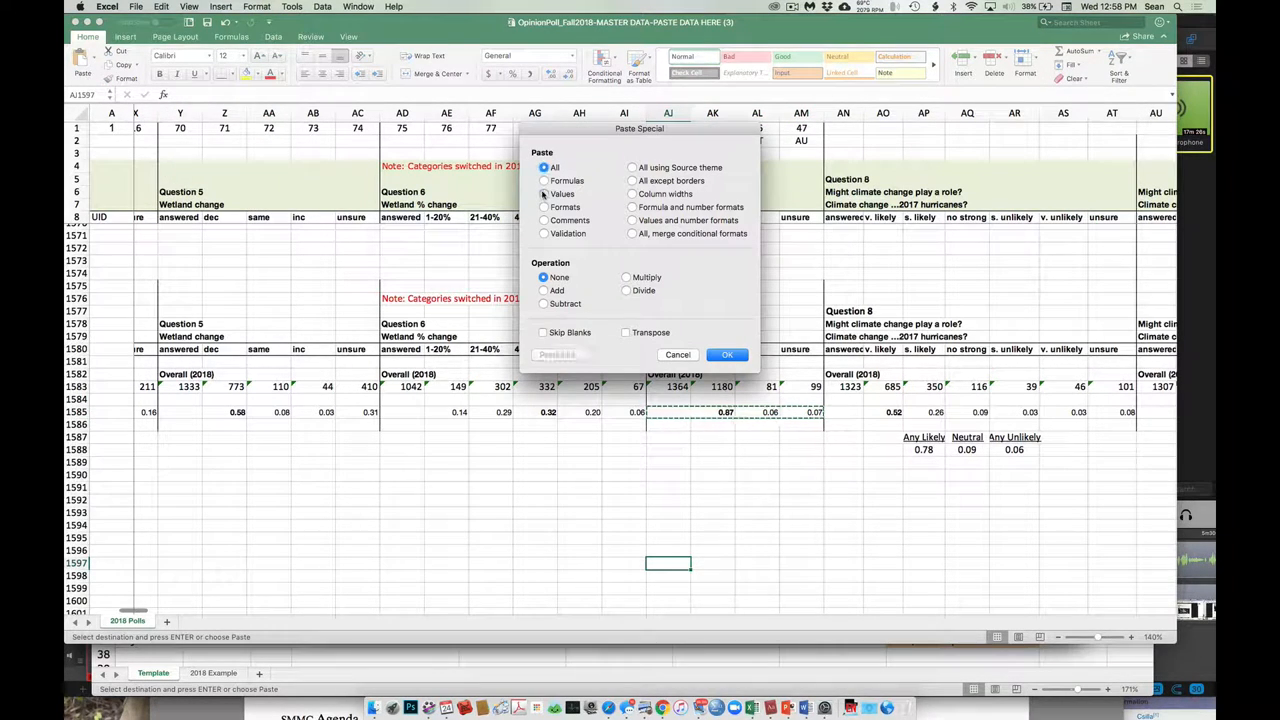
left_click(727, 354)
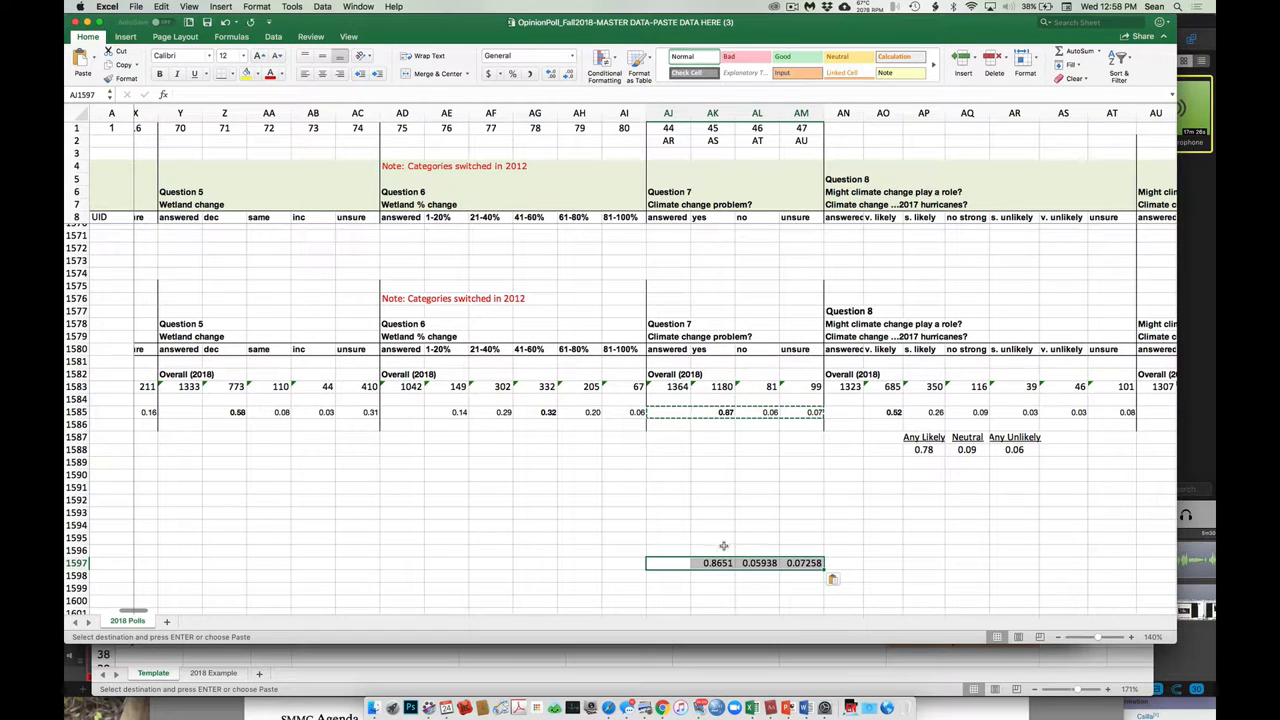
left_click(803, 562)
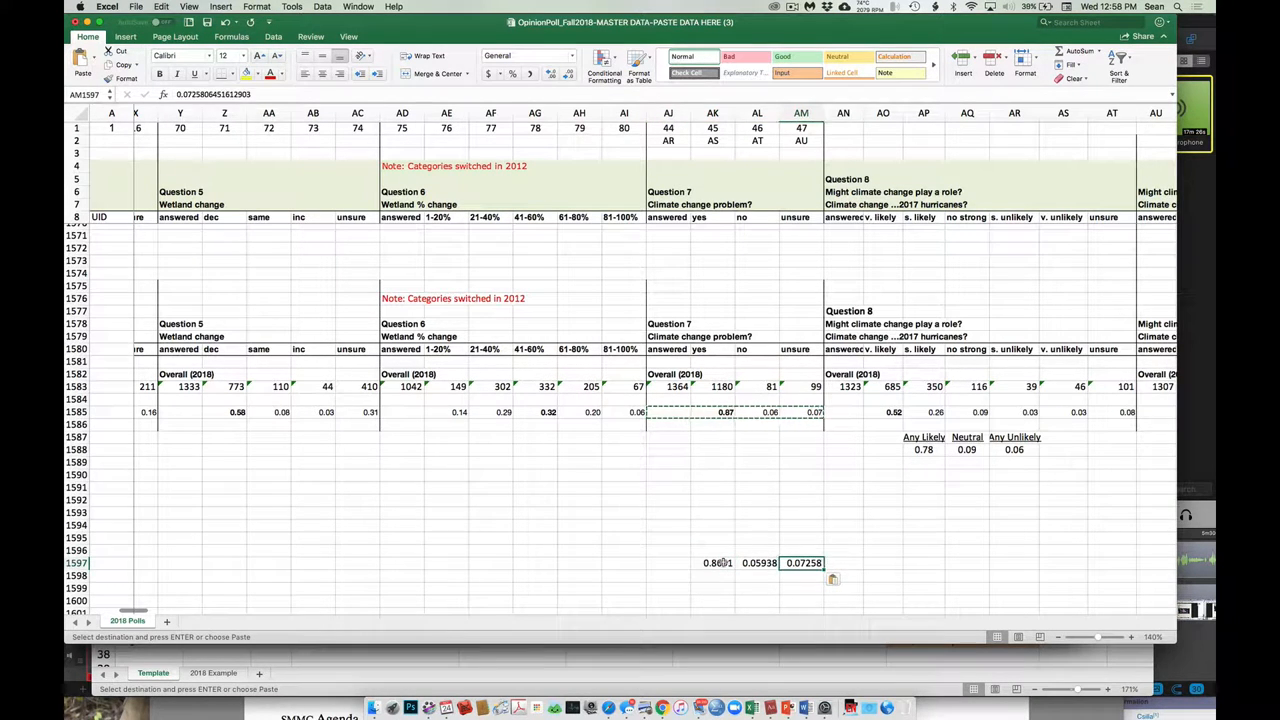
type("everyone")
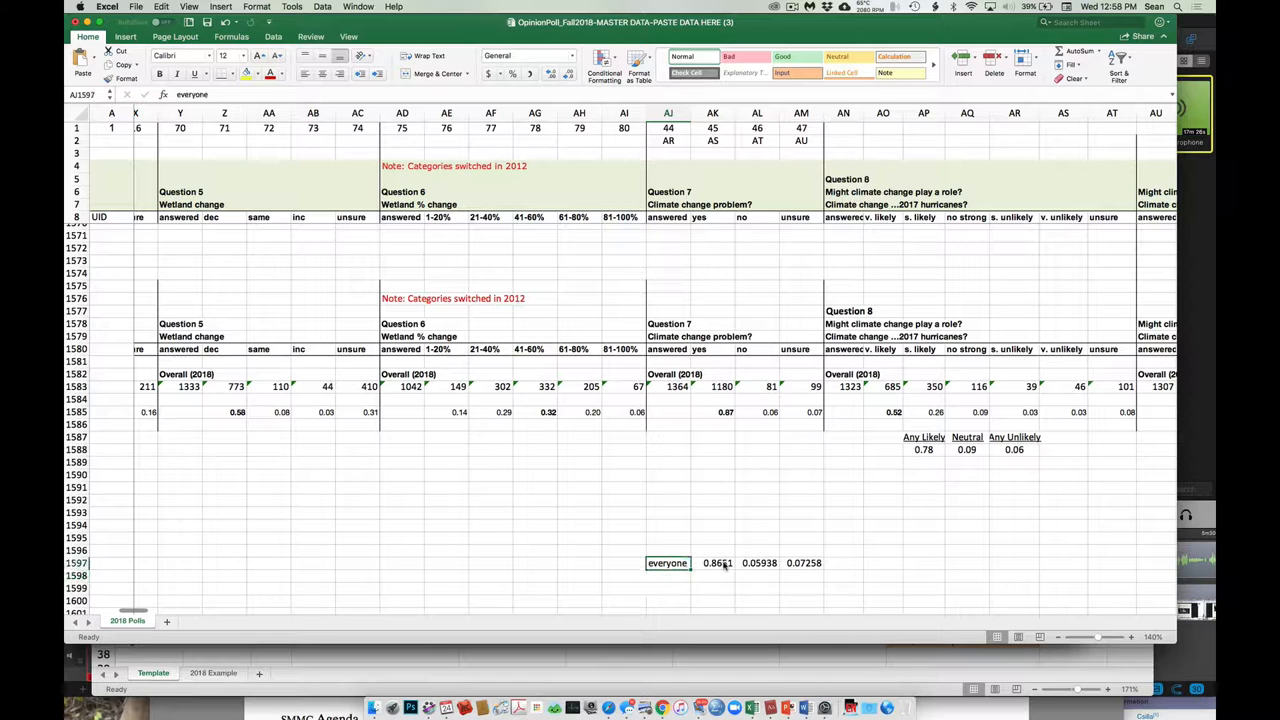
type("overall")
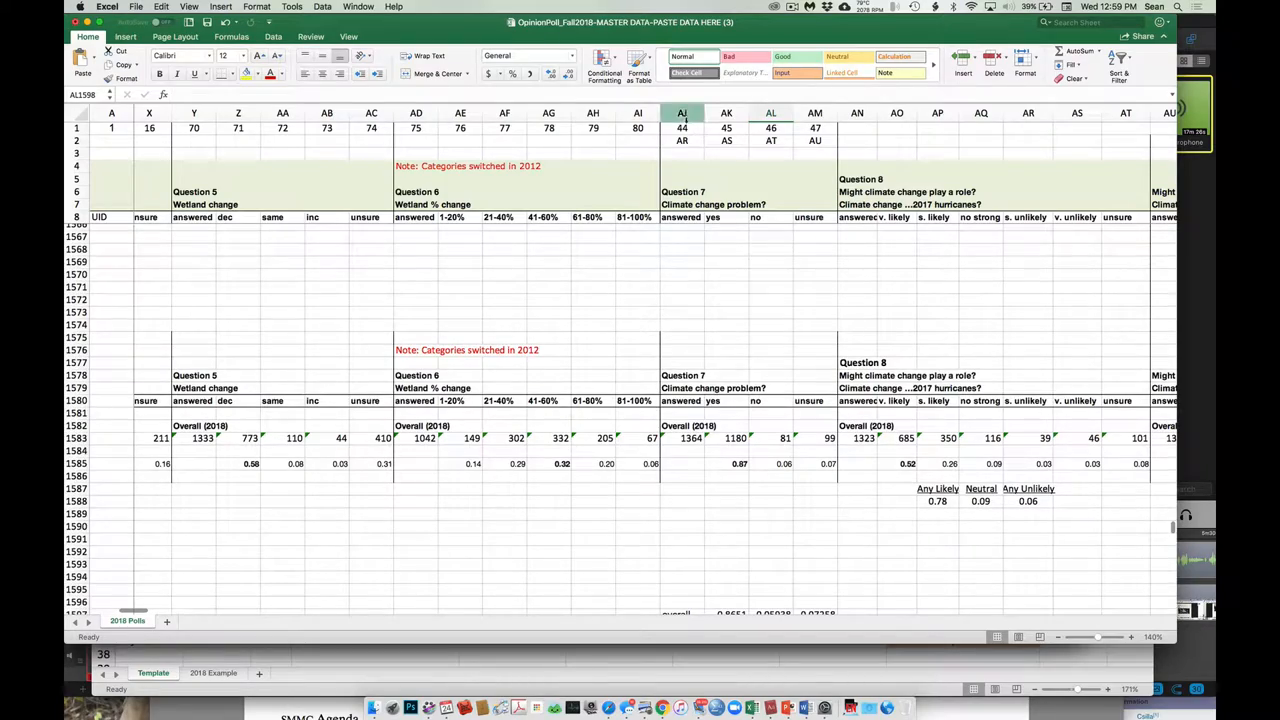
scroll("right", 3)
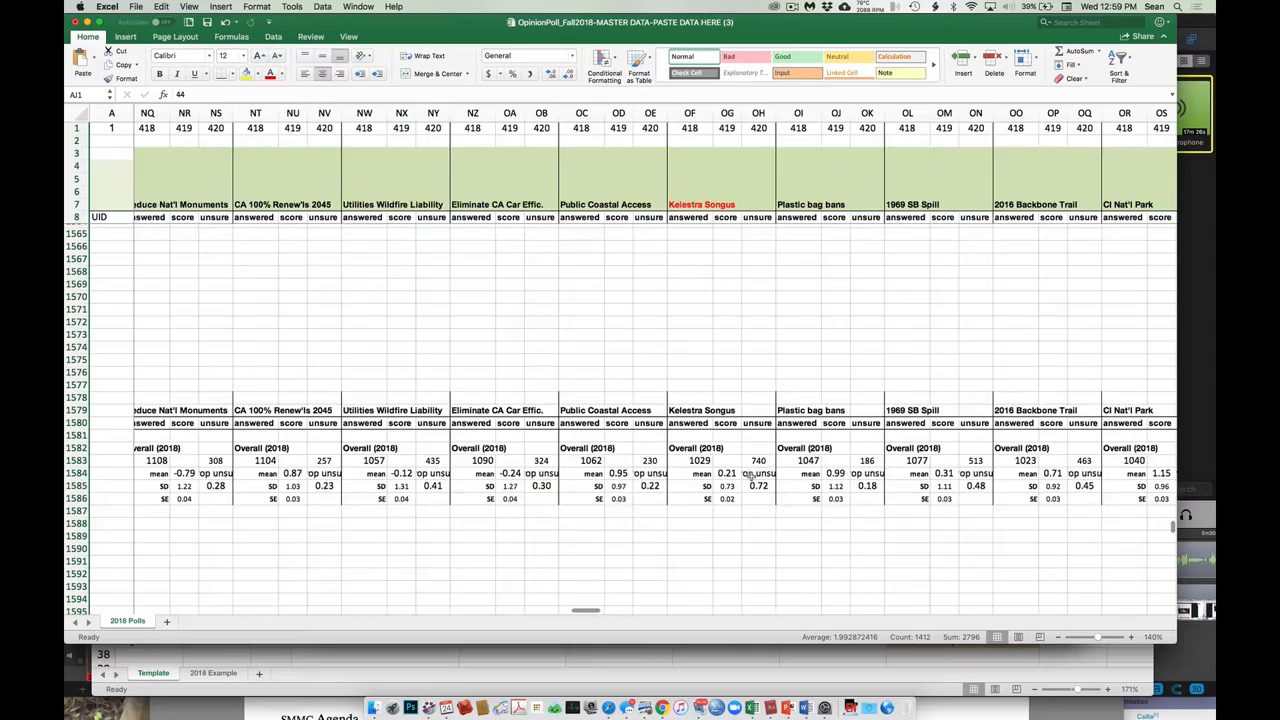
scroll("right", 3)
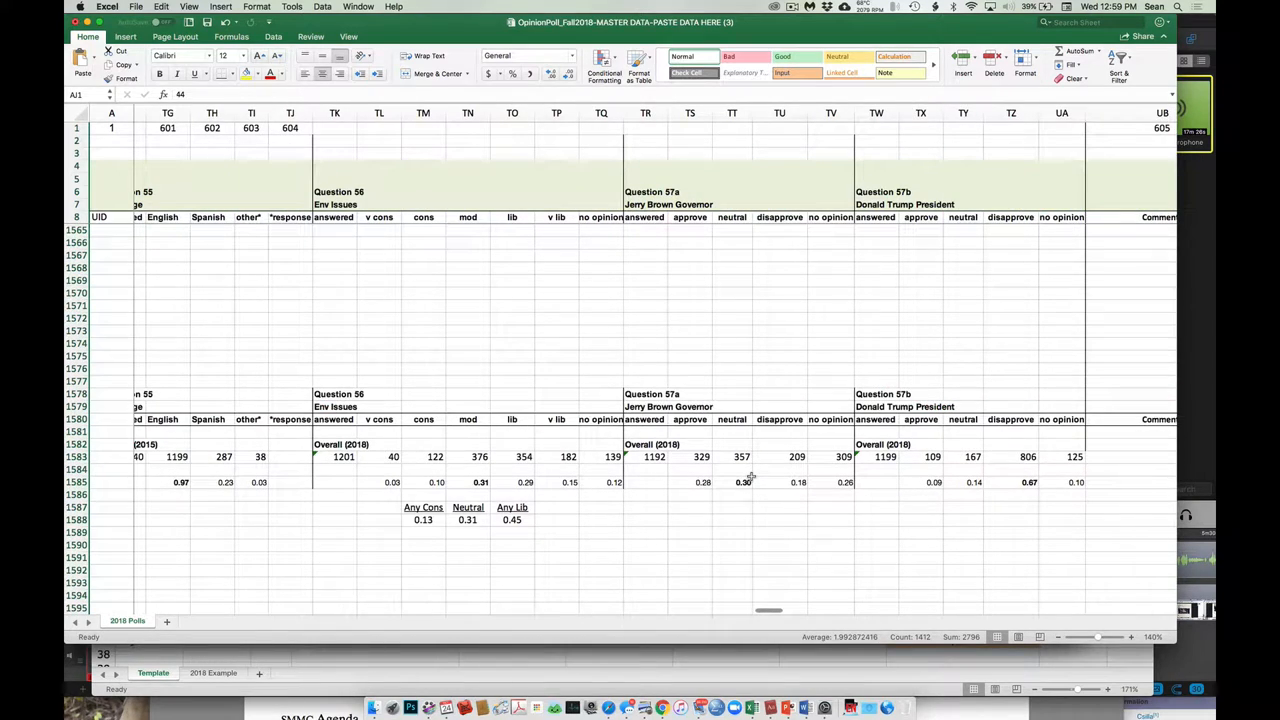
scroll("right", 3)
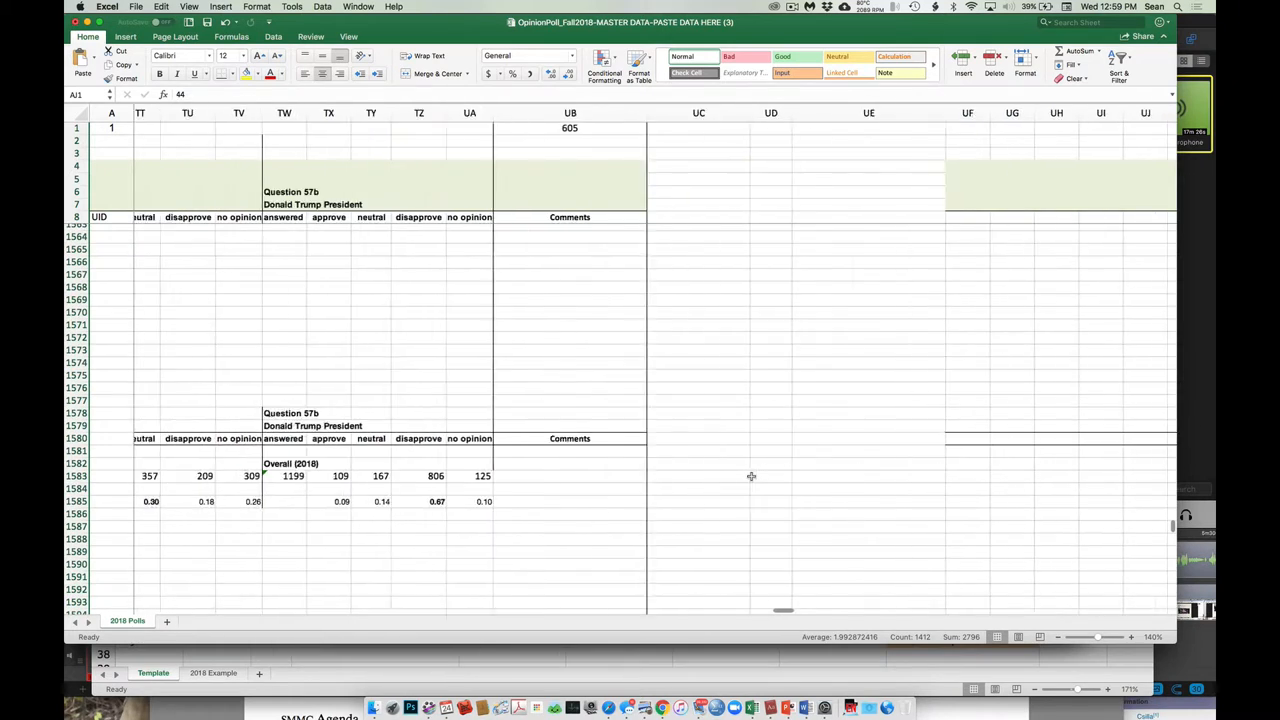
scroll("left", 3)
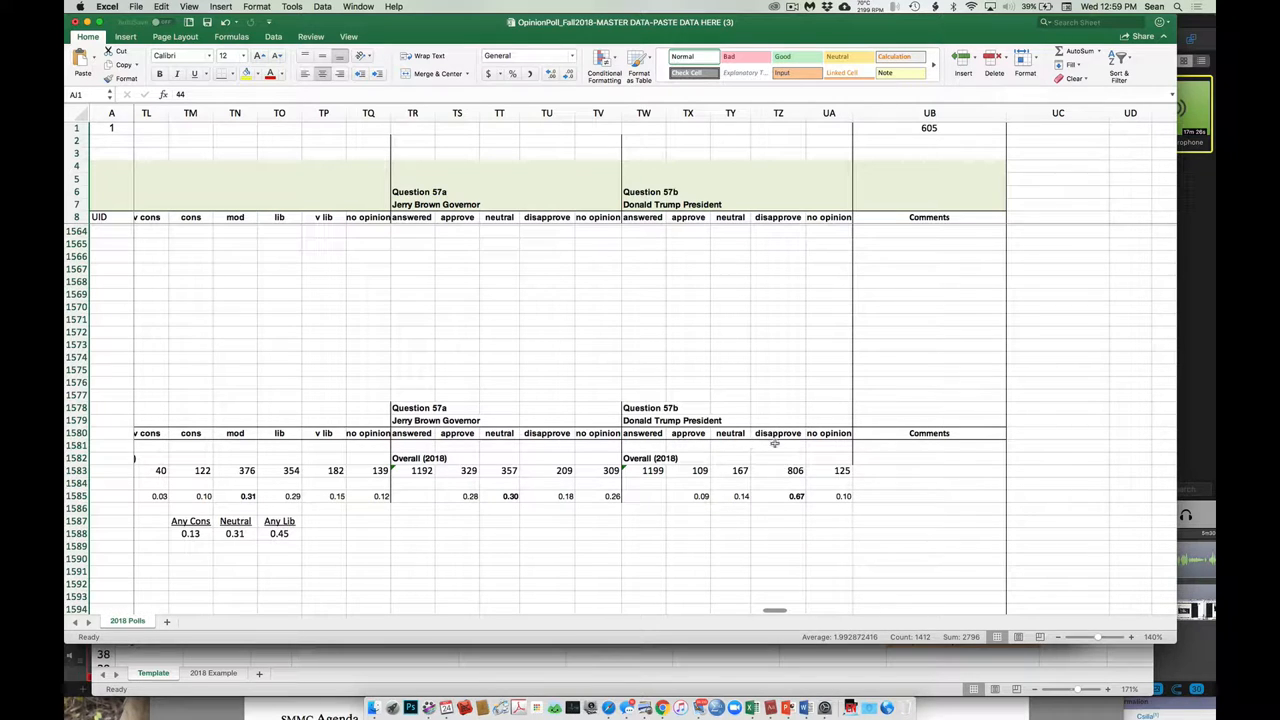
mouse_move(796, 456)
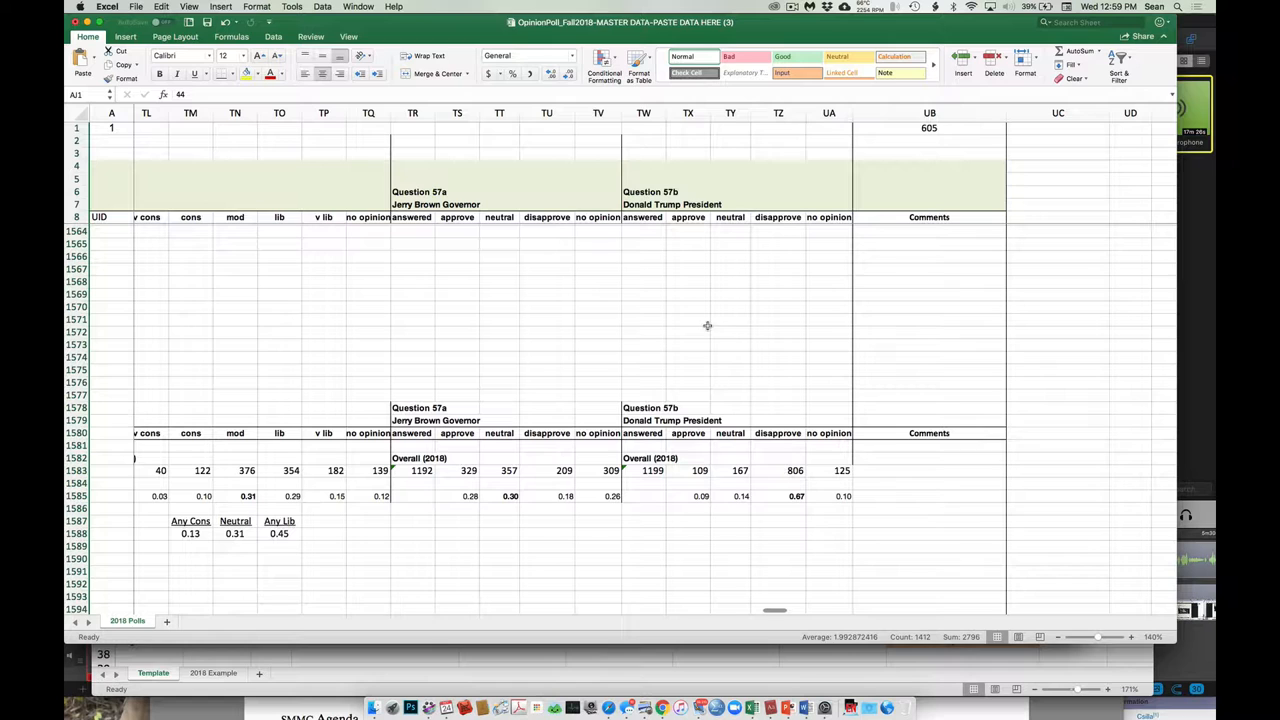
left_click(688, 112)
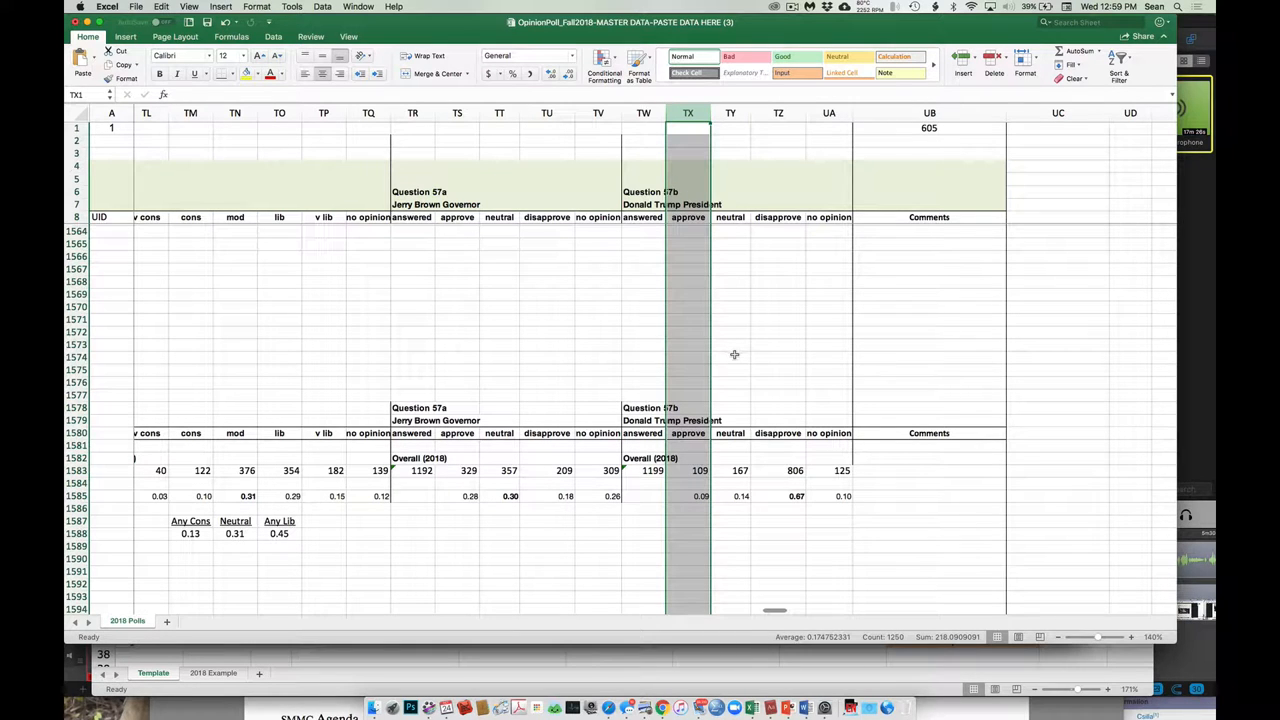
mouse_move(735, 367)
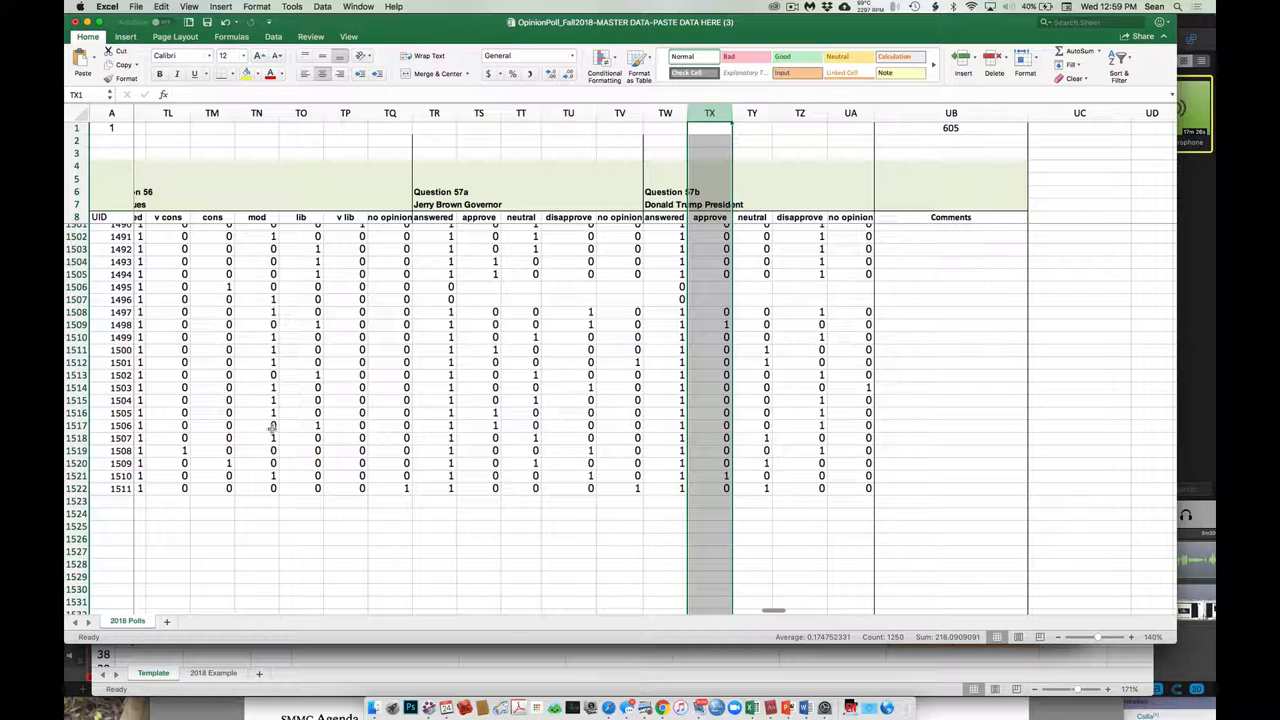
left_click(76, 488)
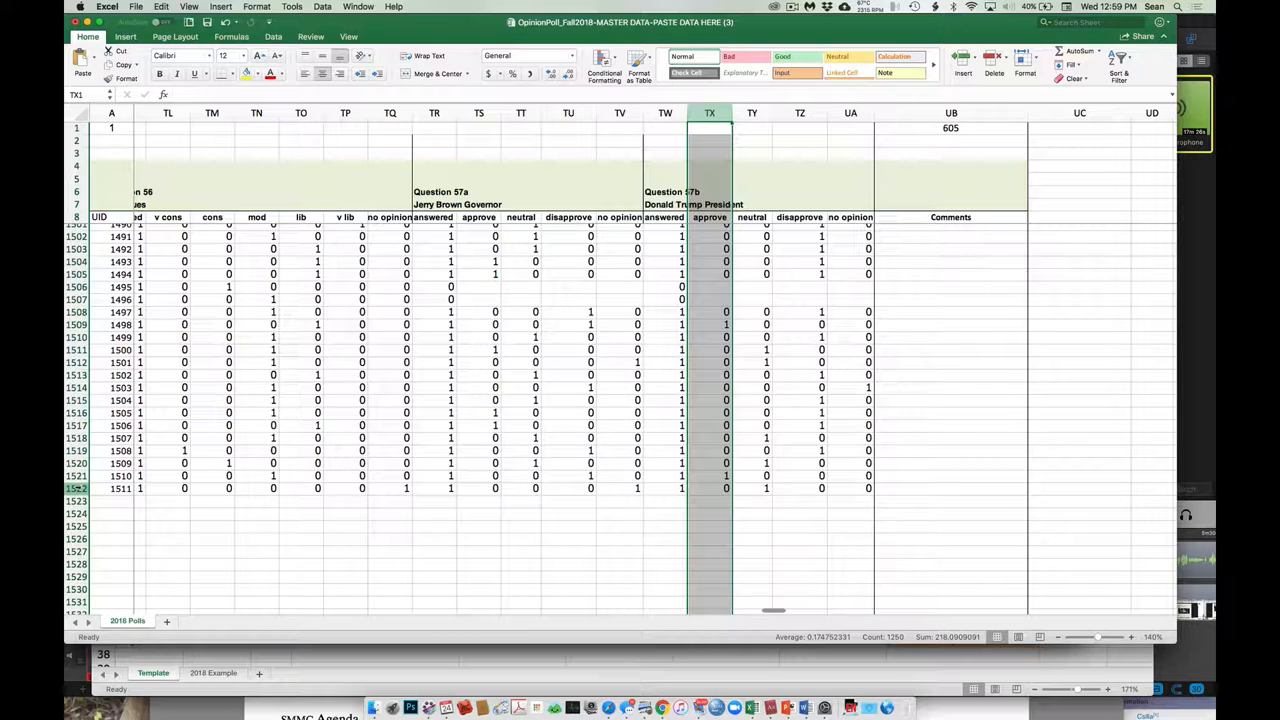
left_click(256, 488)
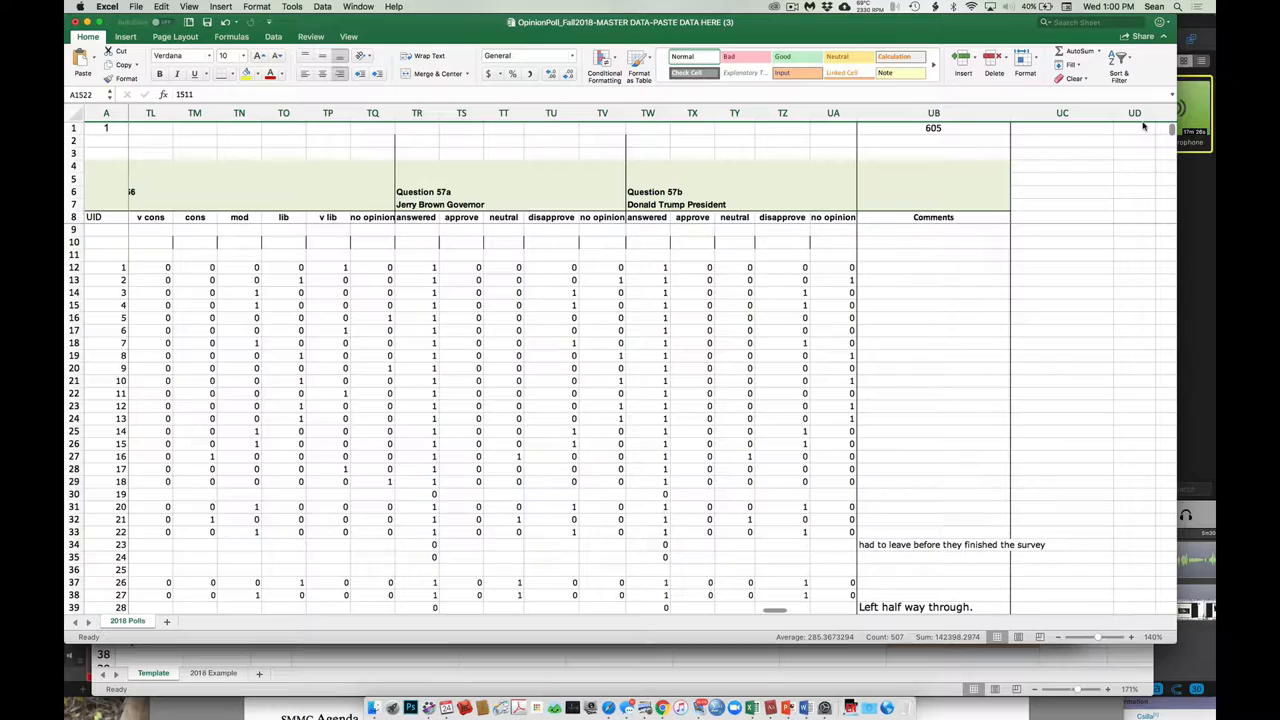
- Scroll back to column A and down to the 2018 respondent rows from row 37
scroll("left", 3)
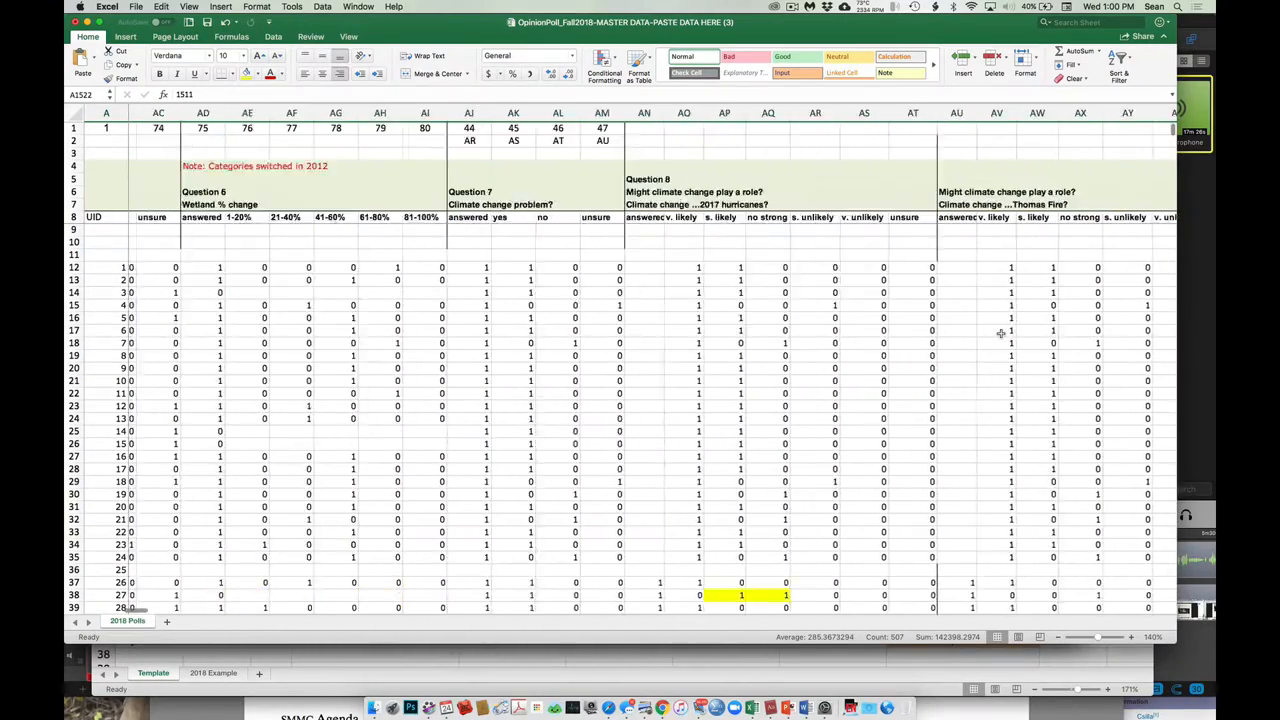
scroll("left", 3)
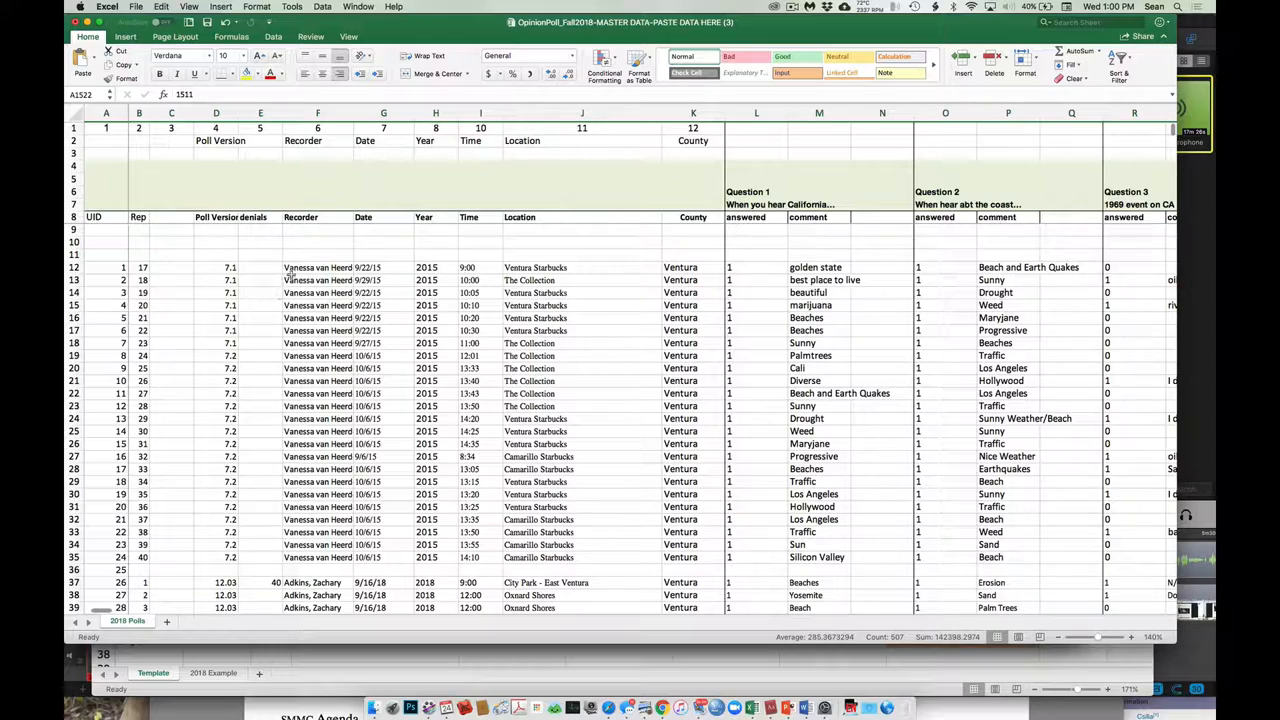
scroll("down", 3)
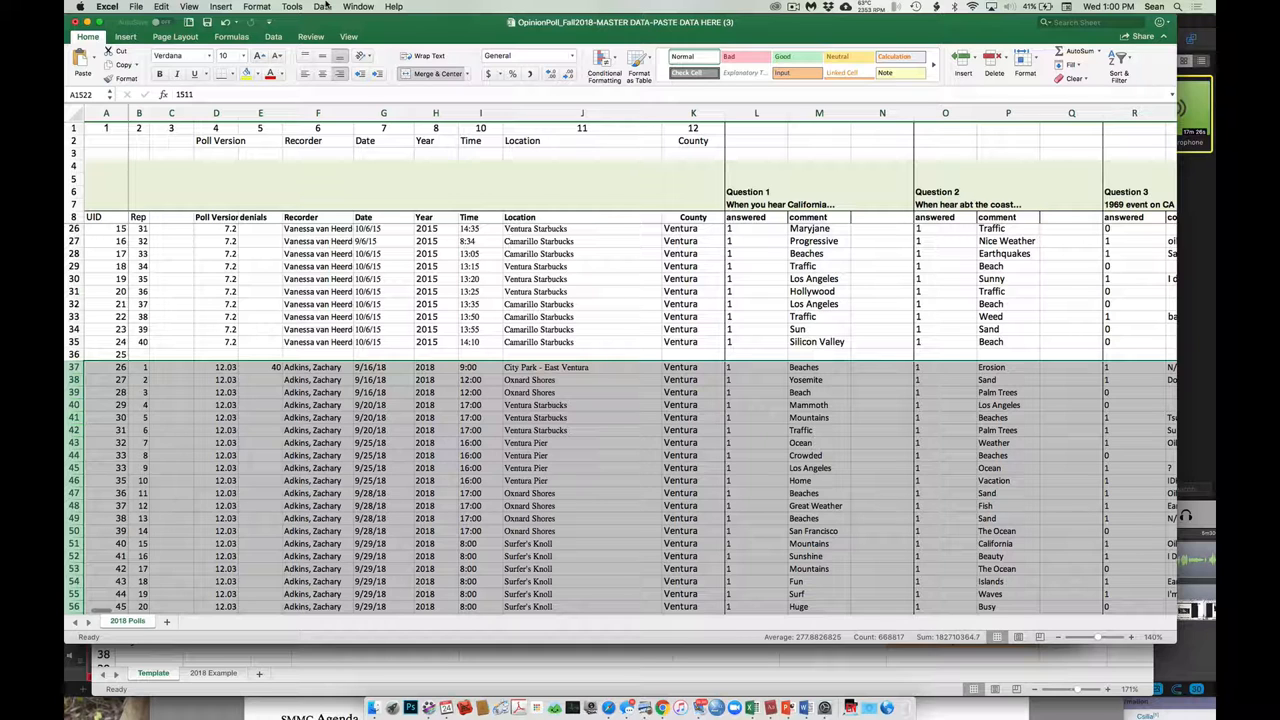
- Start a smallest-to-largest sort of the 2018 rows, asking to enter a sort column not listed
left_click(322, 7)
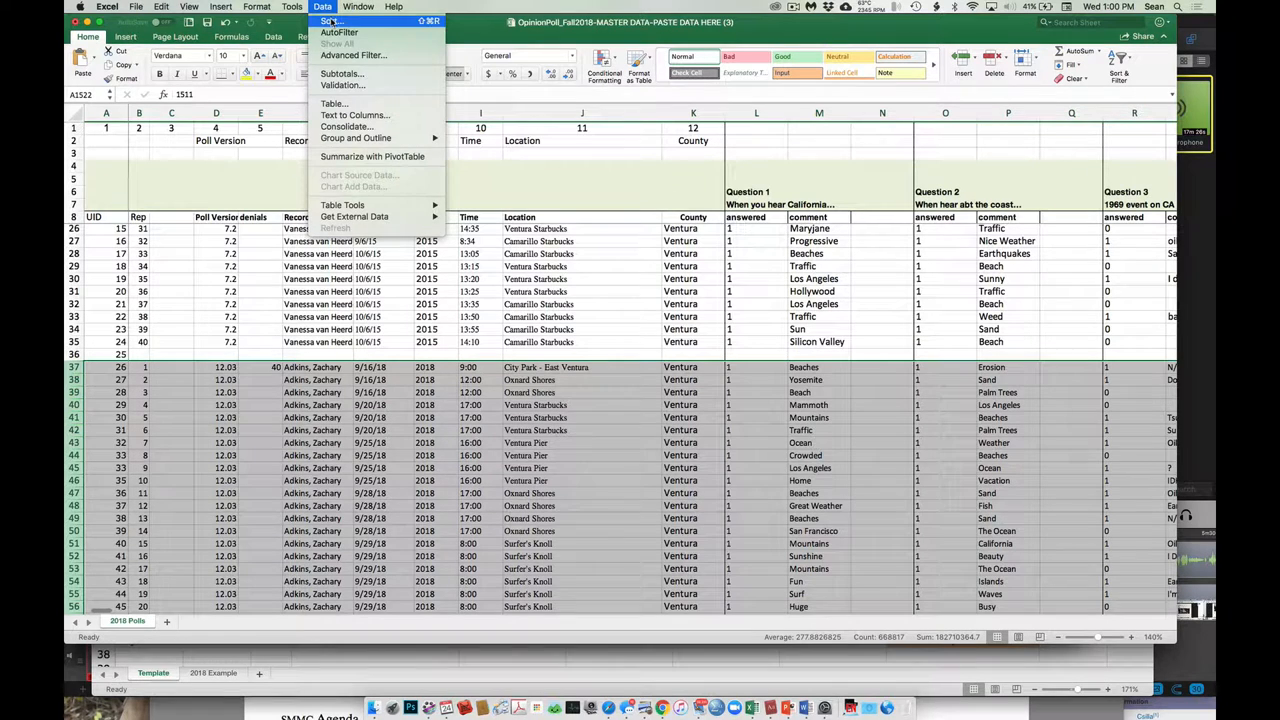
left_click(330, 21)
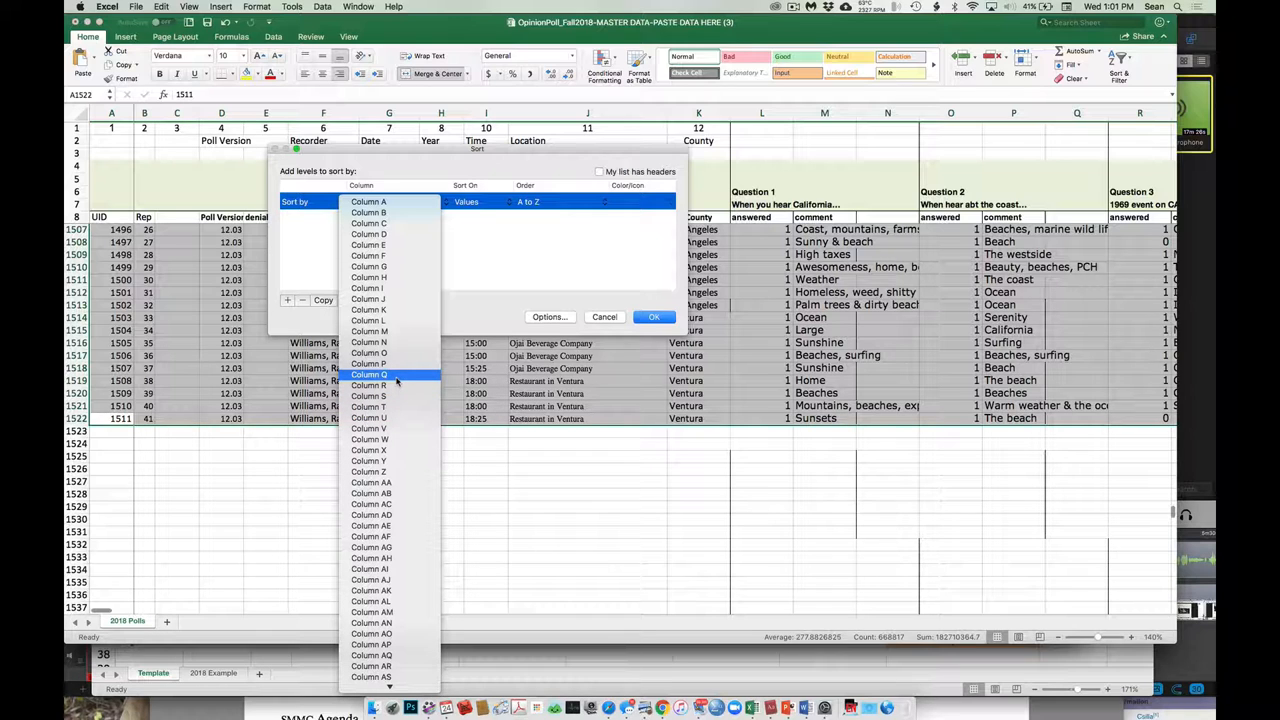
left_click(368, 201)
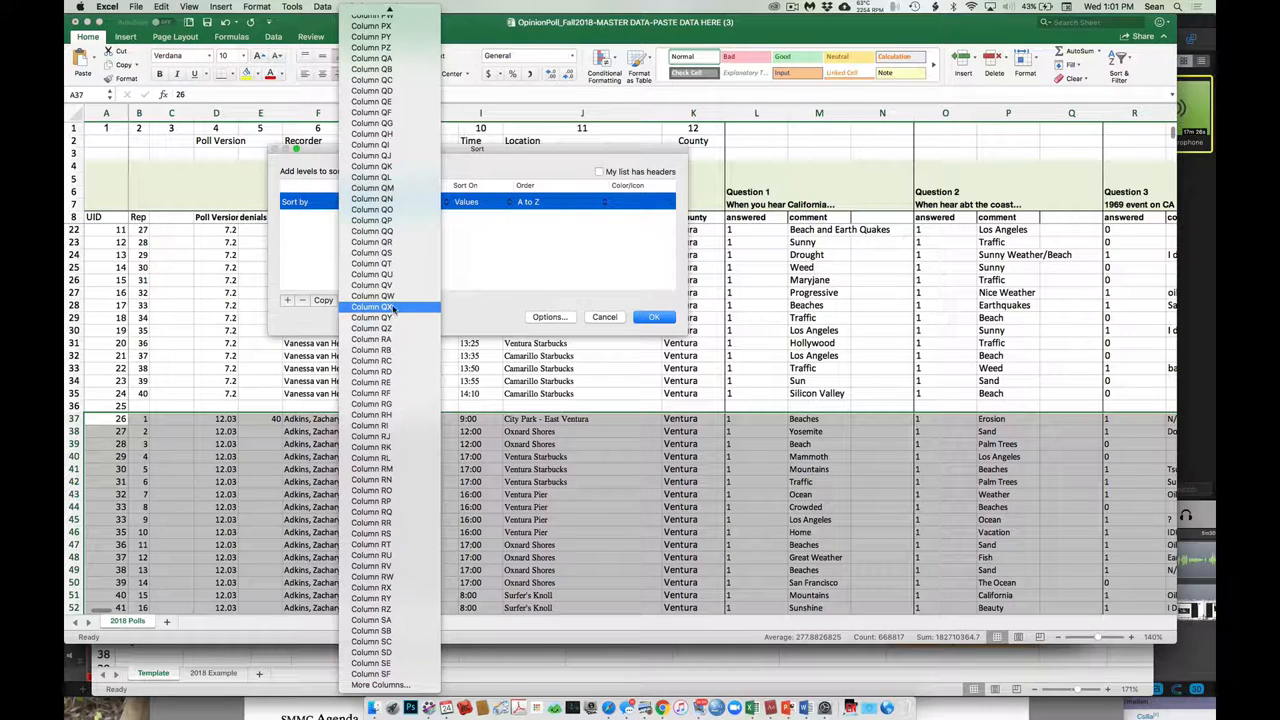
left_click(372, 307)
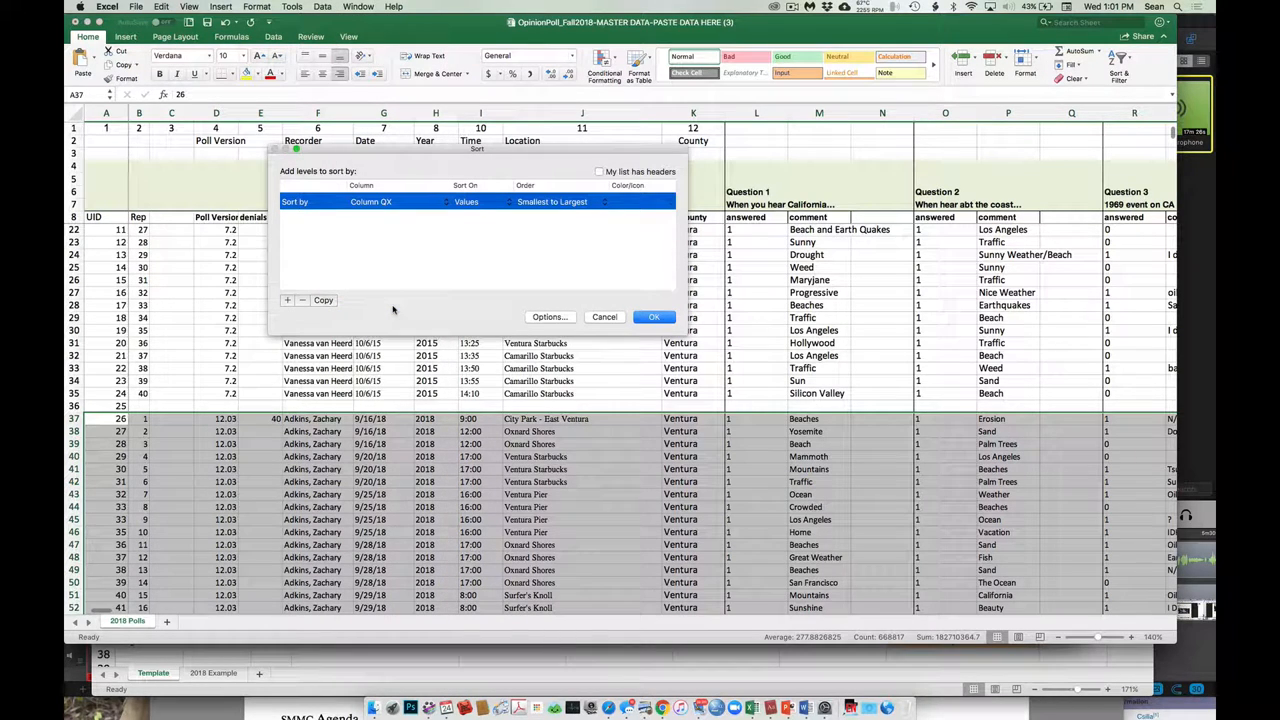
left_click(371, 201)
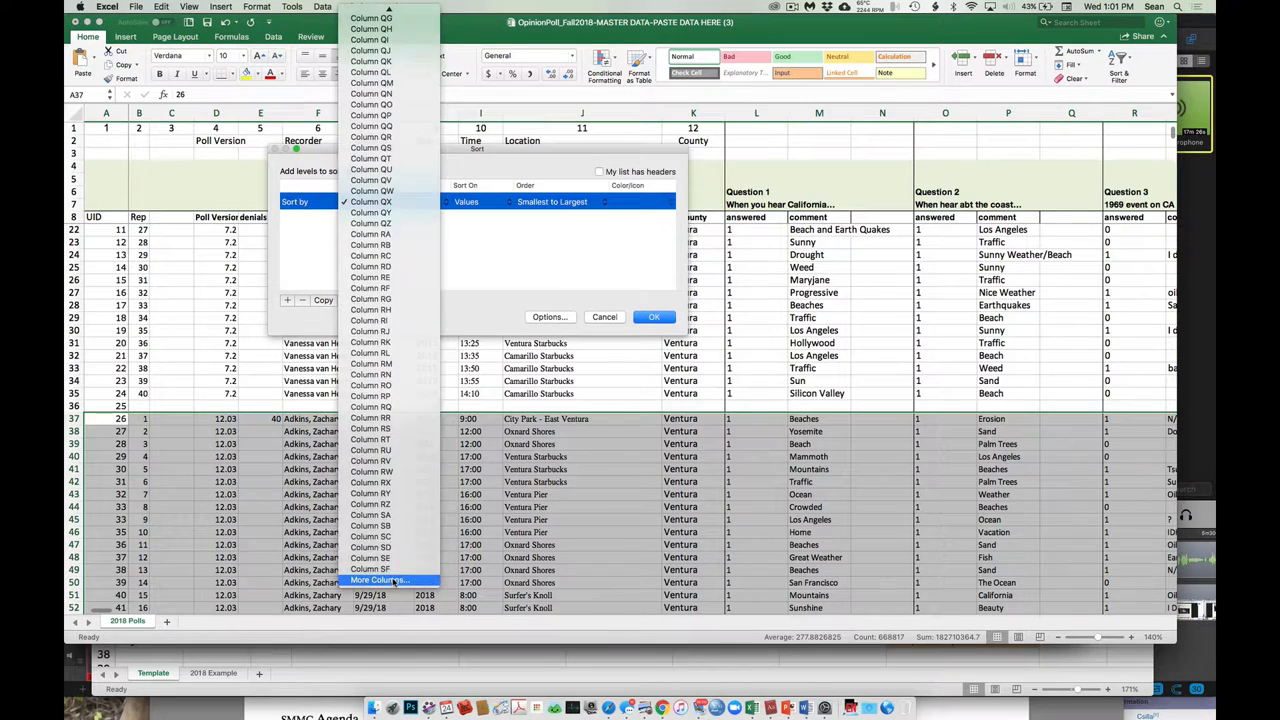
left_click(379, 580)
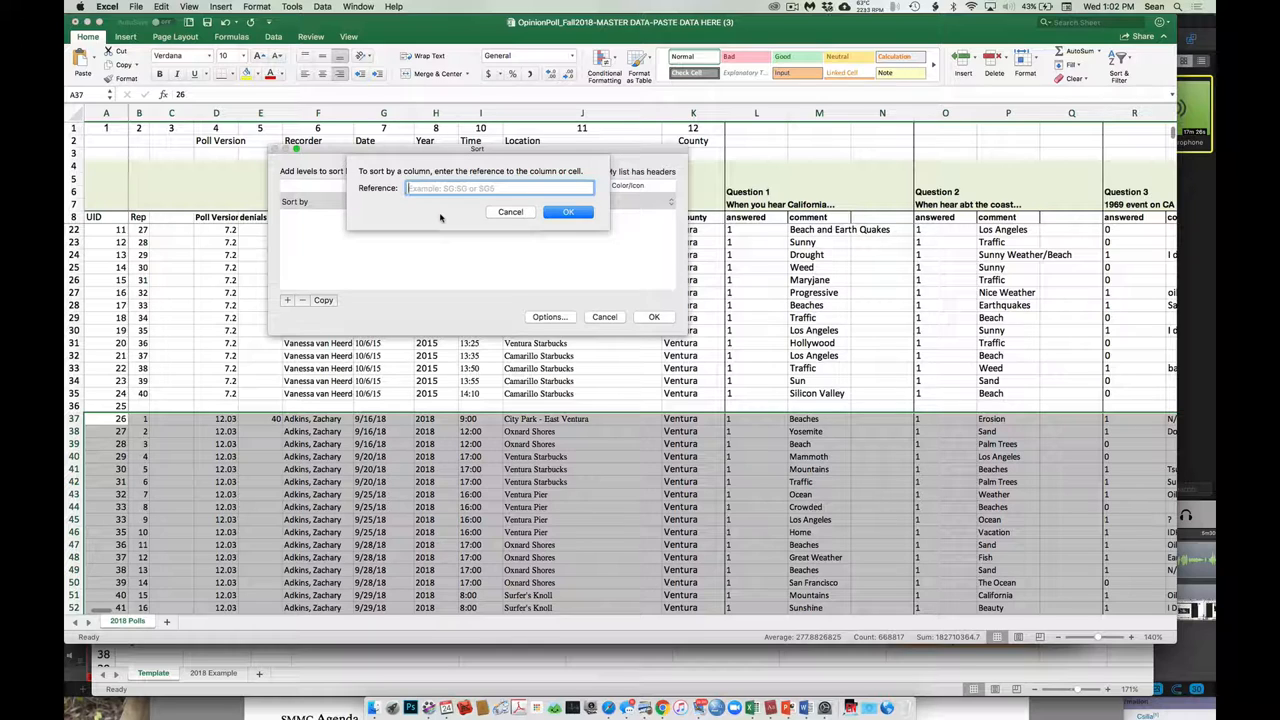
- Sort the selected 2018 rows by column TX
type("TX:TX")
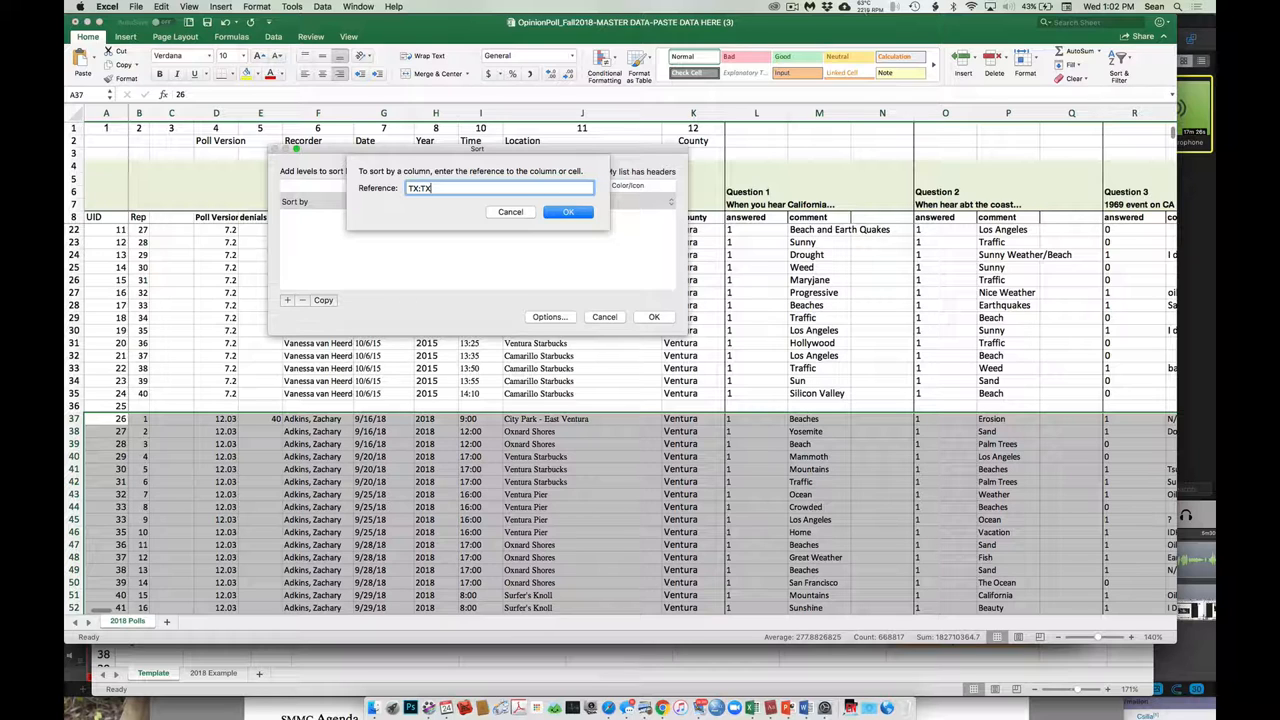
left_click(568, 211)
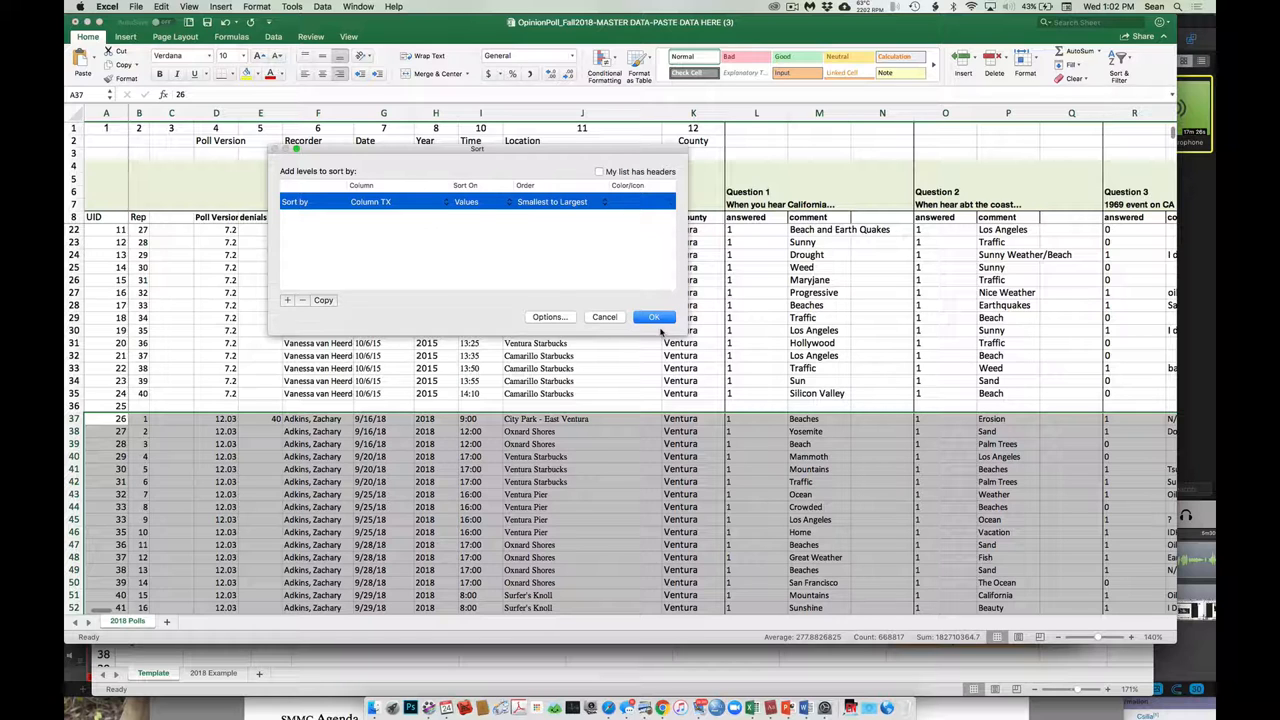
left_click(653, 317)
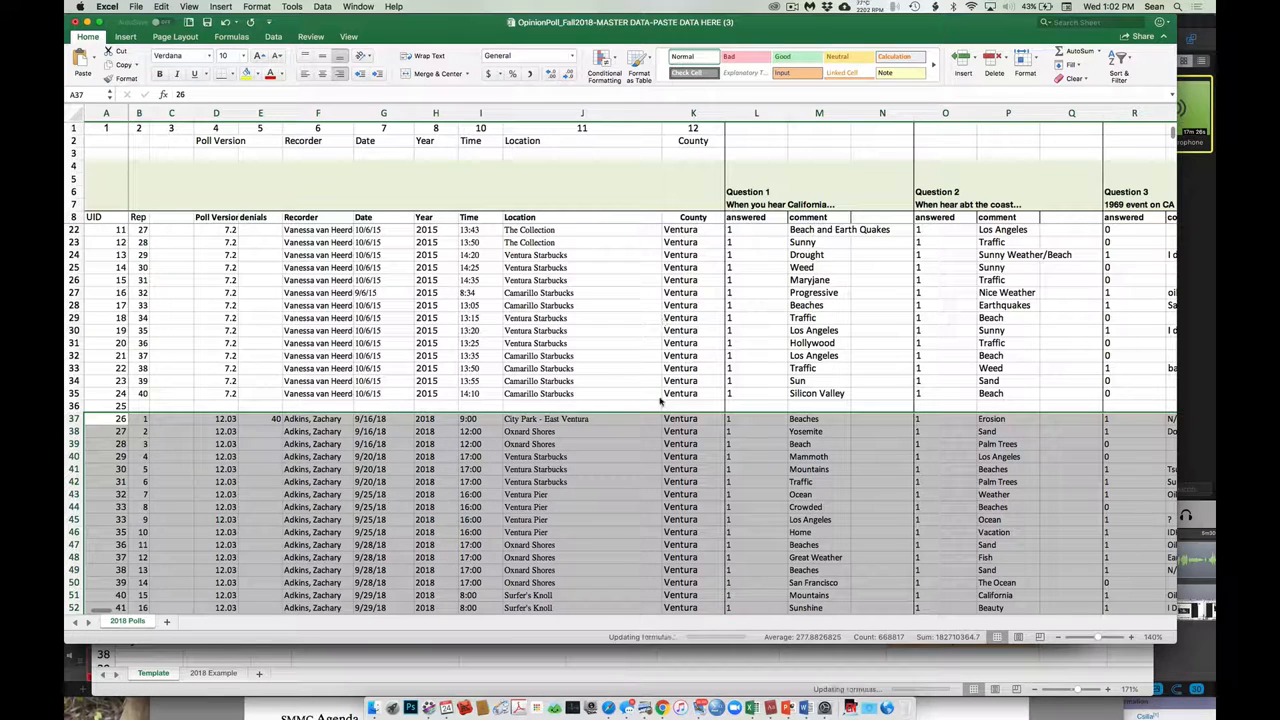
- Check the sorted column TX and select row 1152, the last non-approver
scroll("right", 3)
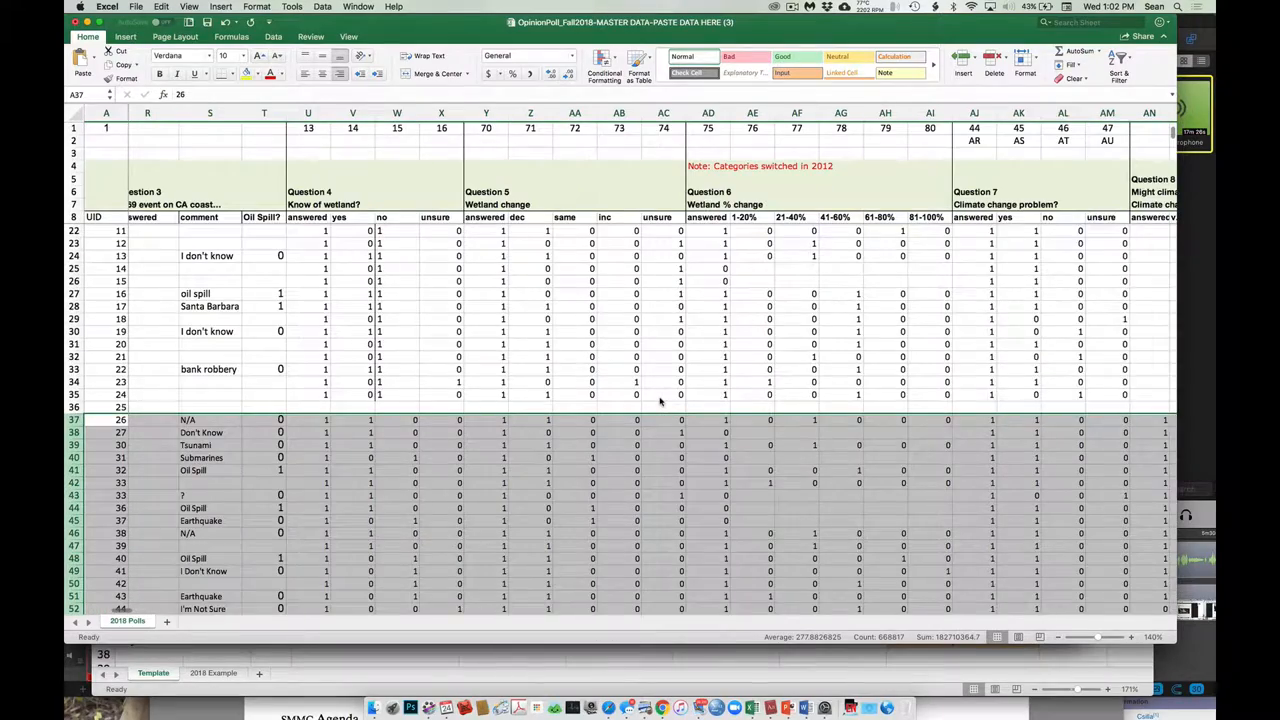
scroll("right", 3)
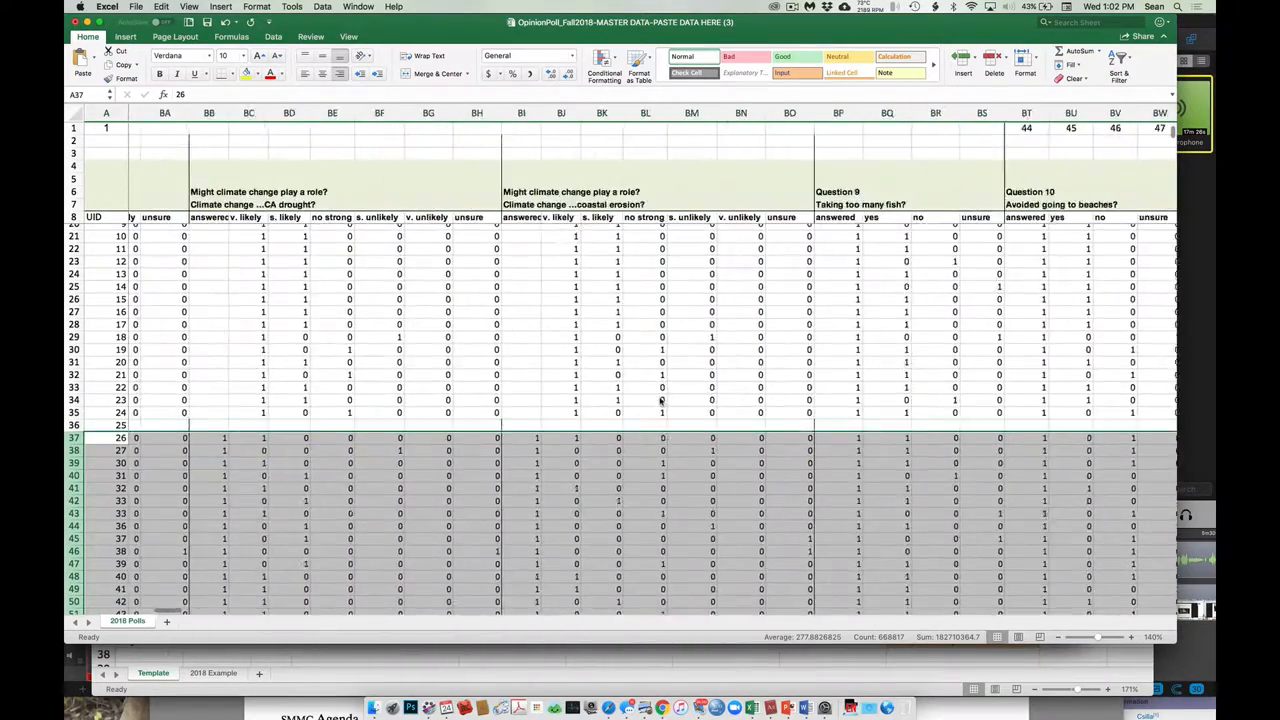
scroll("right", 3)
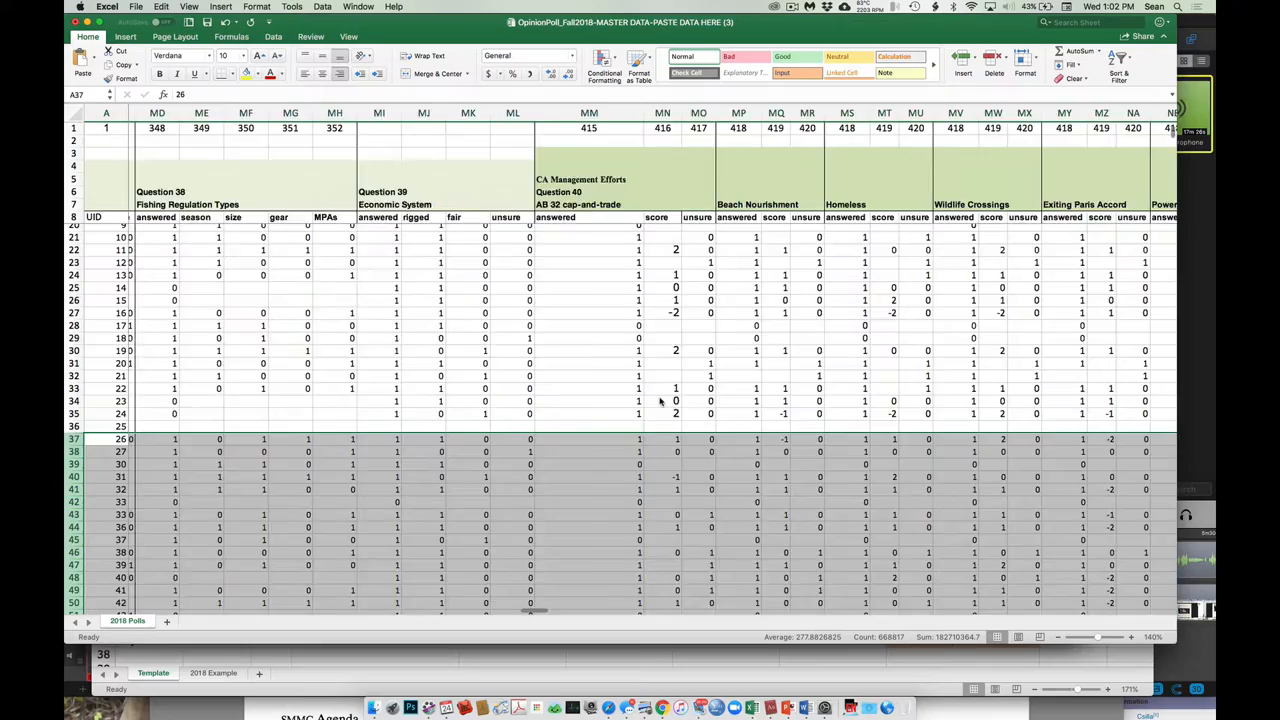
scroll("right", 3)
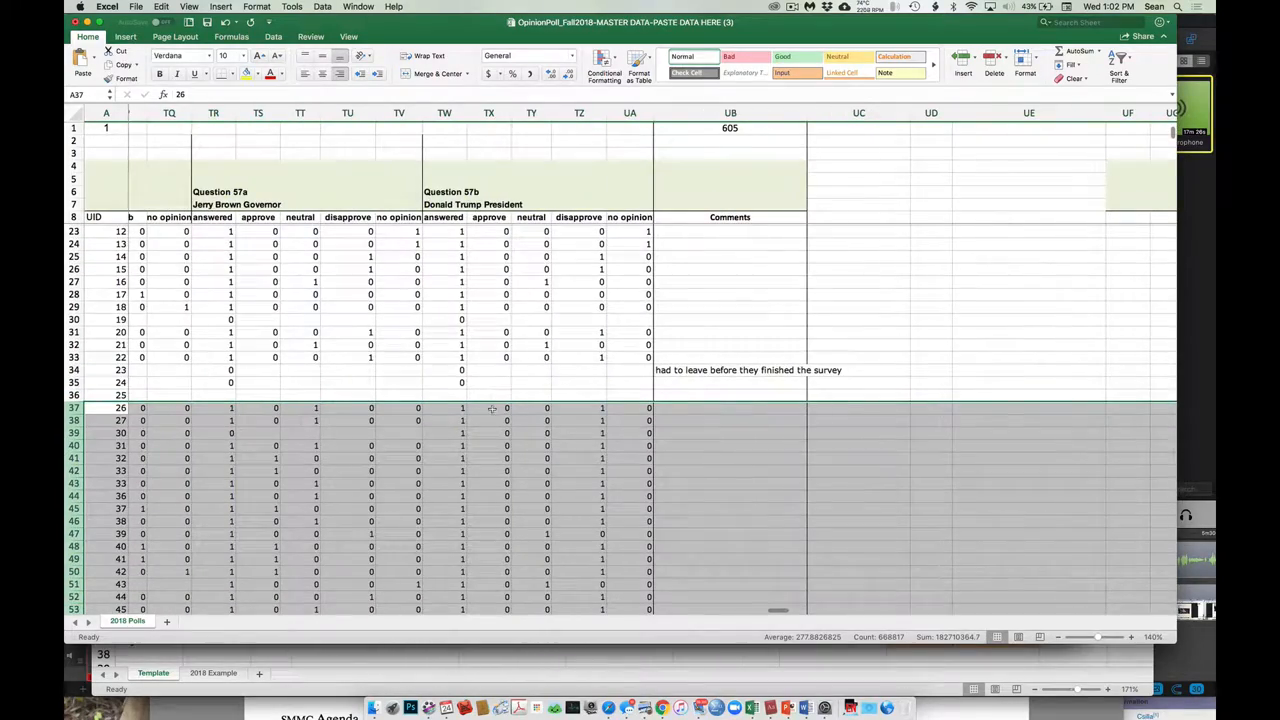
scroll("down", 3)
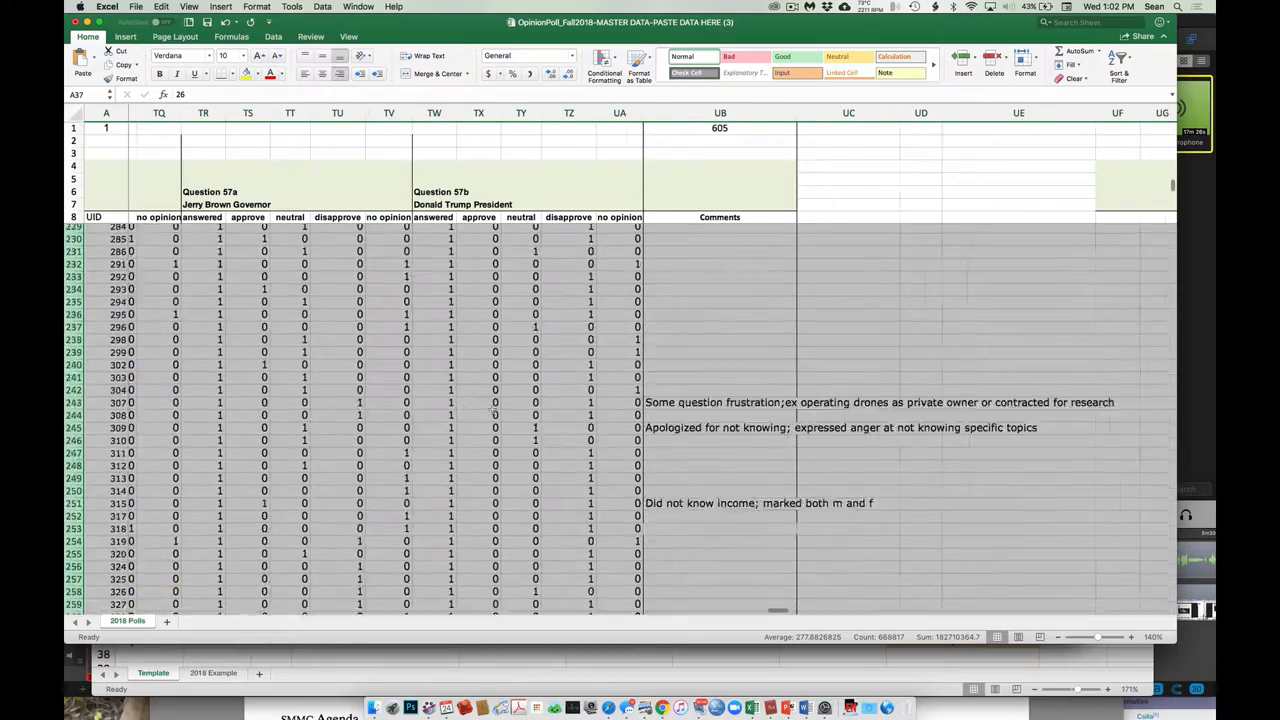
scroll("down", 3)
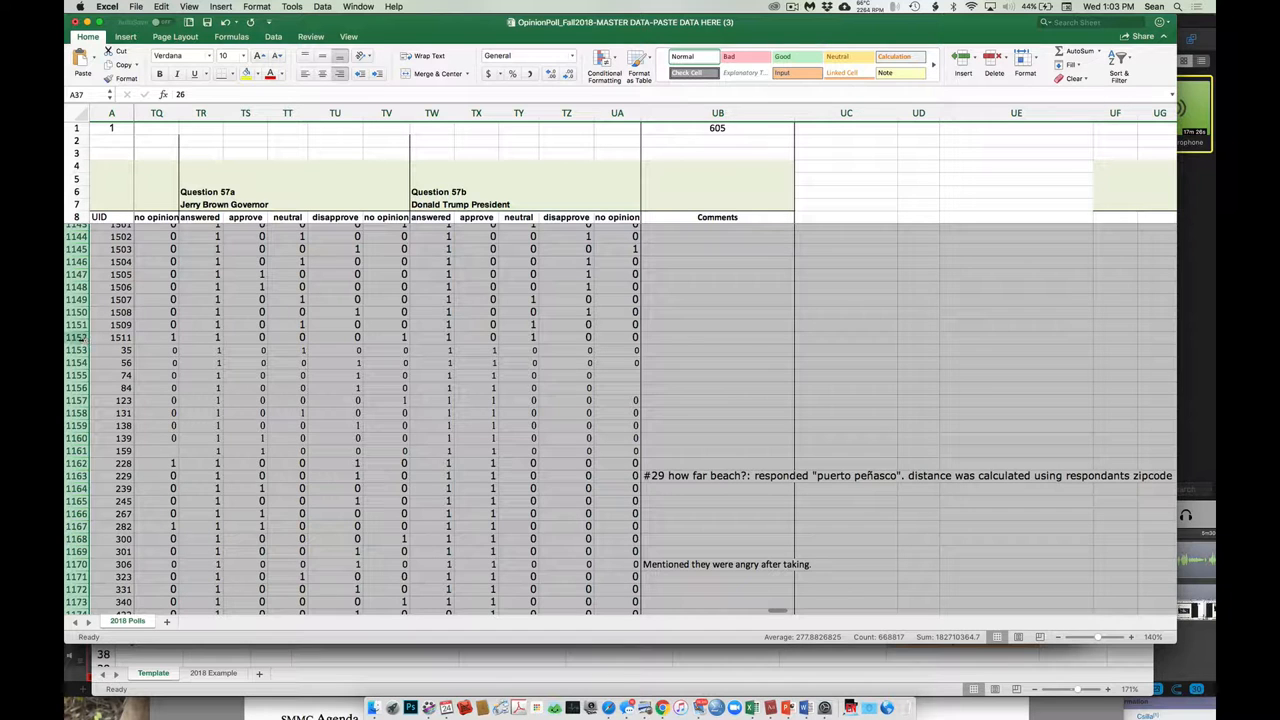
left_click(119, 337)
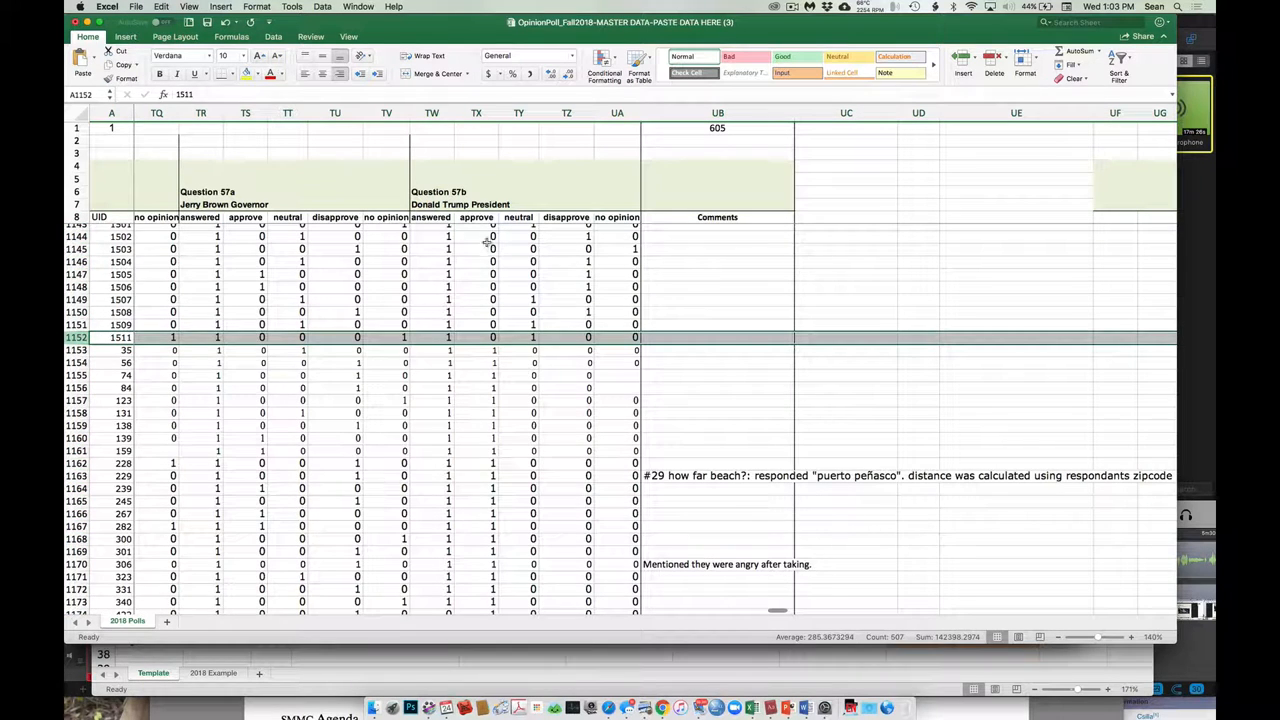
mouse_move(478, 310)
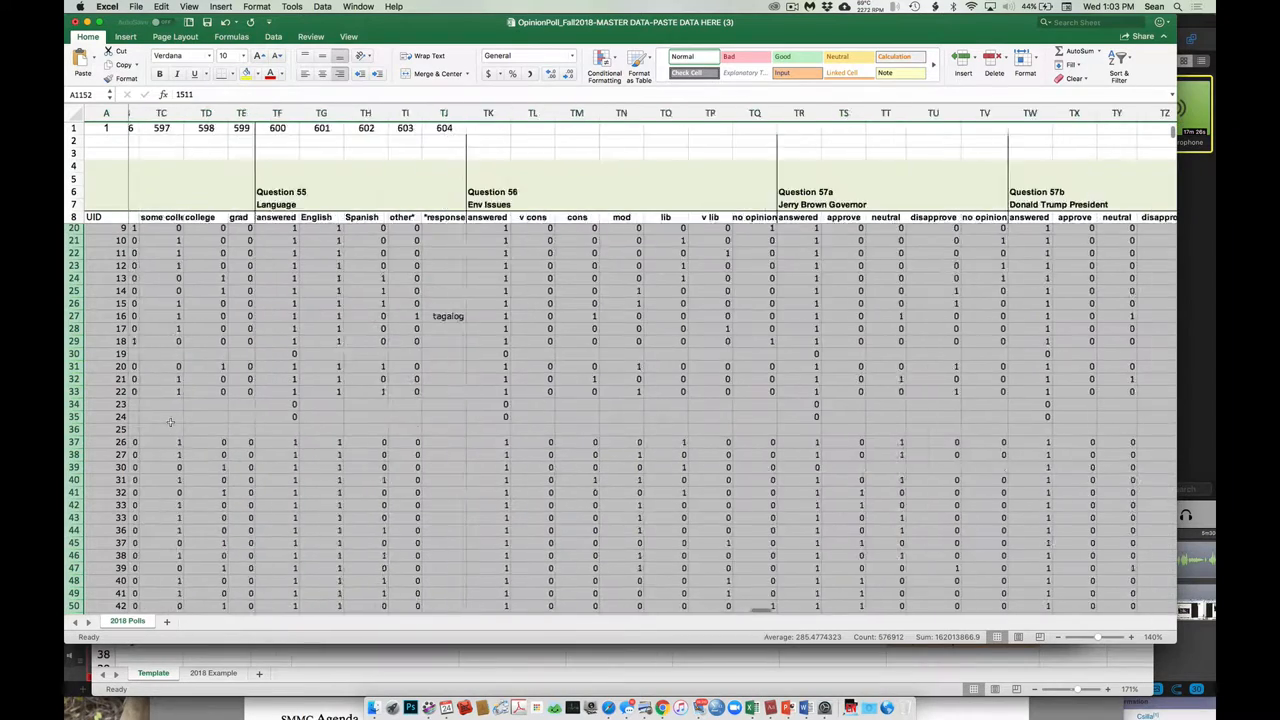
- Clear all contents and formatting from the selected response rows
scroll("left", 3)
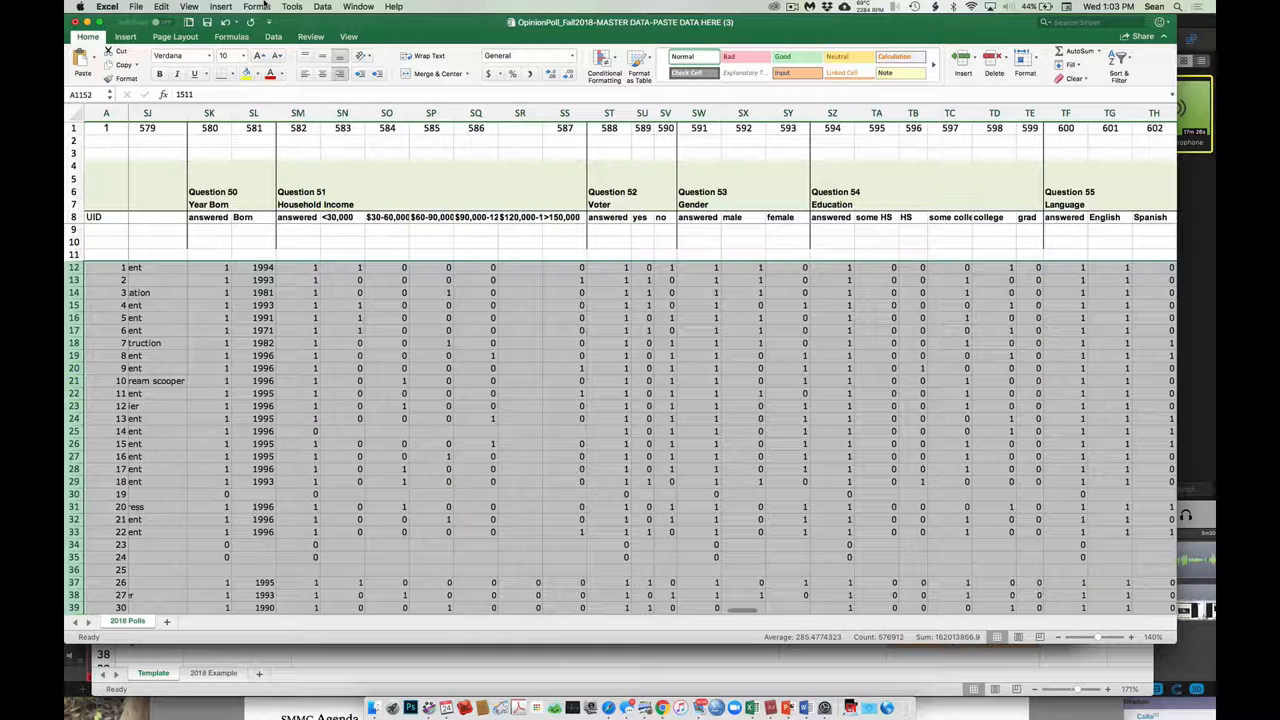
left_click(161, 7)
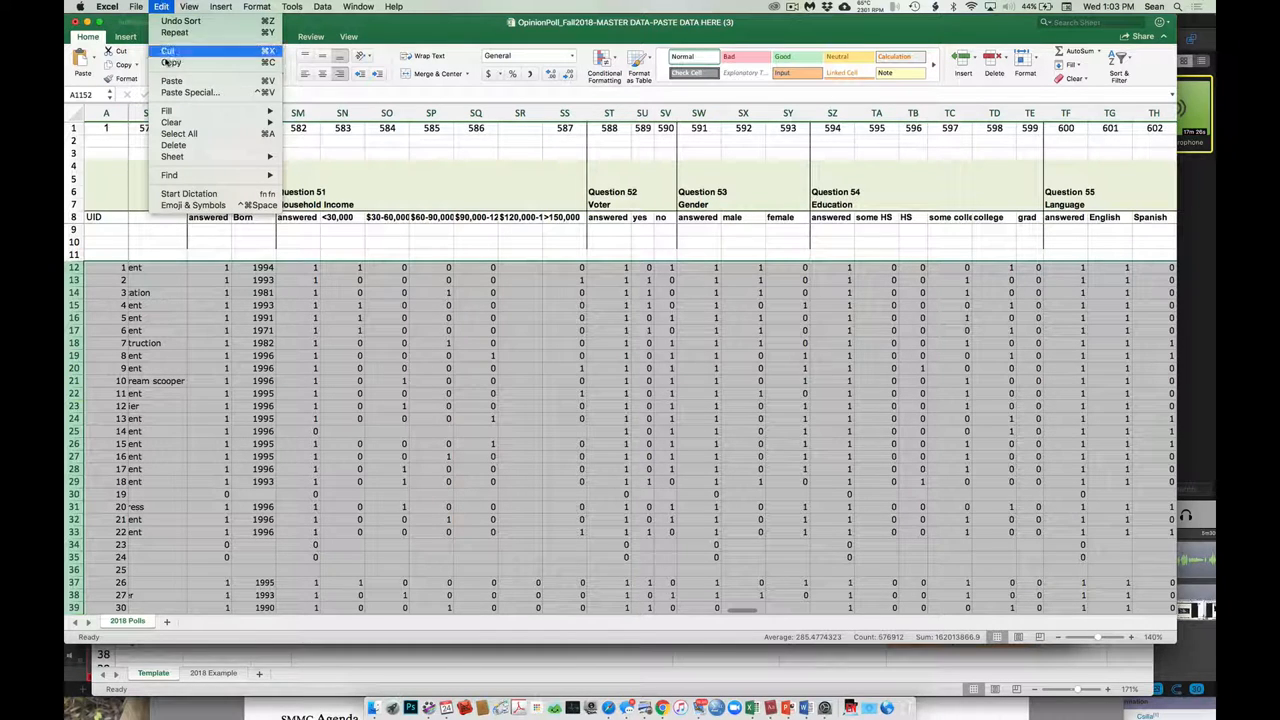
mouse_move(173, 145)
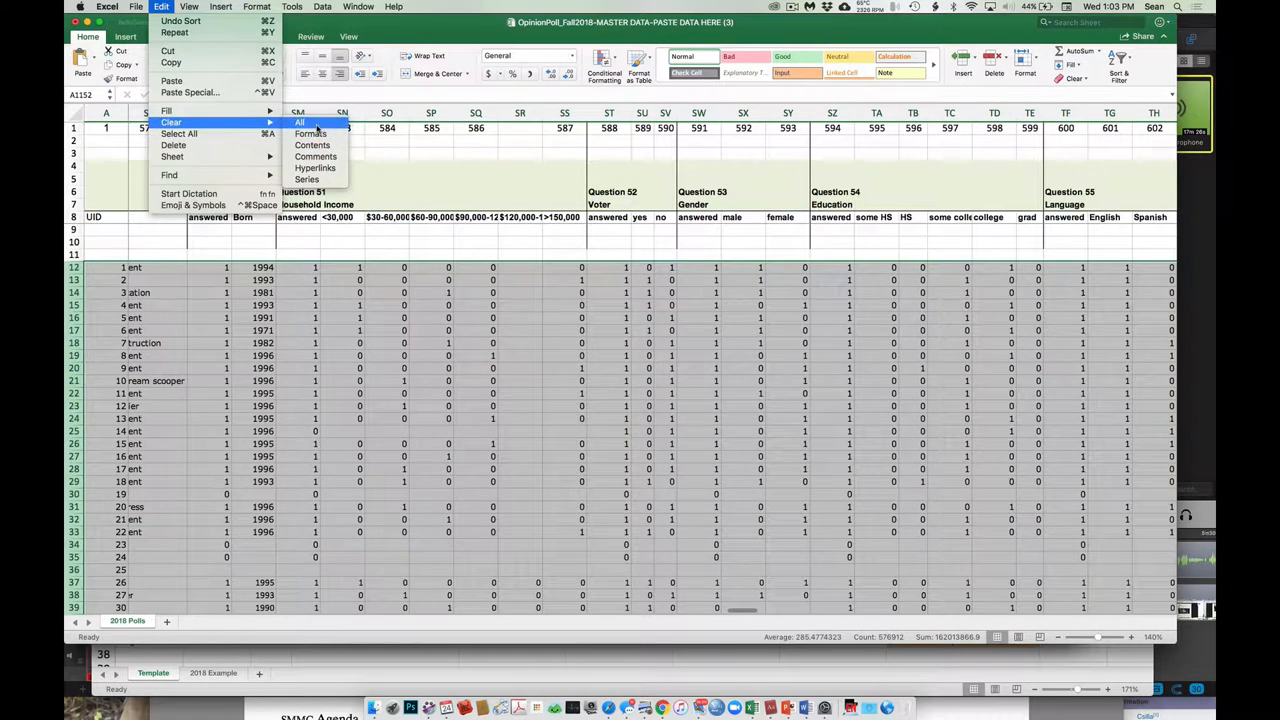
left_click(300, 122)
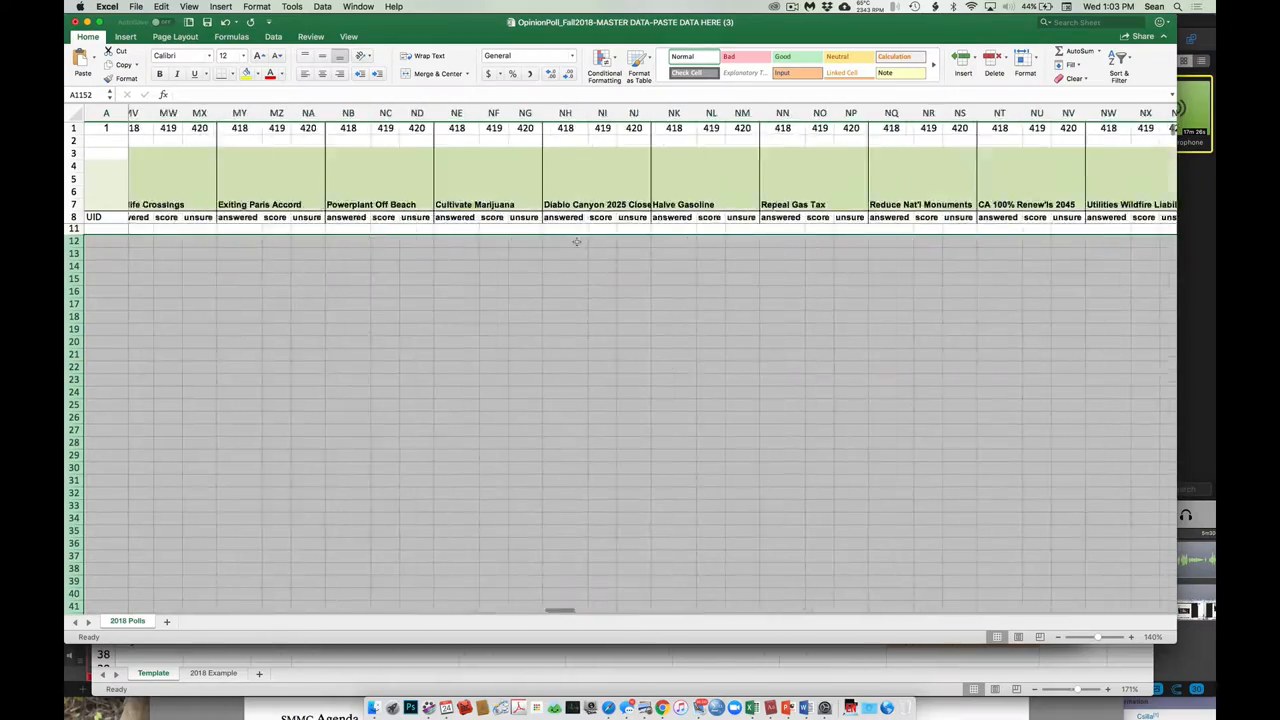
scroll("left", 3)
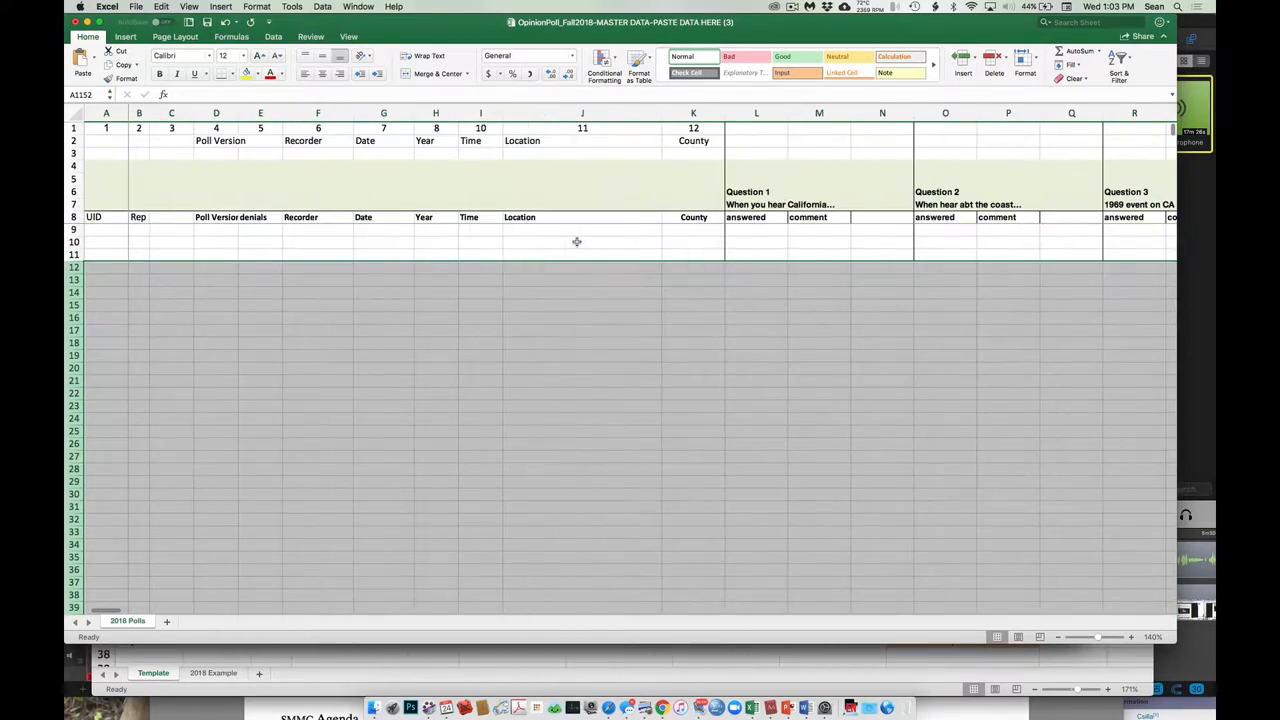
scroll("right", 3)
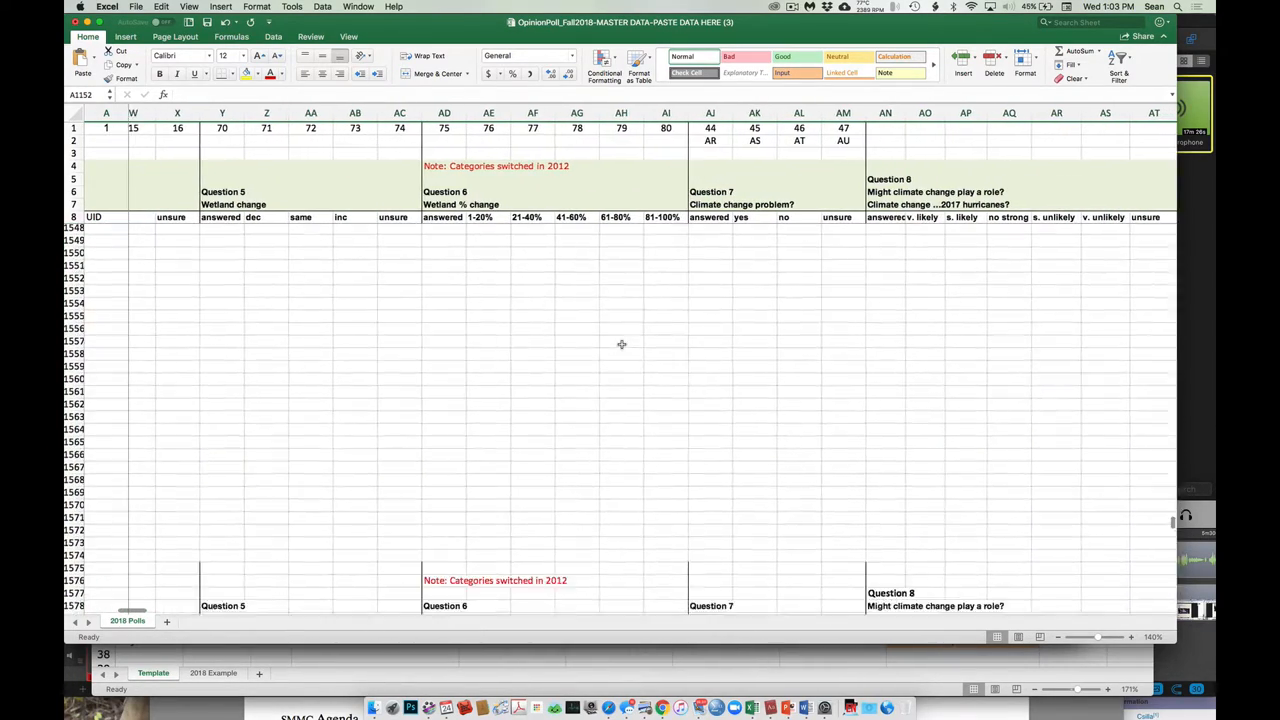
scroll("down", 3)
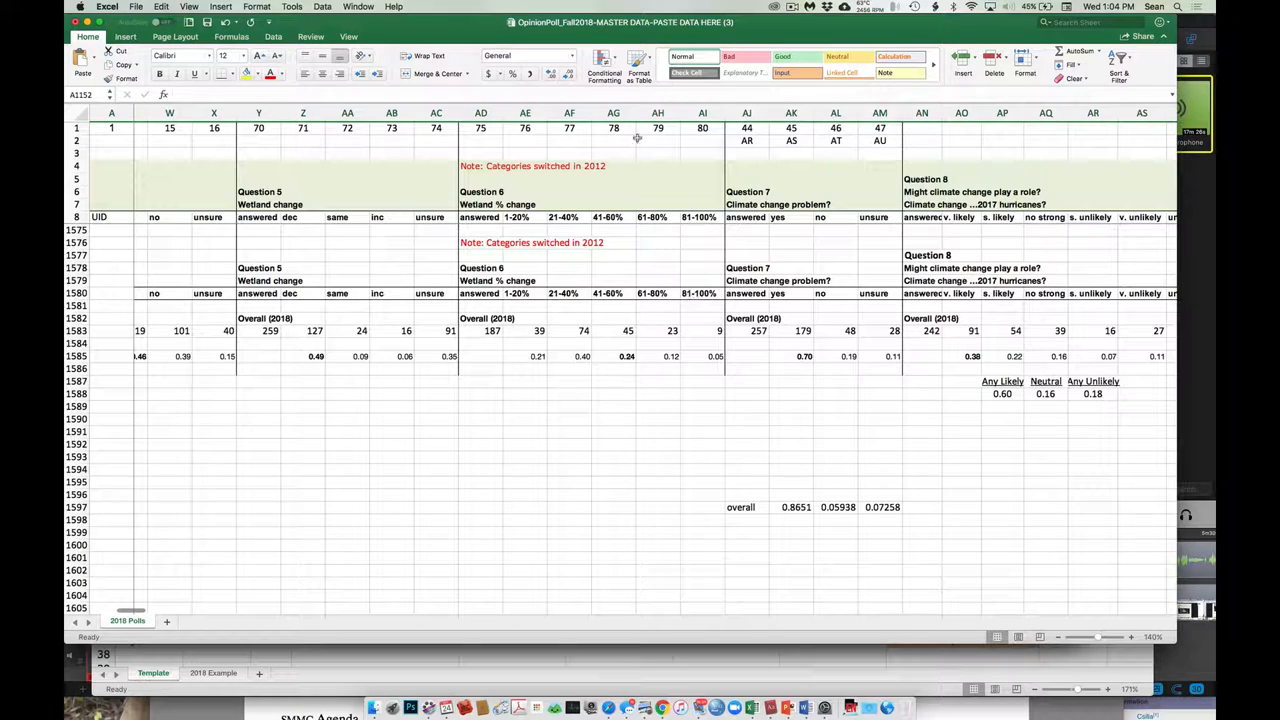
left_click(161, 7)
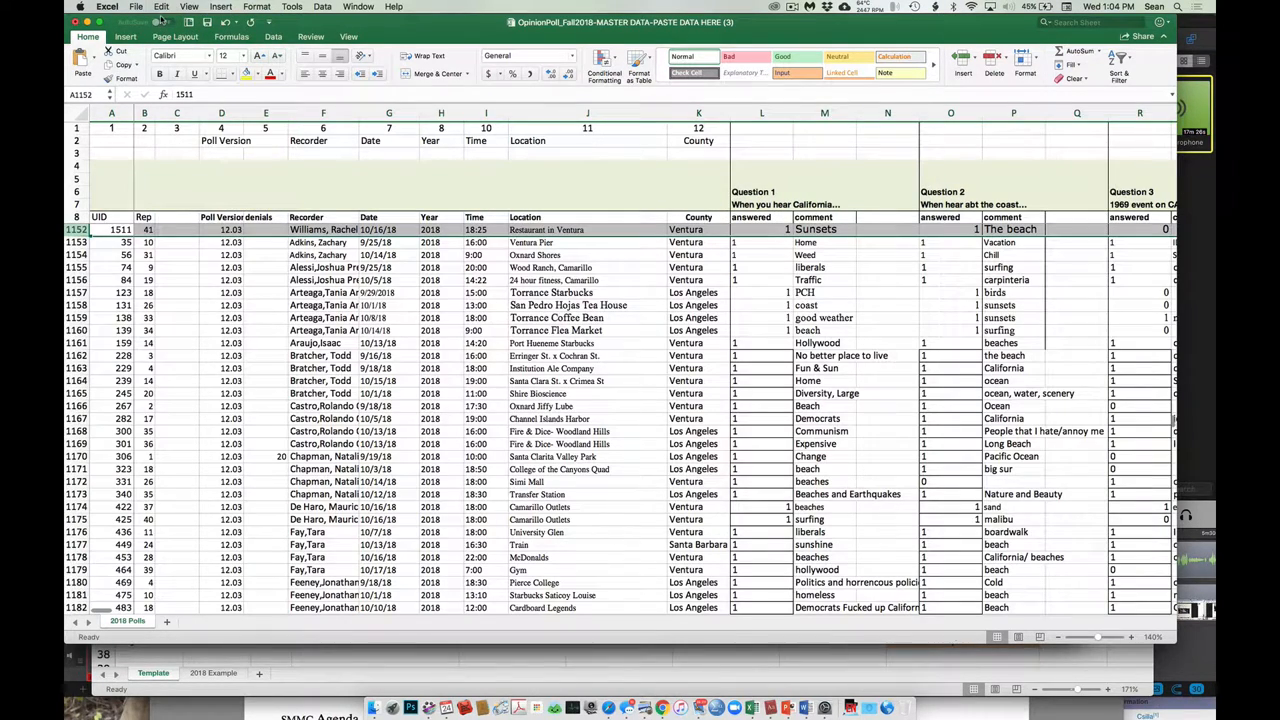
- Clear response rows 1501–1522 and move toward the Question 7 summary
scroll("up", 3)
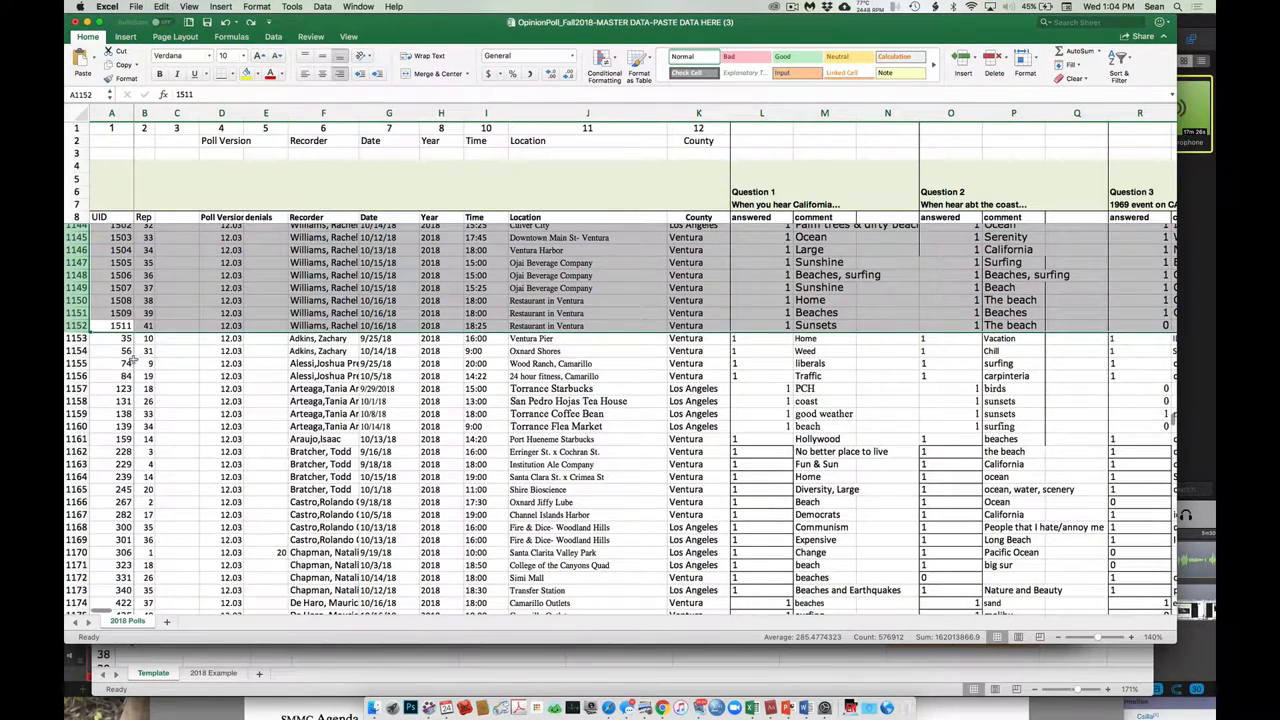
scroll("down", 3)
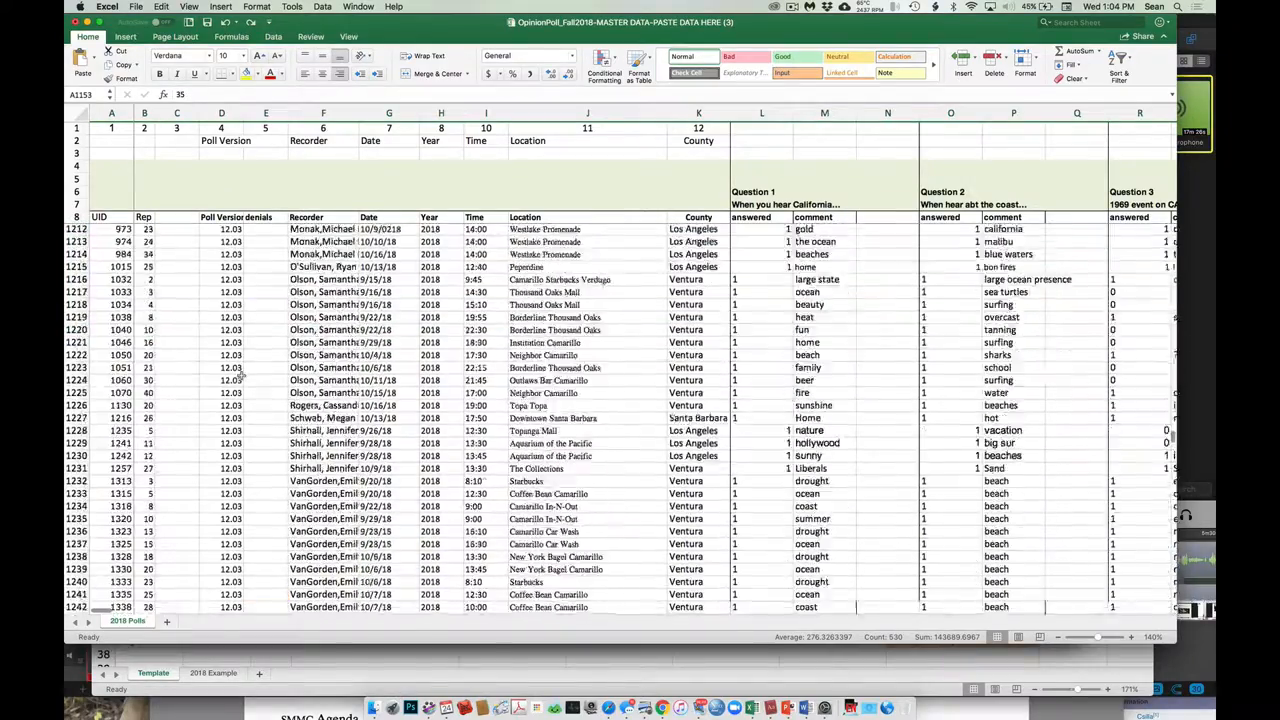
scroll("down", 3)
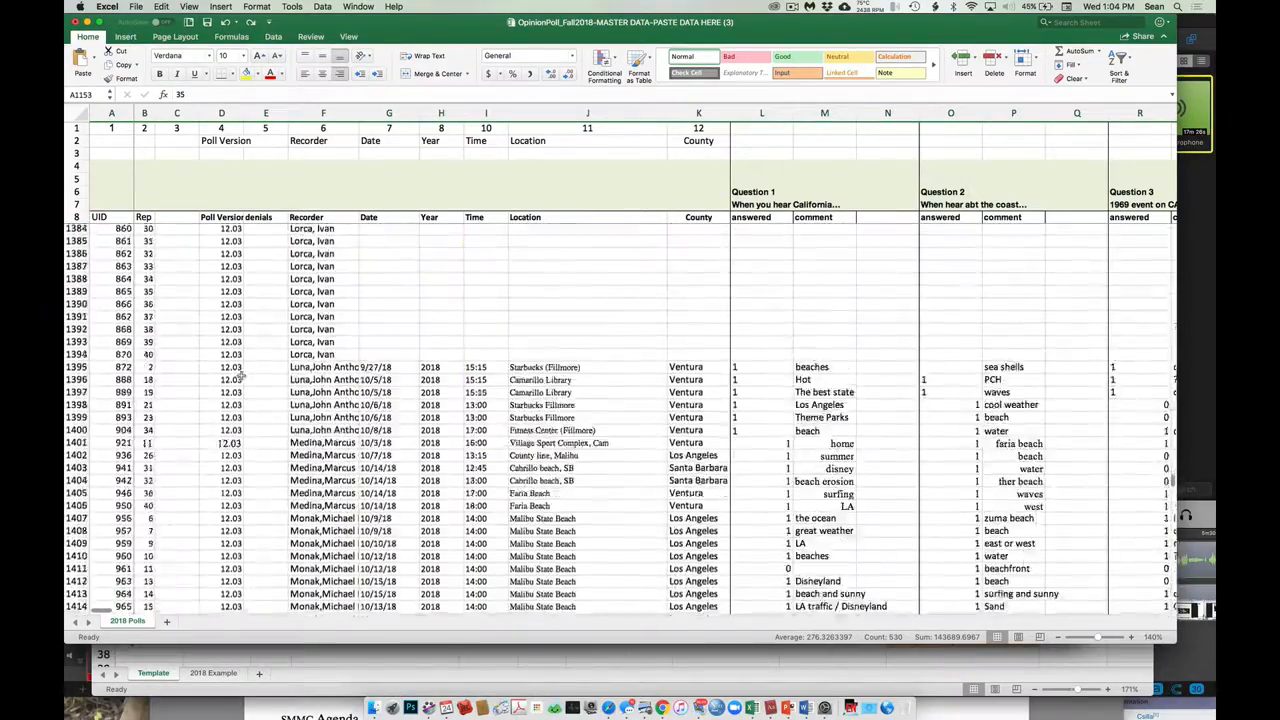
scroll("down", 3)
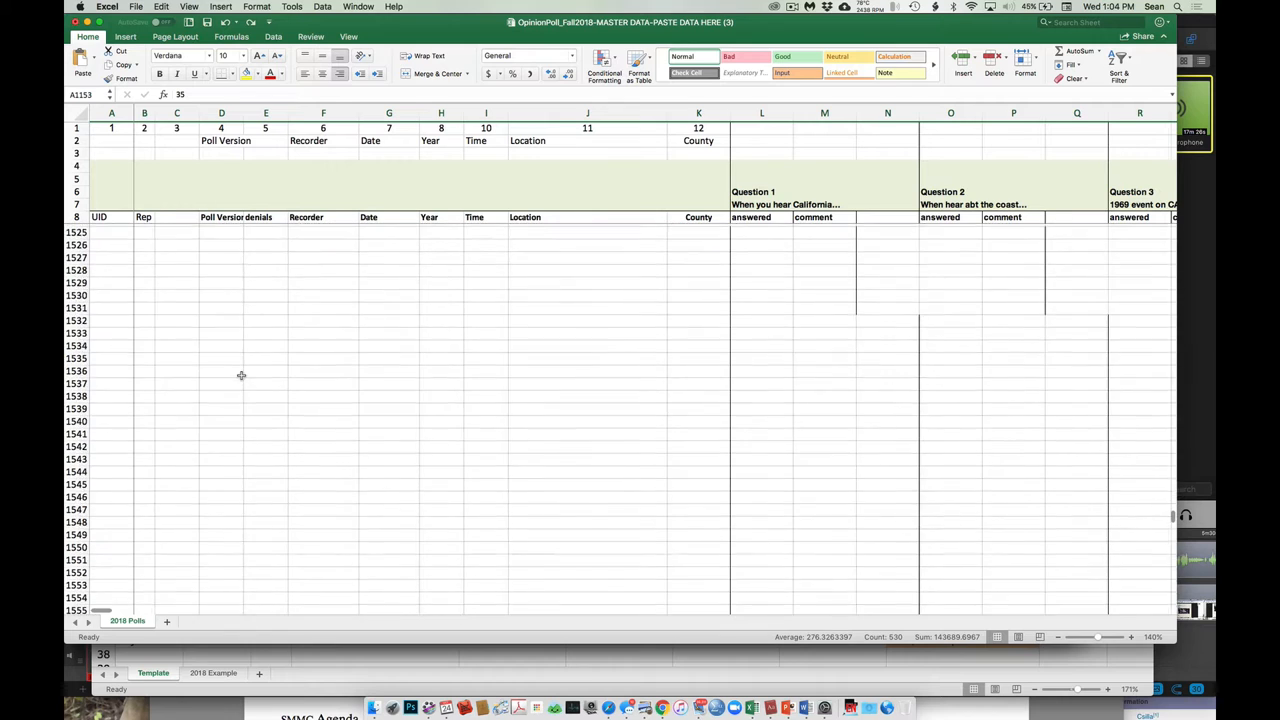
scroll("up", 3)
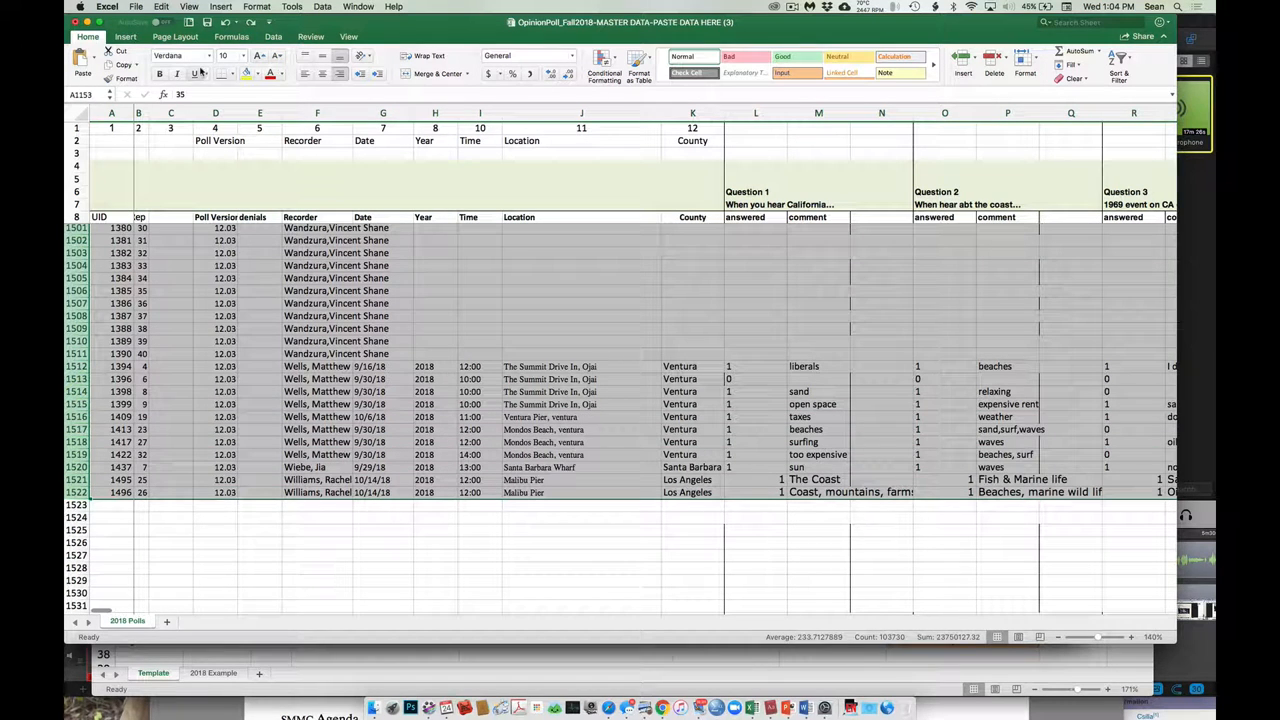
left_click(161, 6)
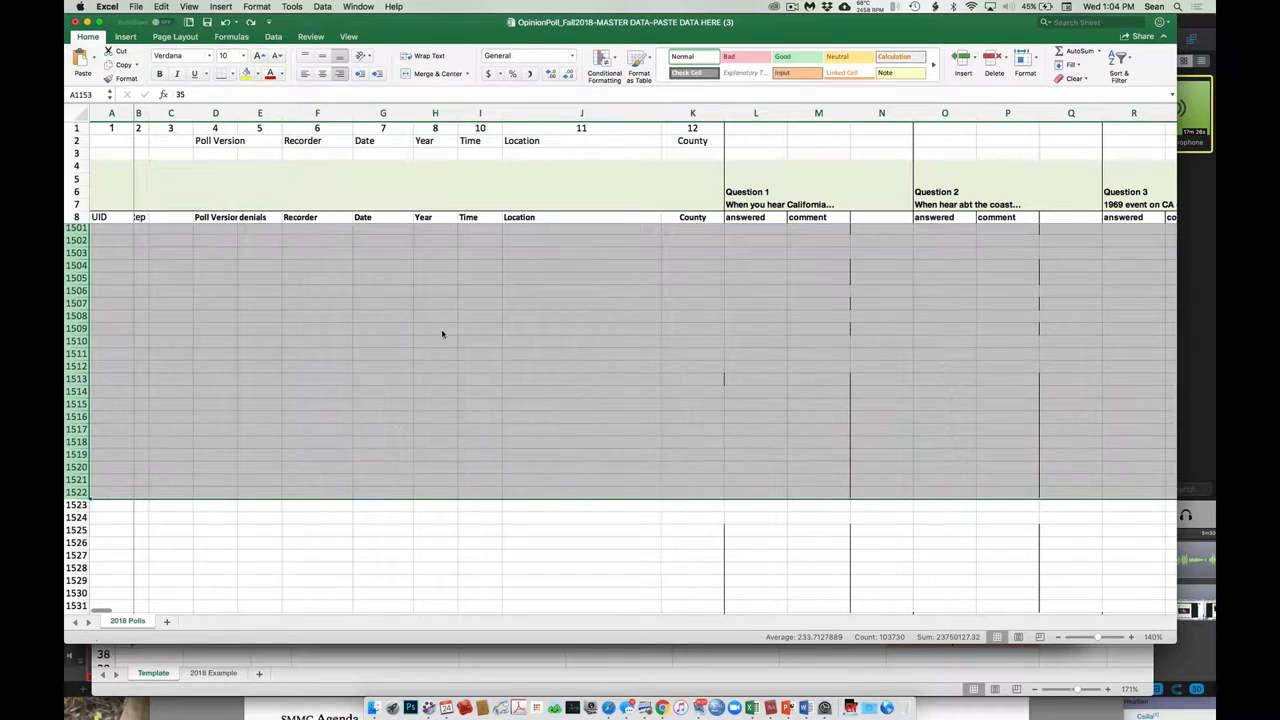
scroll("right", 3)
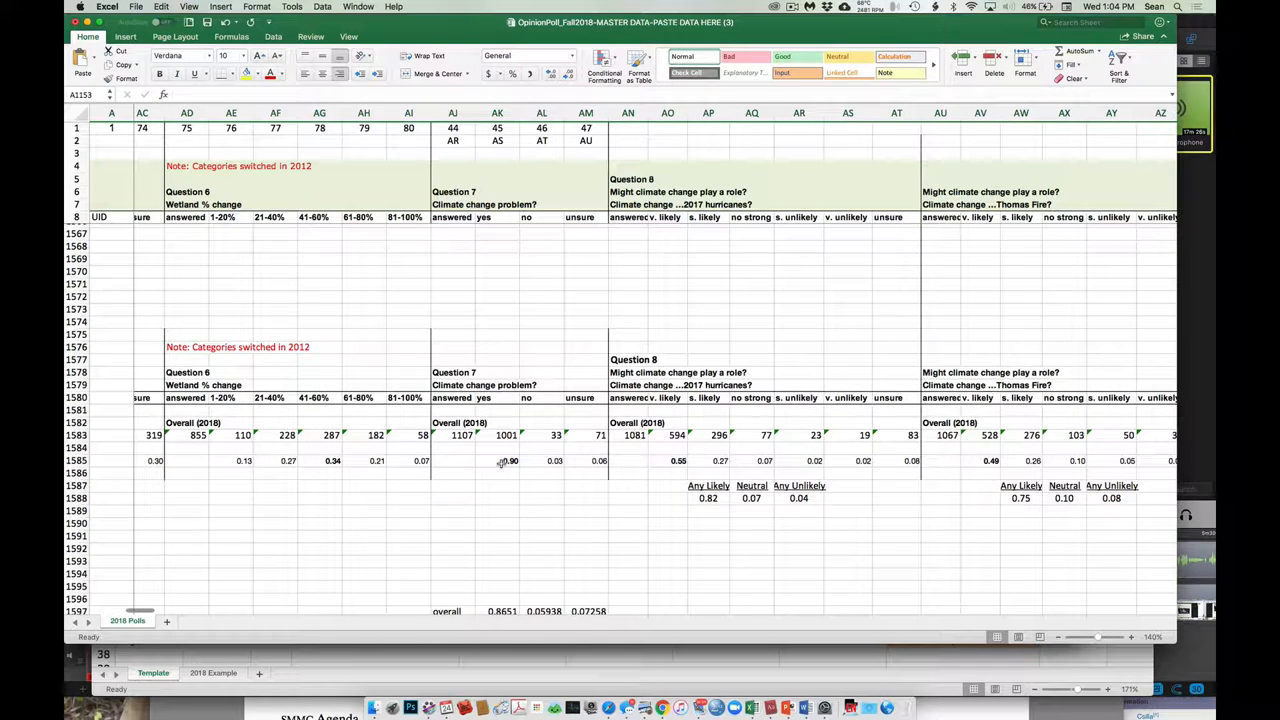
- Paste approver shares as values and enter disapprover shares 0.7, 0.19, 0.07
scroll("down", 3)
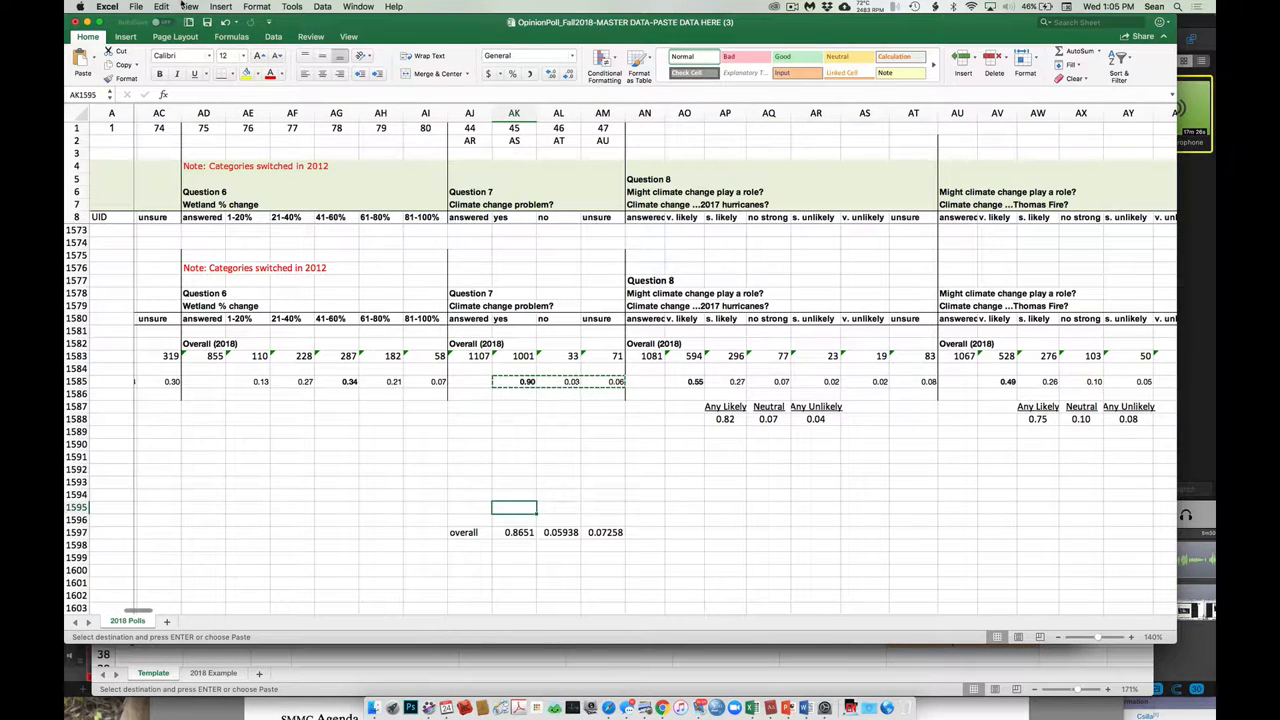
left_click(161, 7)
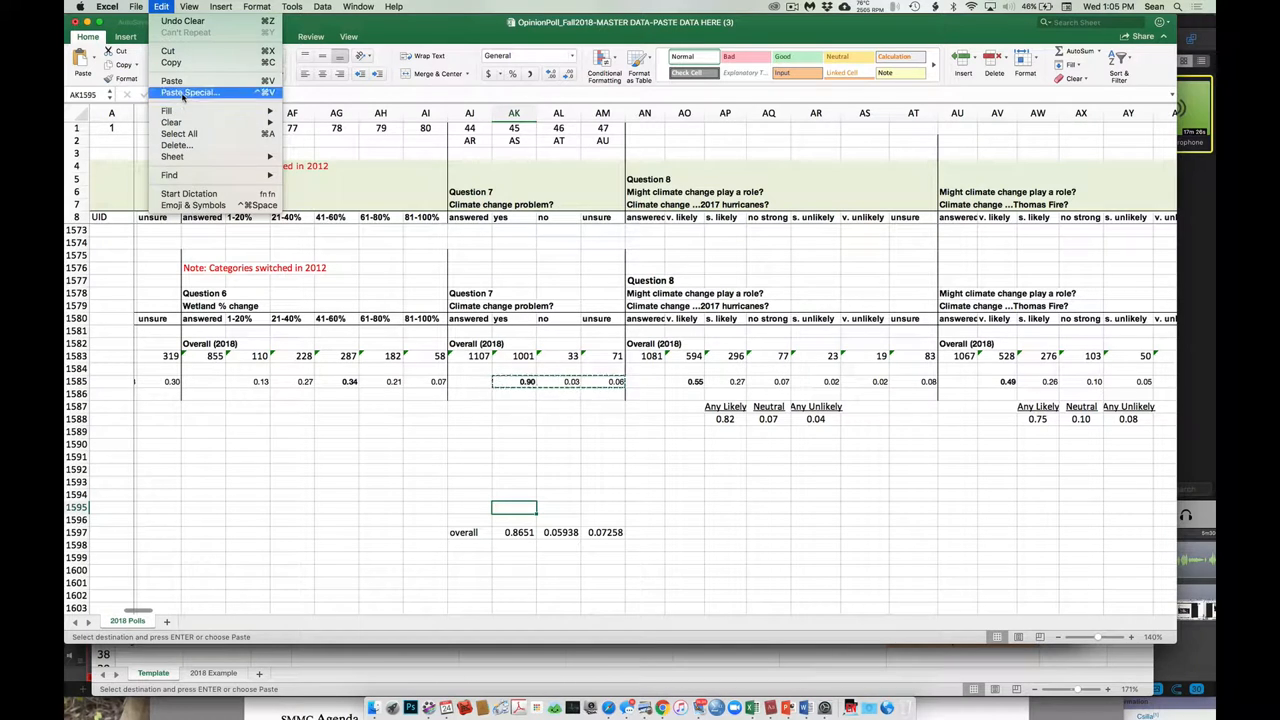
left_click(189, 92)
type("Disapp")
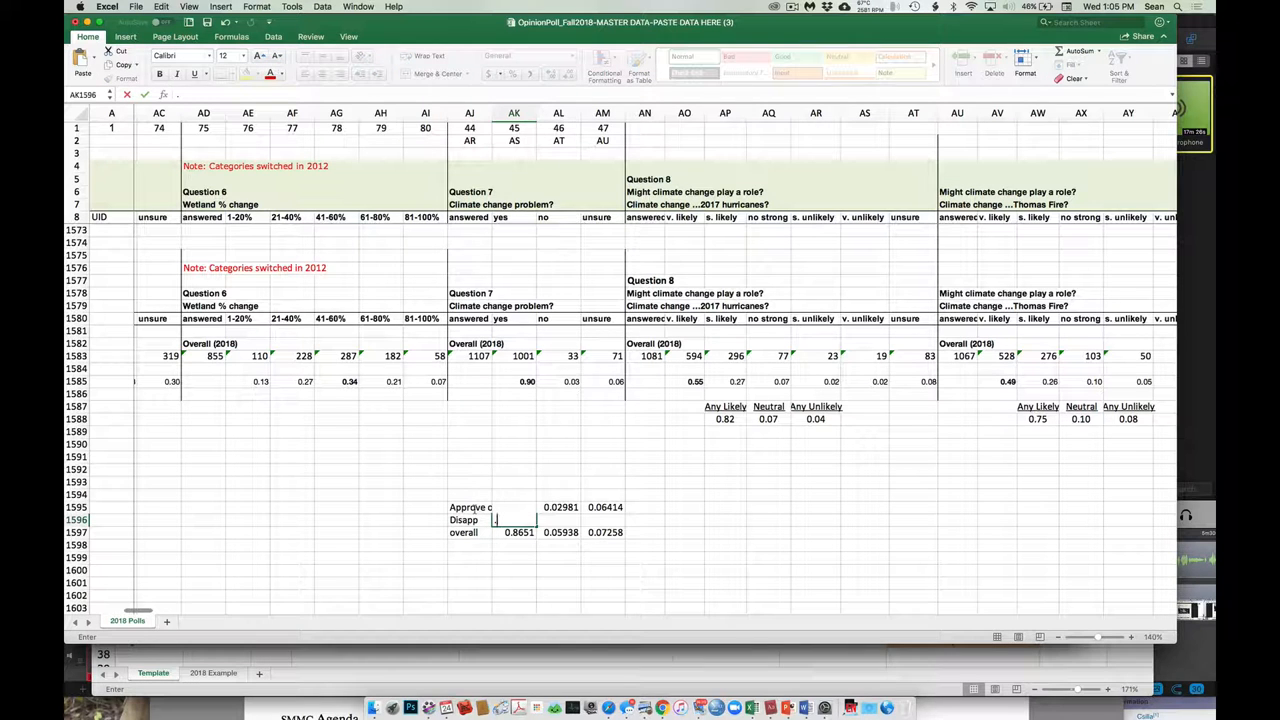
type("0.7")
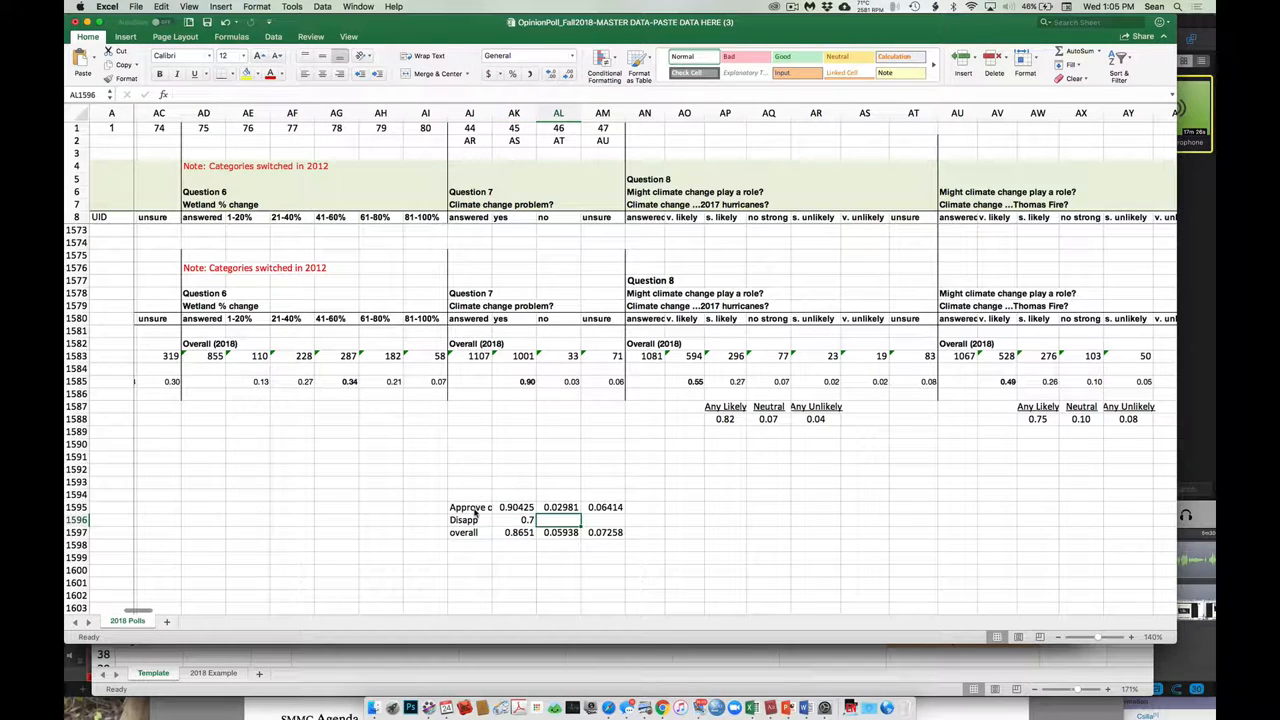
type(".19")
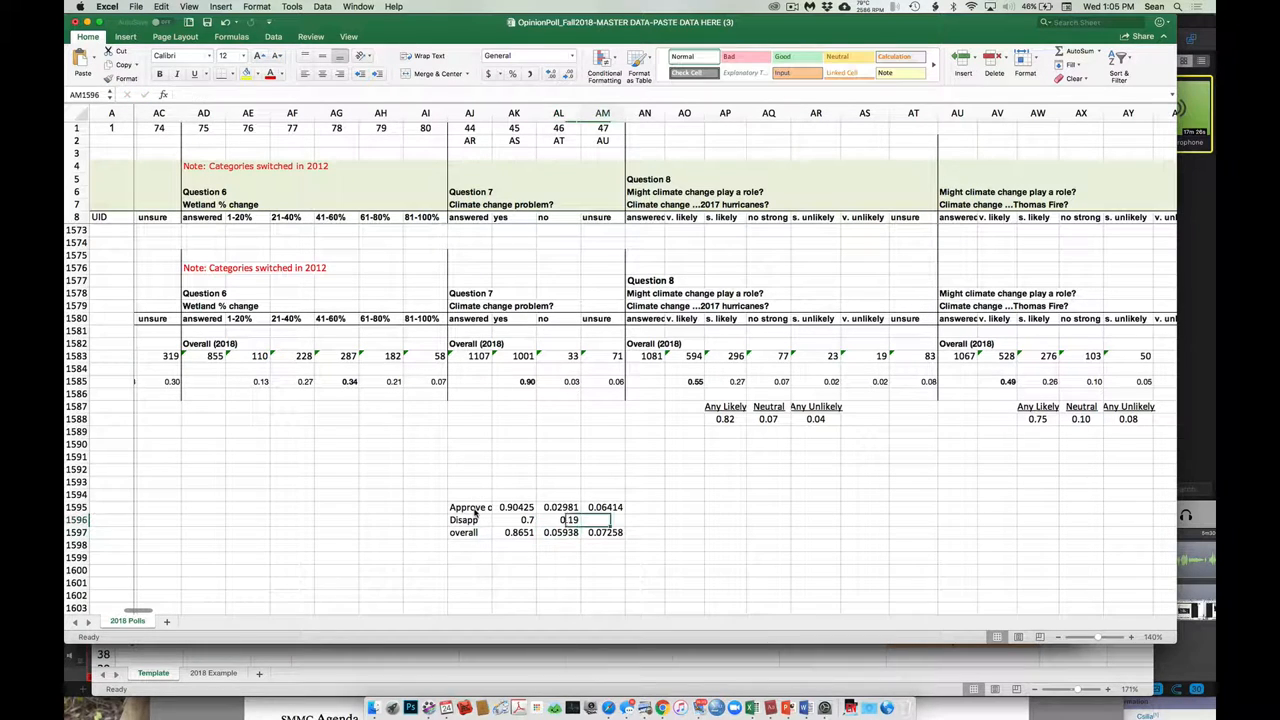
type("0.07")
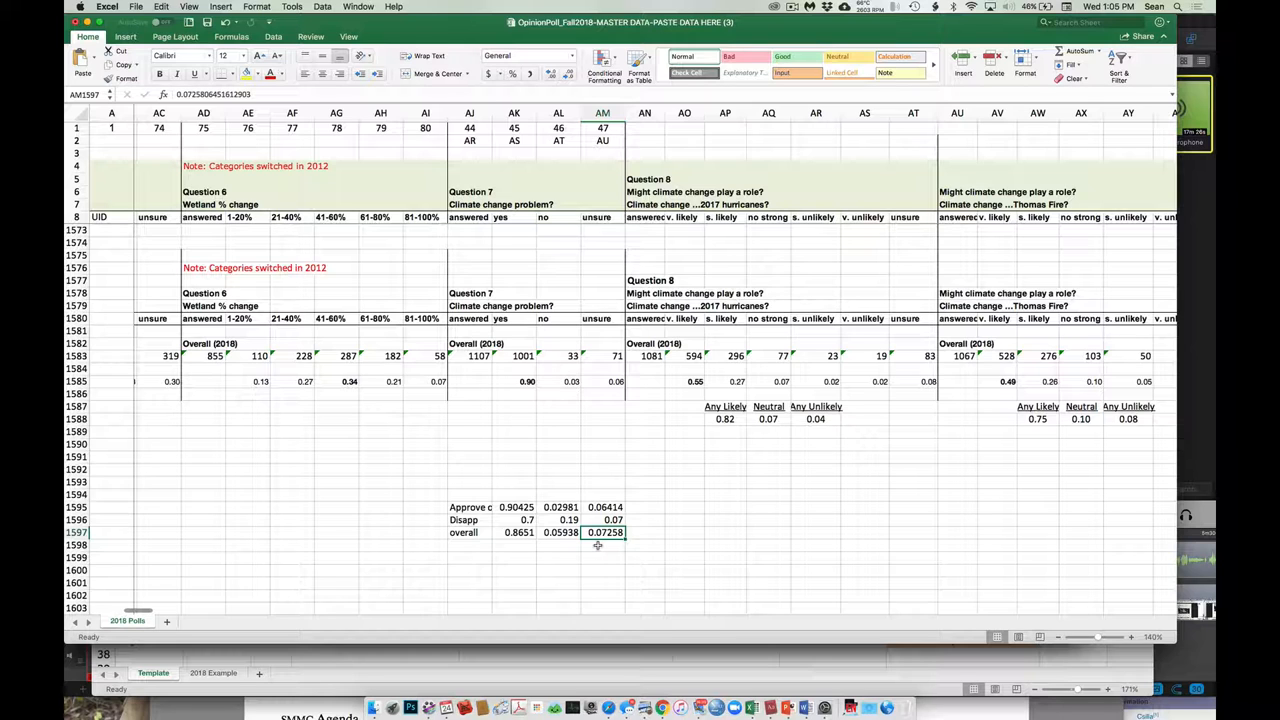
left_click(469, 519)
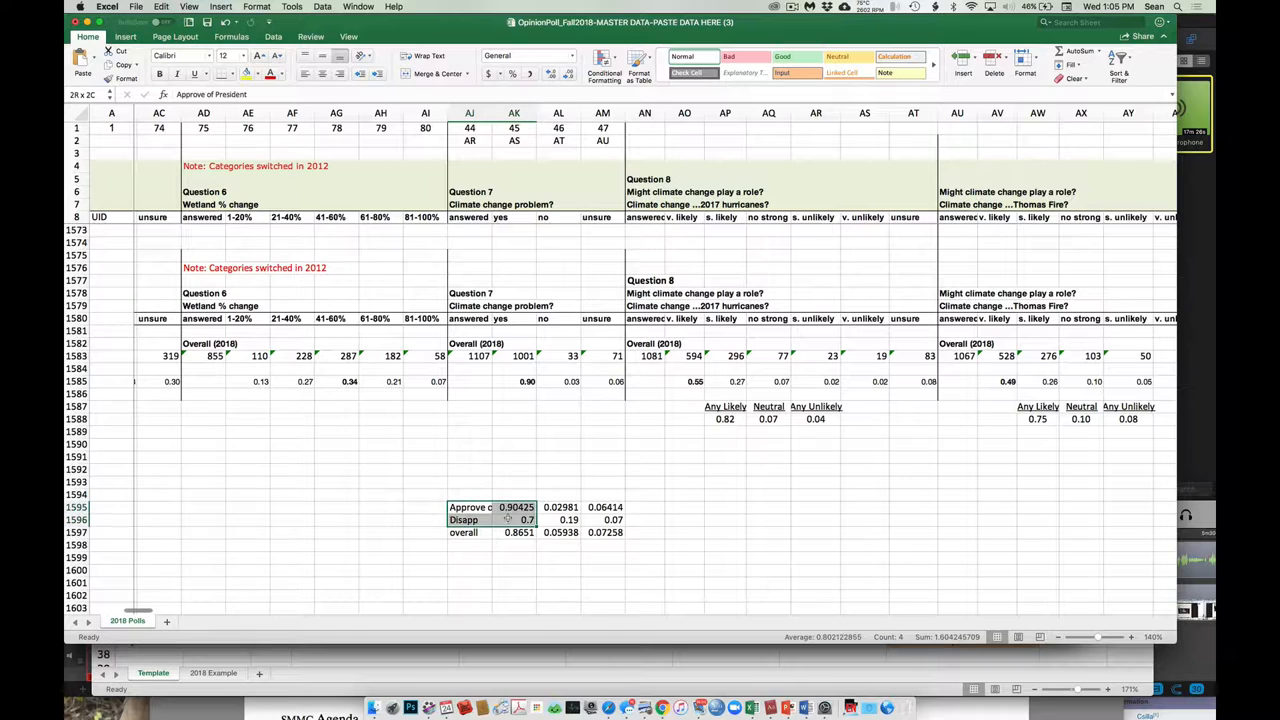
left_click(470, 507)
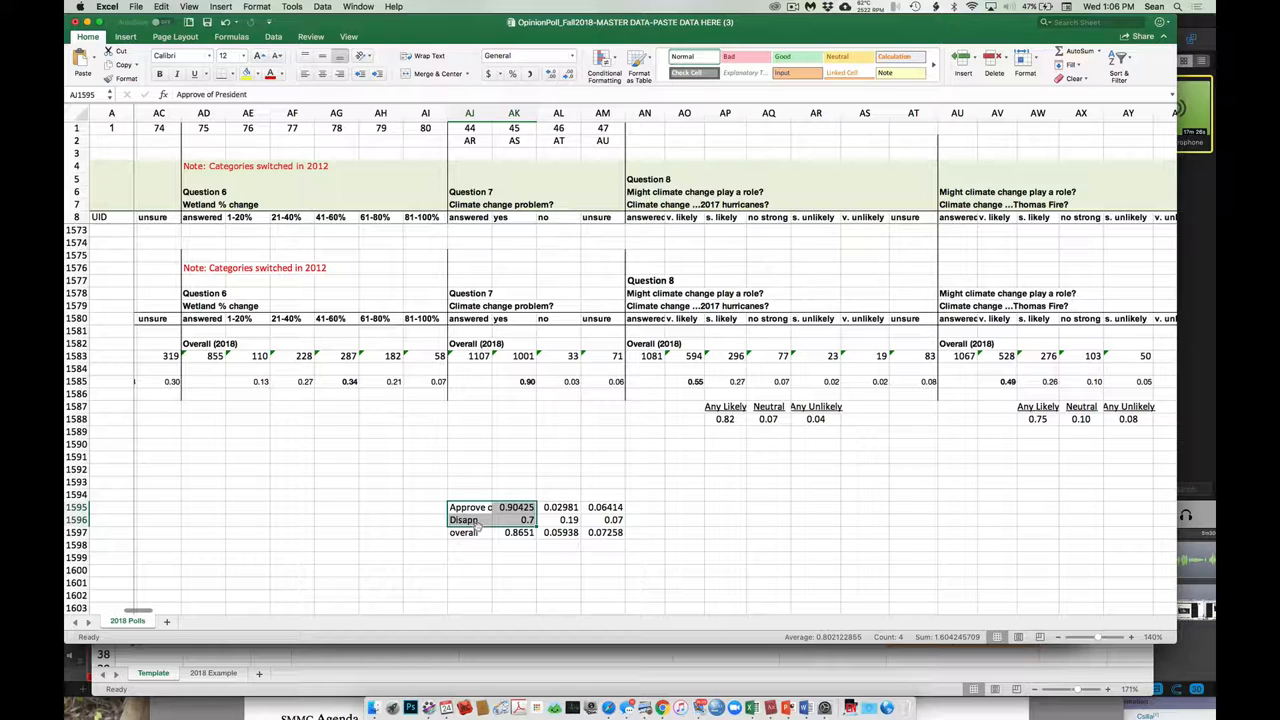
mouse_move(679, 513)
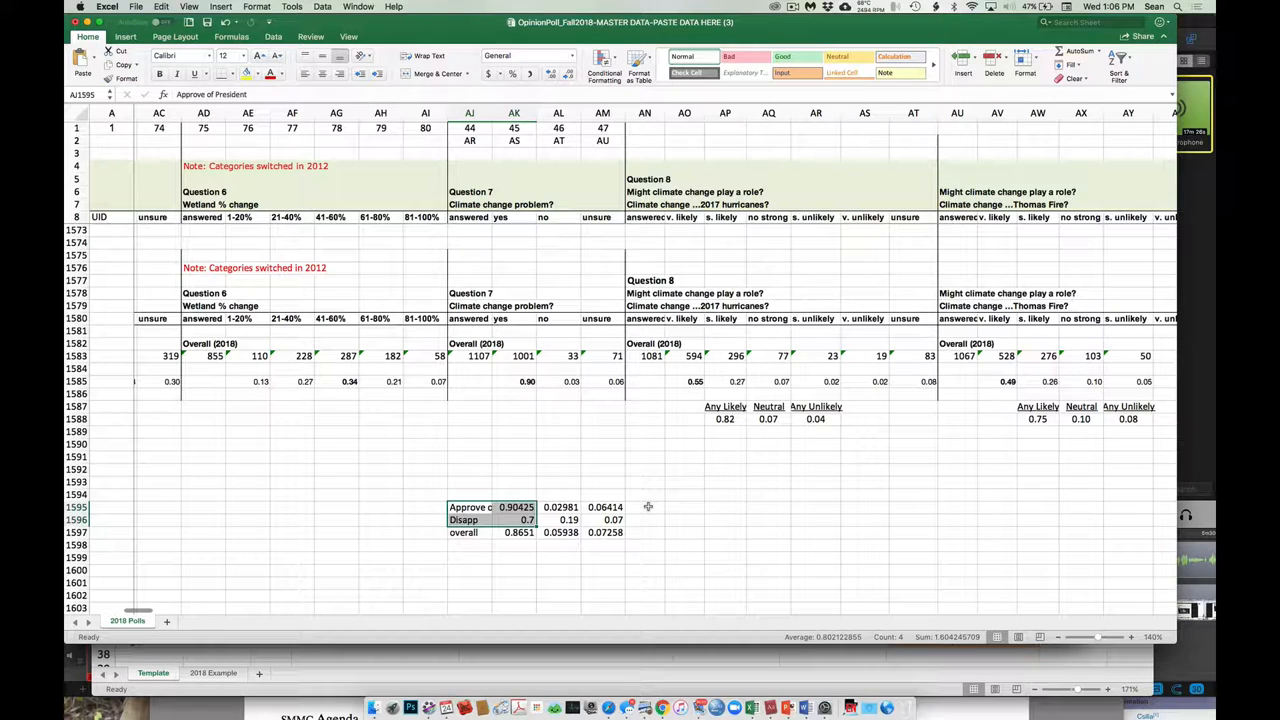
mouse_move(634, 527)
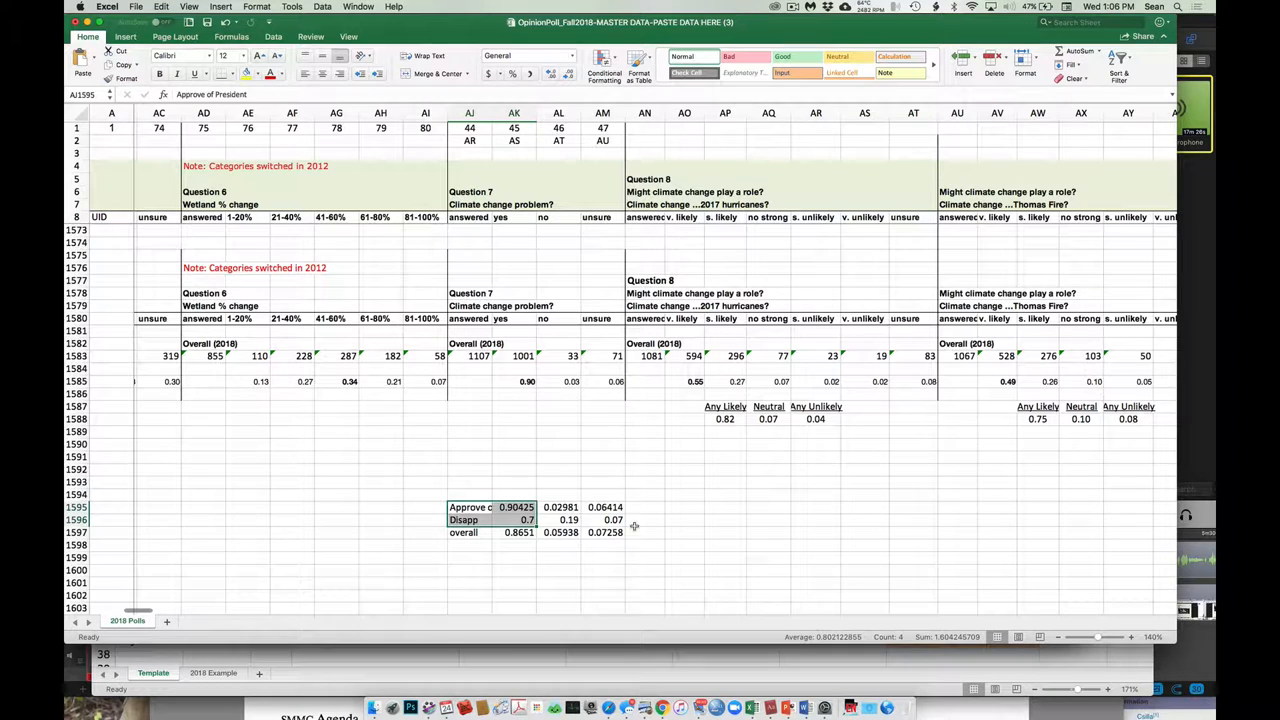